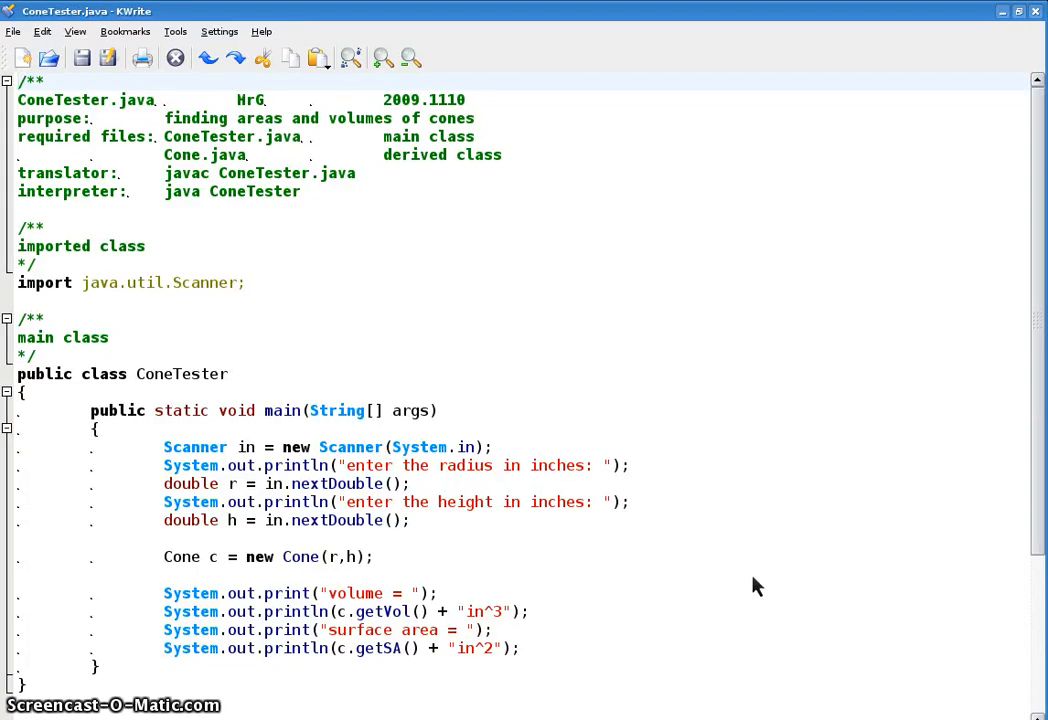
pyautogui.moveTo(320, 306)
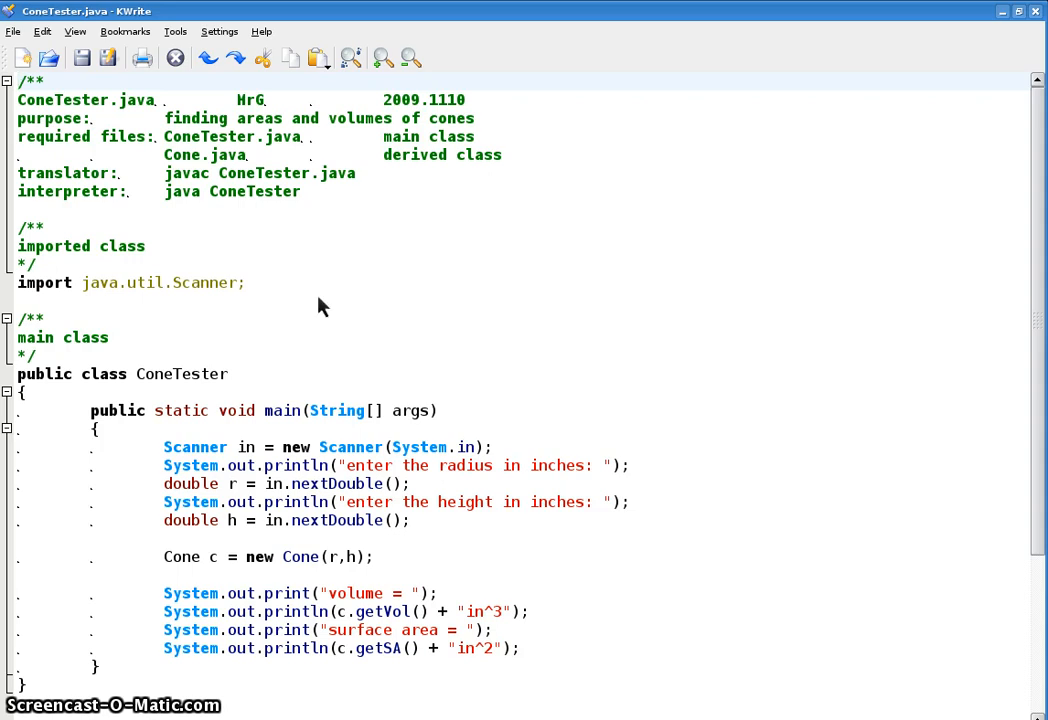
pyautogui.moveTo(322, 458)
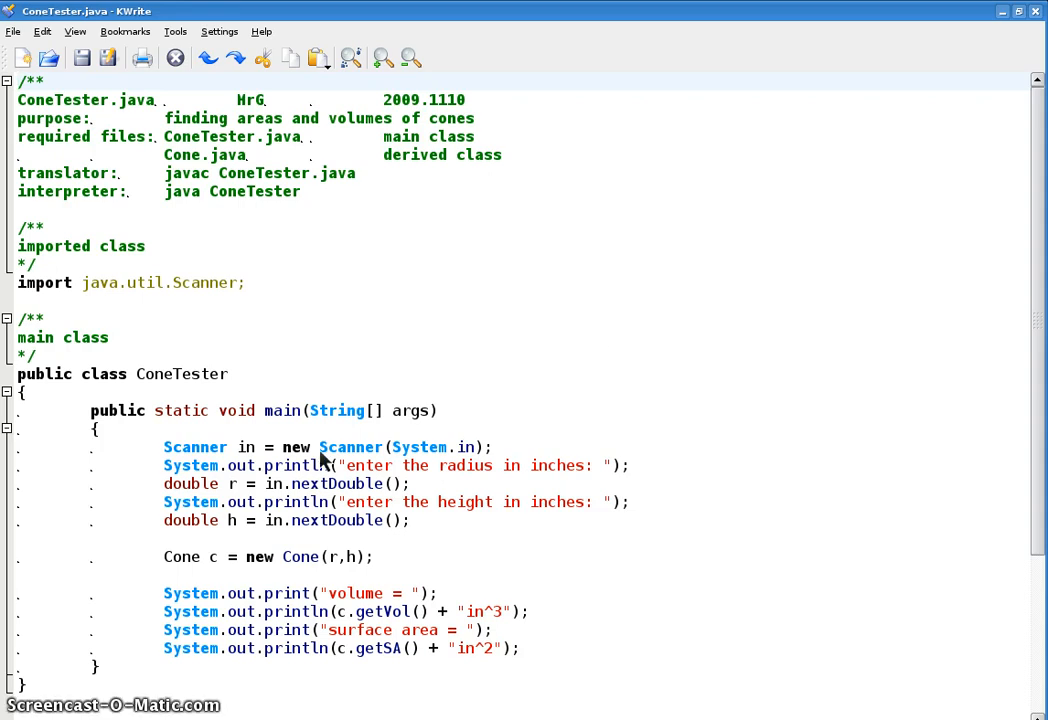
pyautogui.moveTo(426, 498)
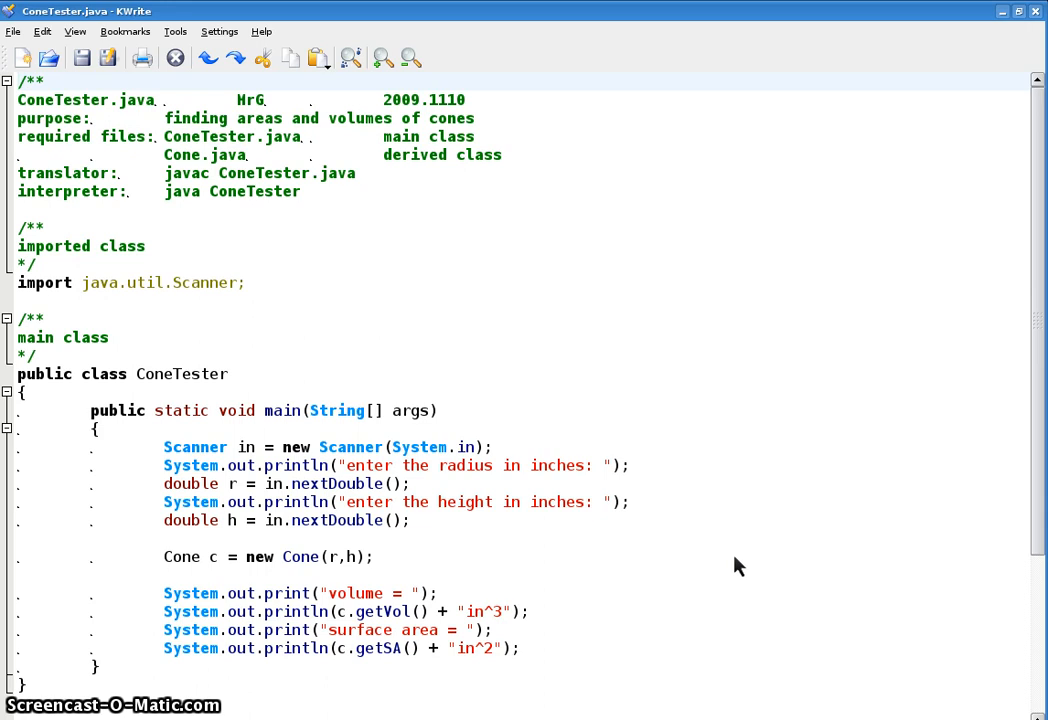
pyautogui.moveTo(722, 570)
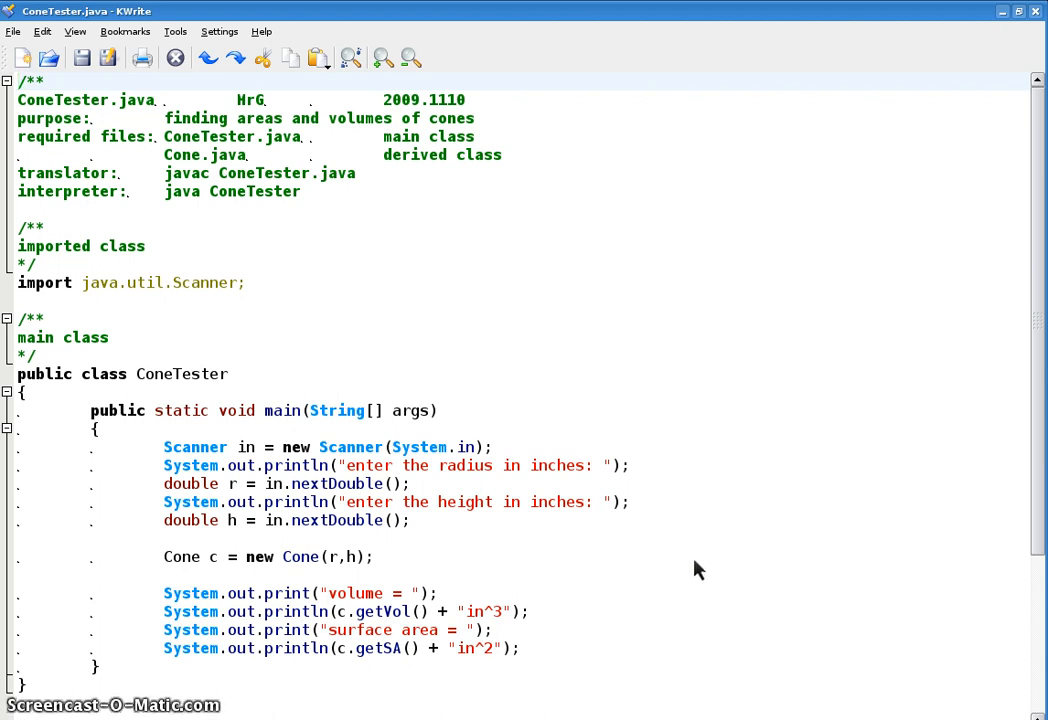
pyautogui.moveTo(784, 550)
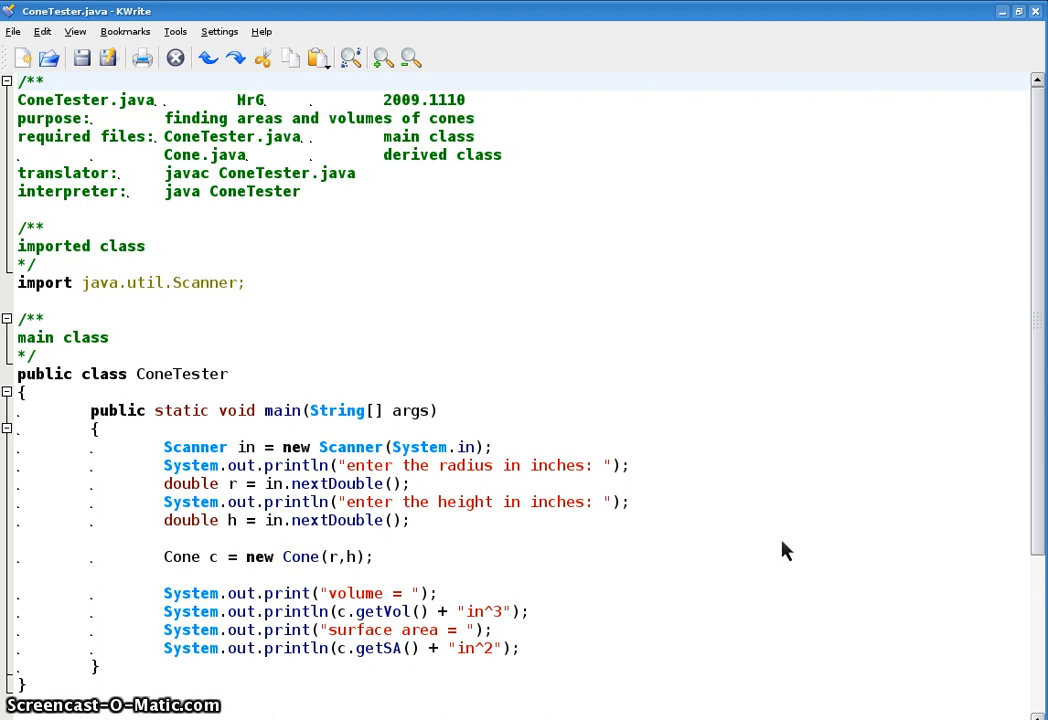
pyautogui.moveTo(312, 568)
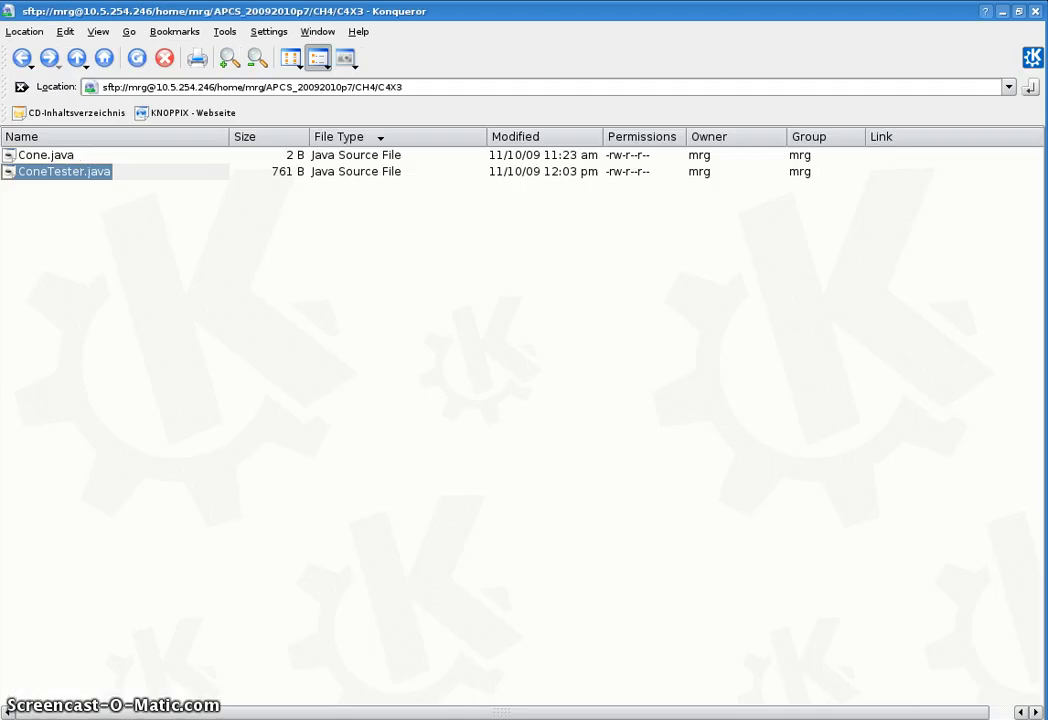
# Open Cone.java from the Konqueror file list into KWrite for editing.
pyautogui.click(44, 156)
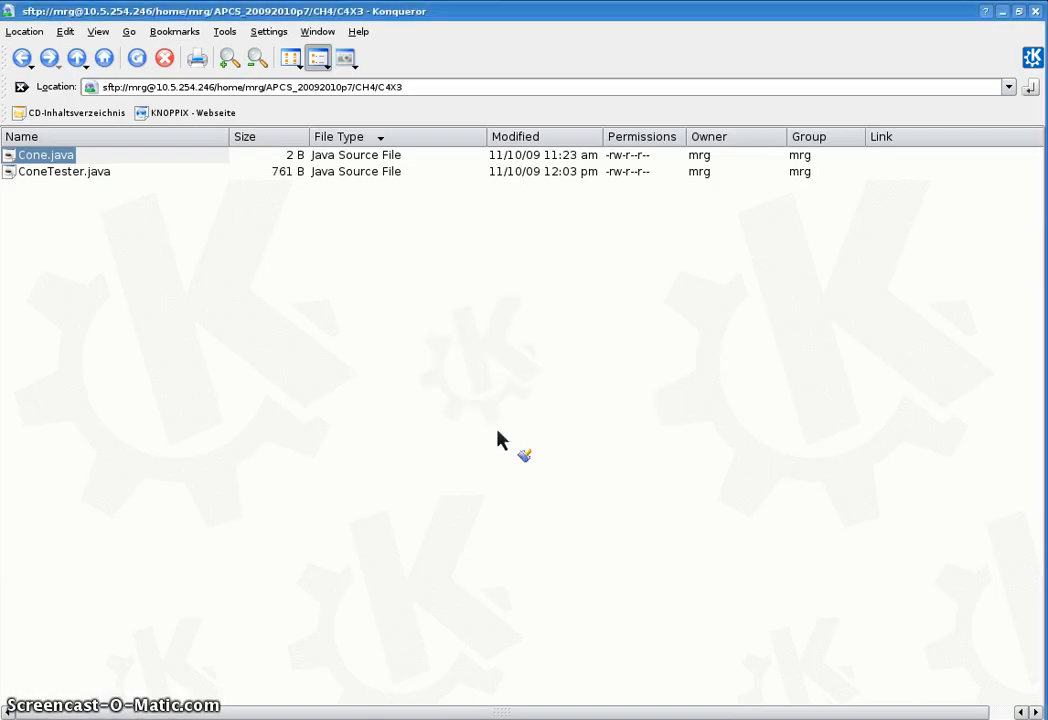
pyautogui.doubleClick(44, 154)
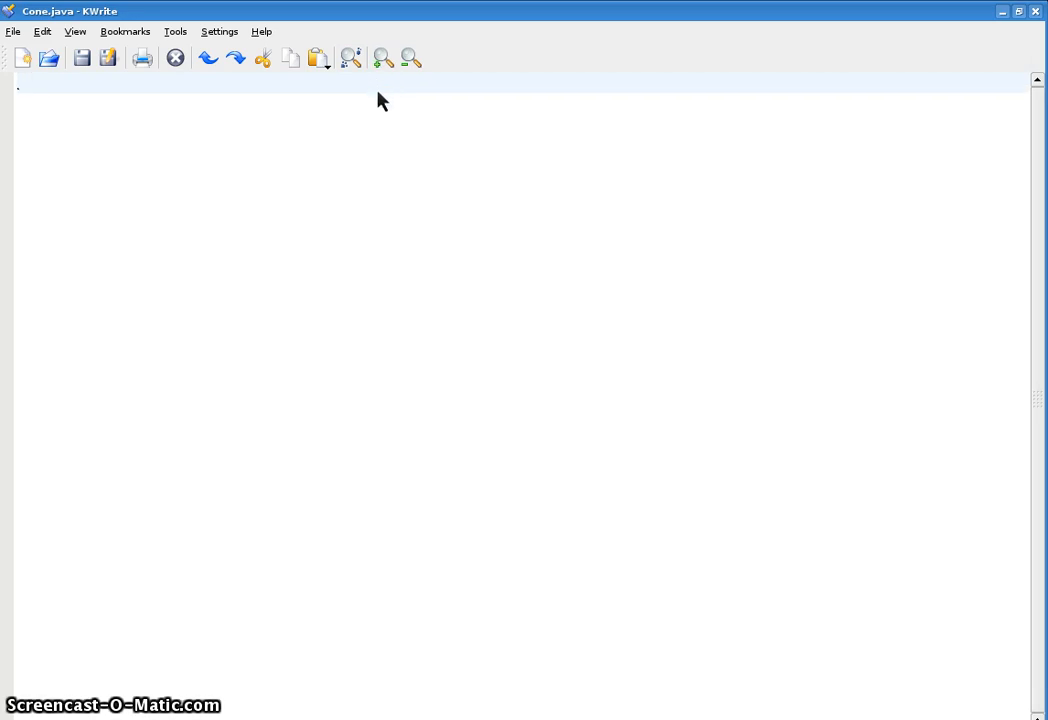
# Write the /** Cone.java MrG 2009.1113 */ header comment.
pyautogui.write('/**')
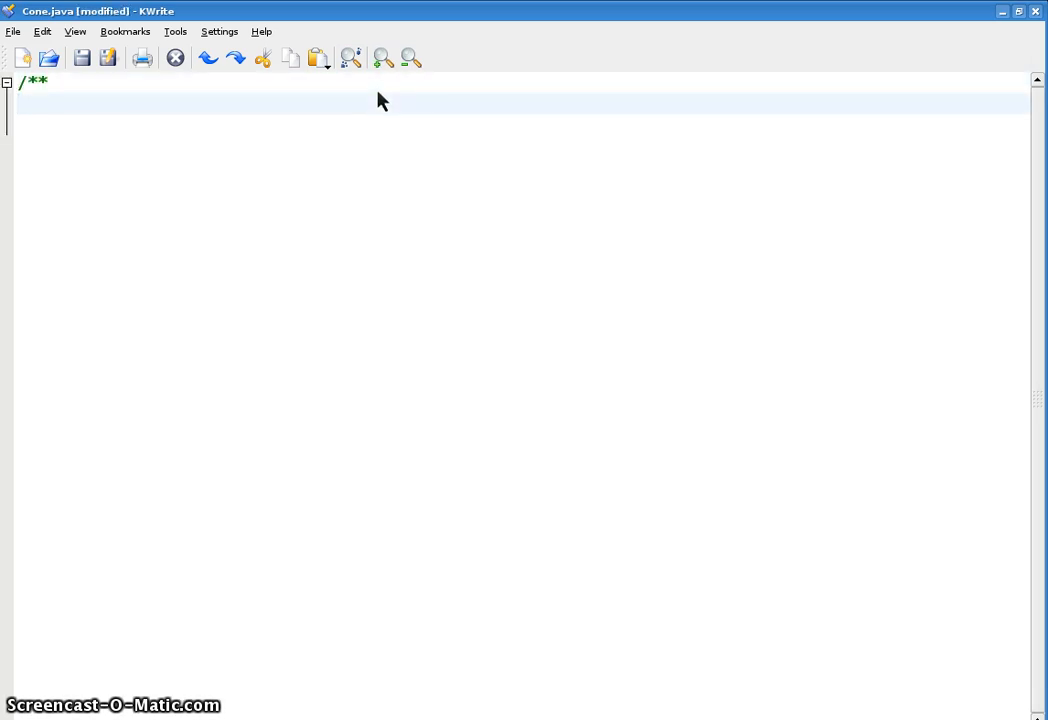
pyautogui.write('Cone')
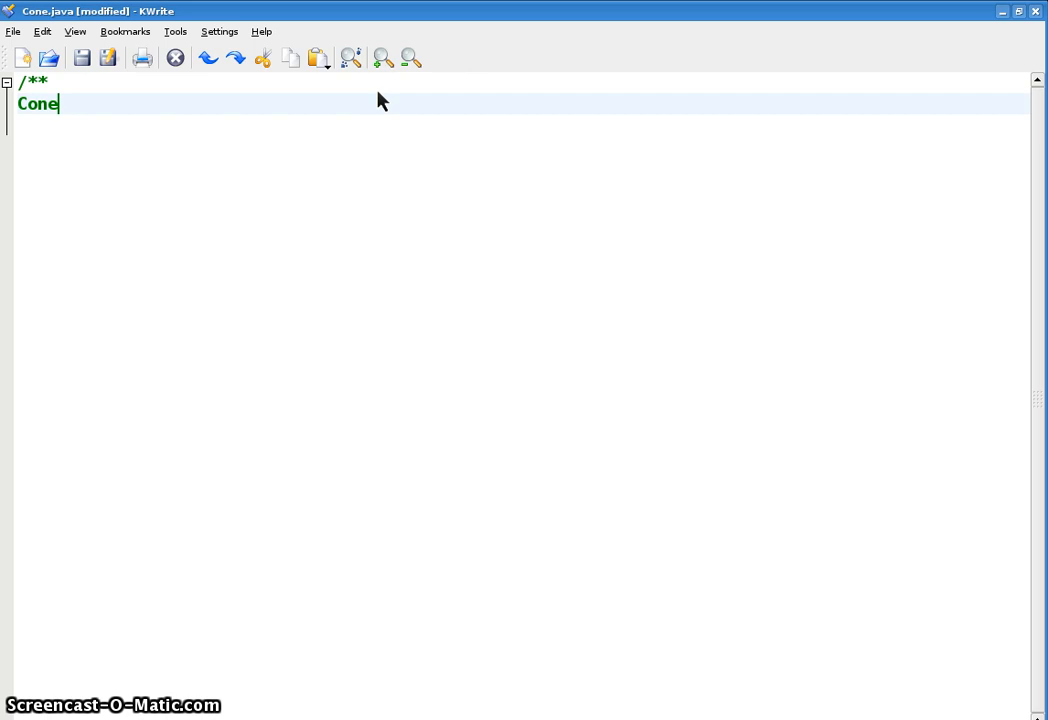
pyautogui.write('.java')
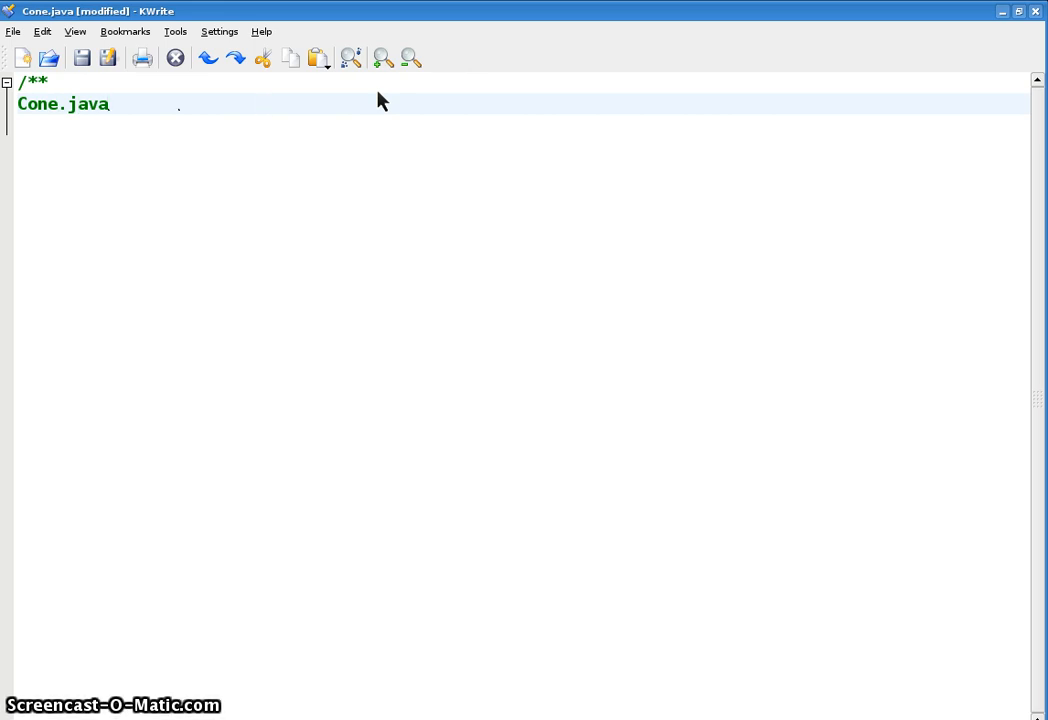
pyautogui.write('MrG')
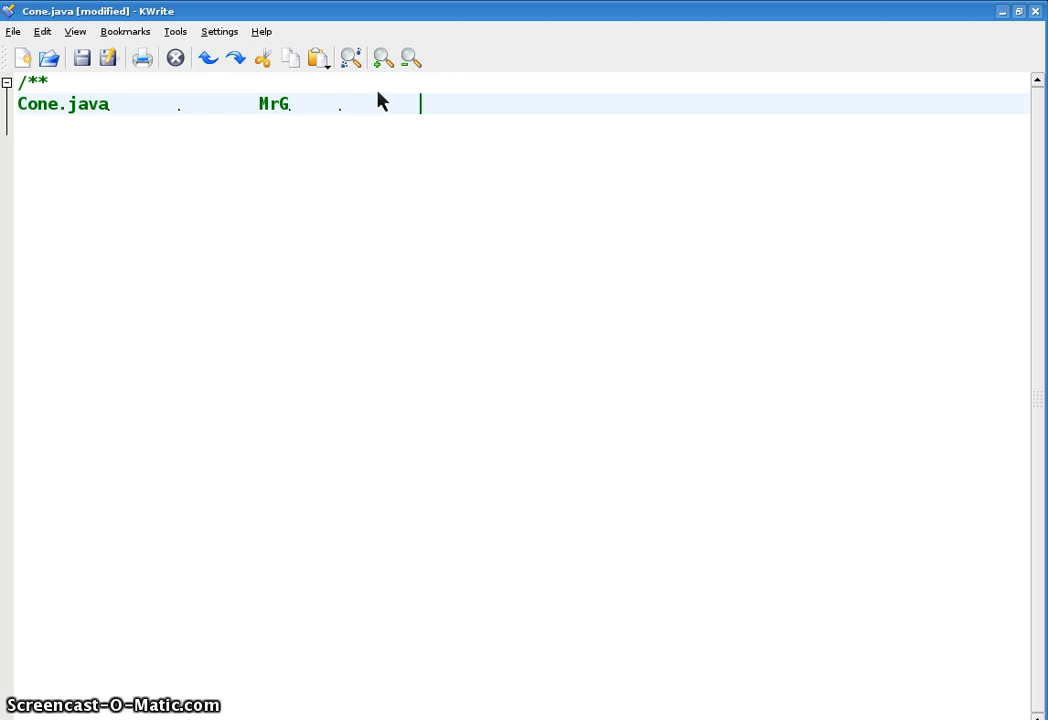
pyautogui.write('2009')
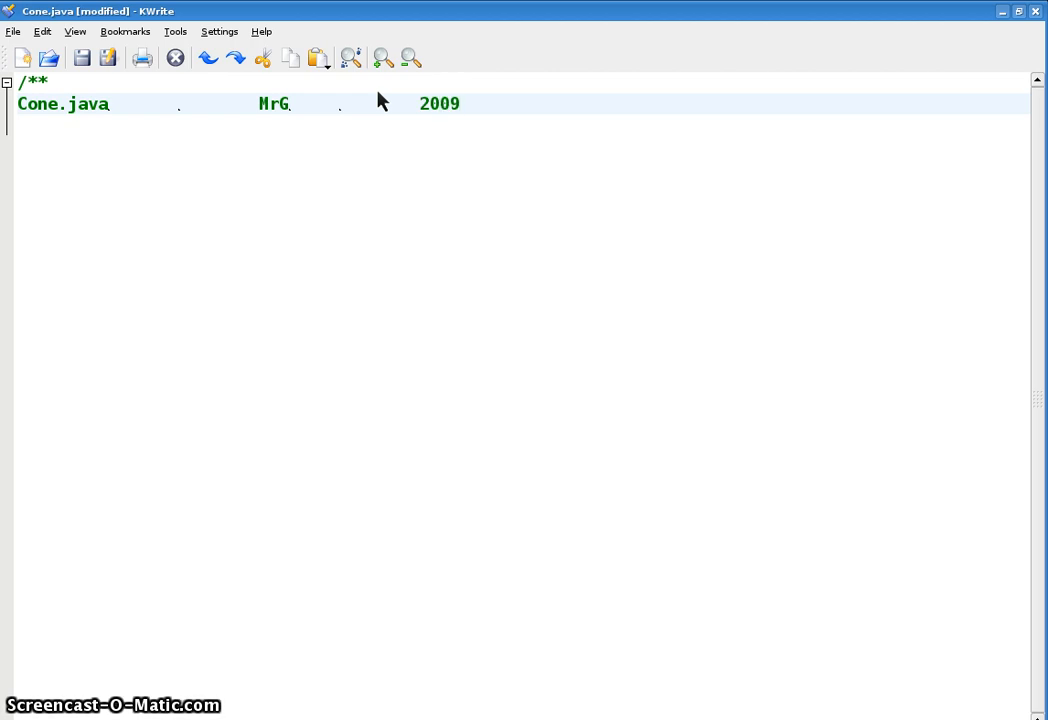
pyautogui.write('.1')
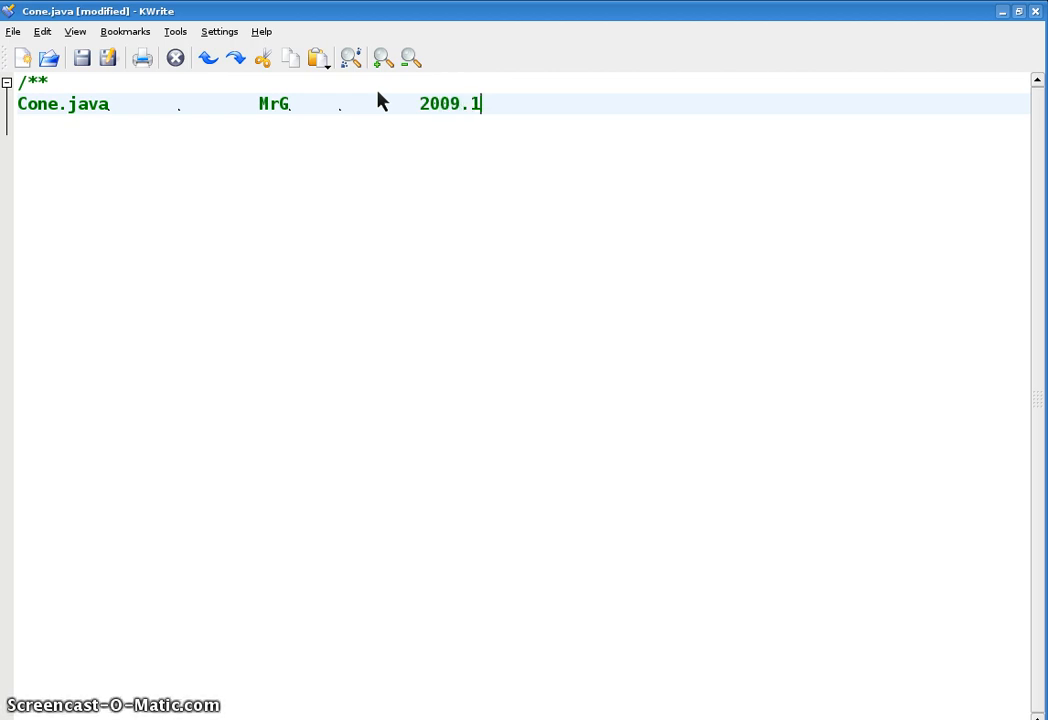
pyautogui.write('113')
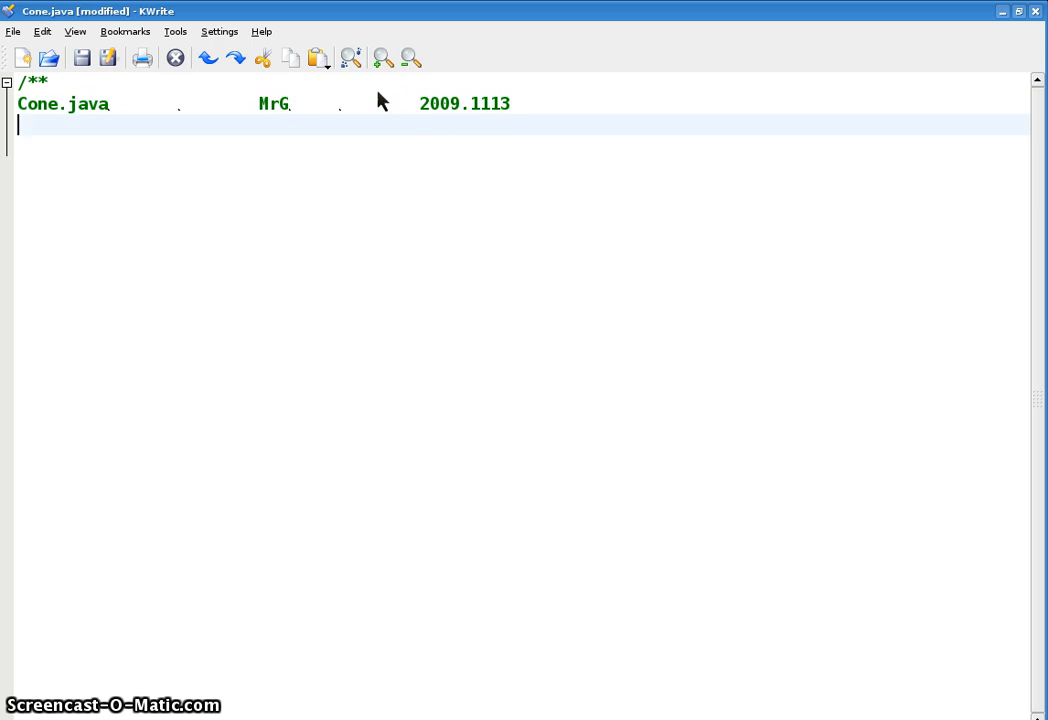
pyautogui.write('*/')
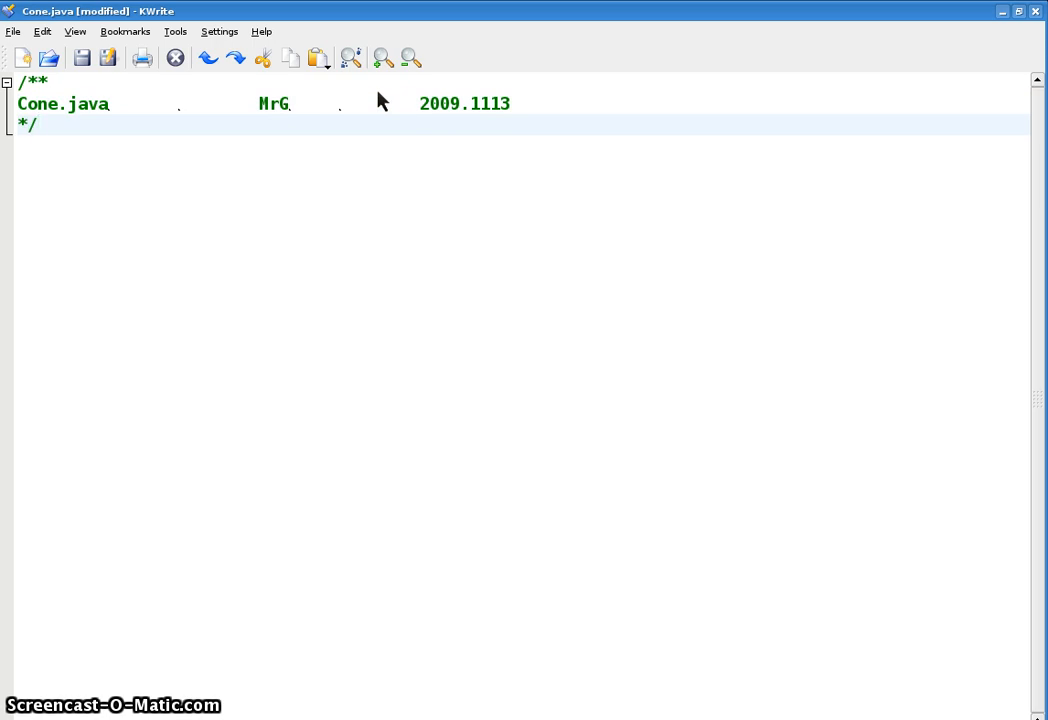
pyautogui.moveTo(610, 132)
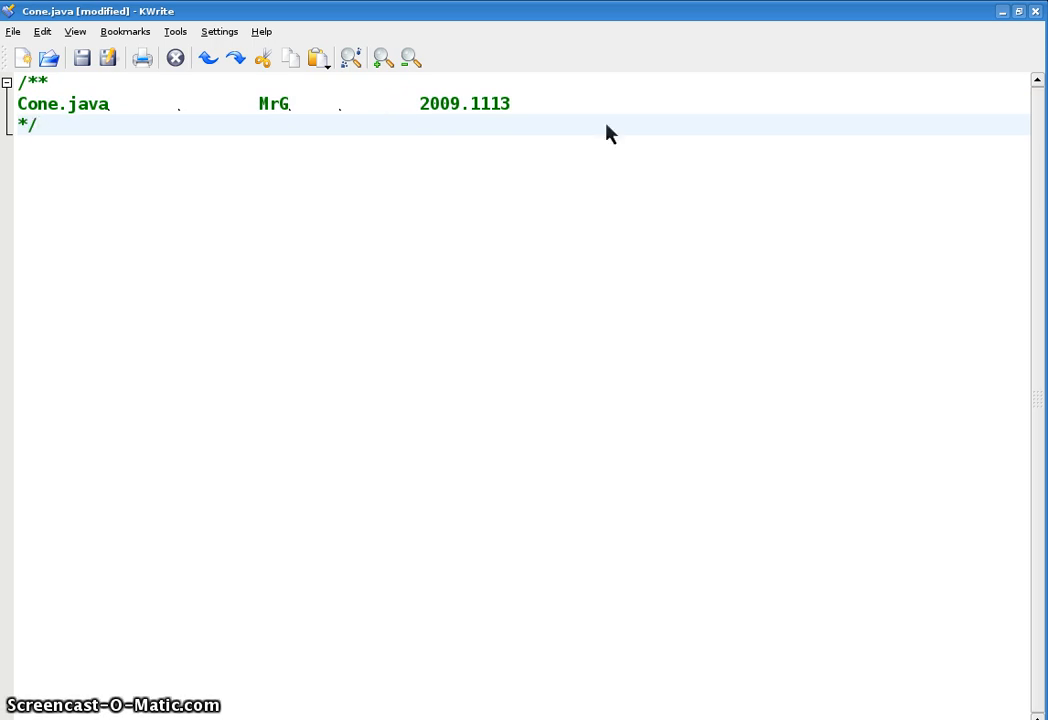
pyautogui.moveTo(616, 184)
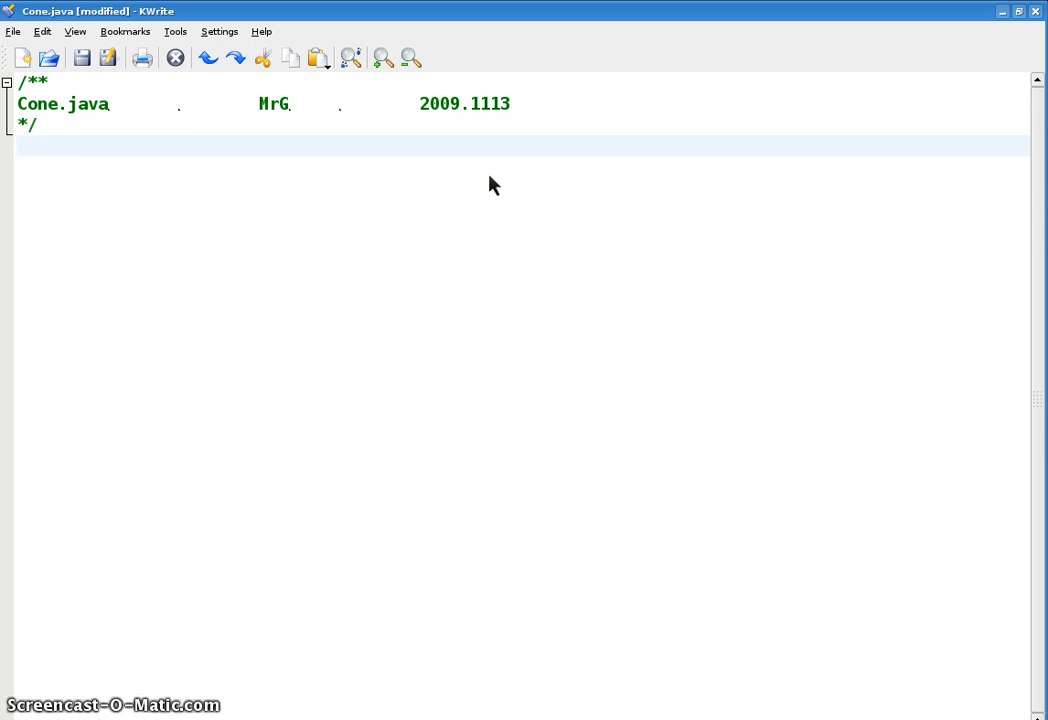
# Begin the public class Cone declaration.
pyautogui.write('pub')
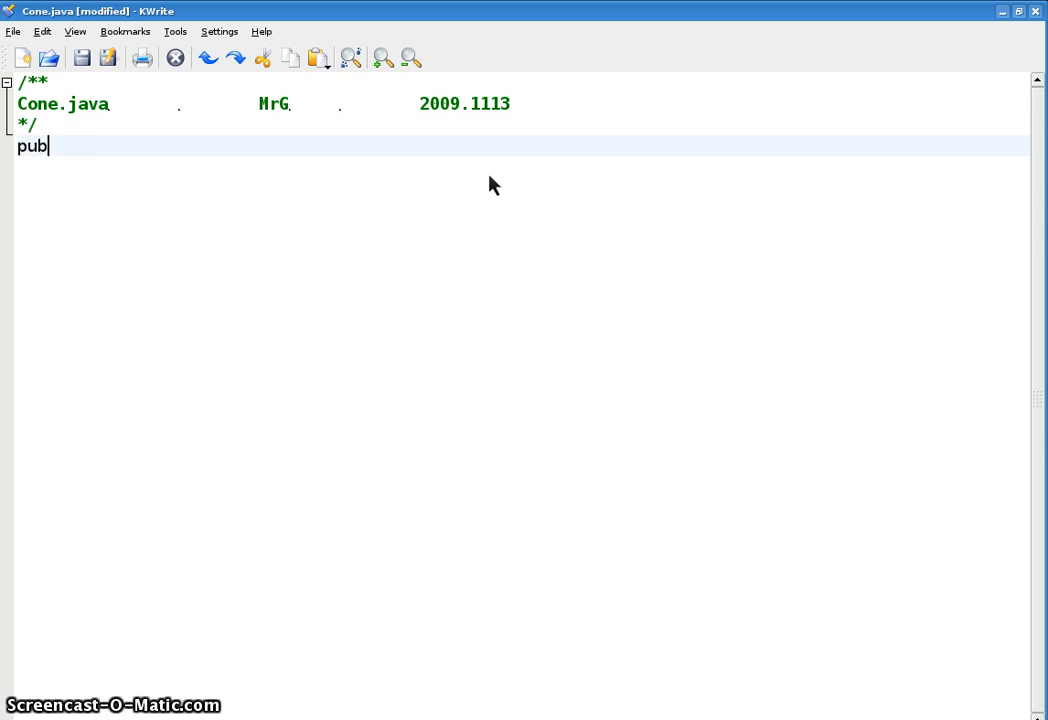
pyautogui.write('lic class C')
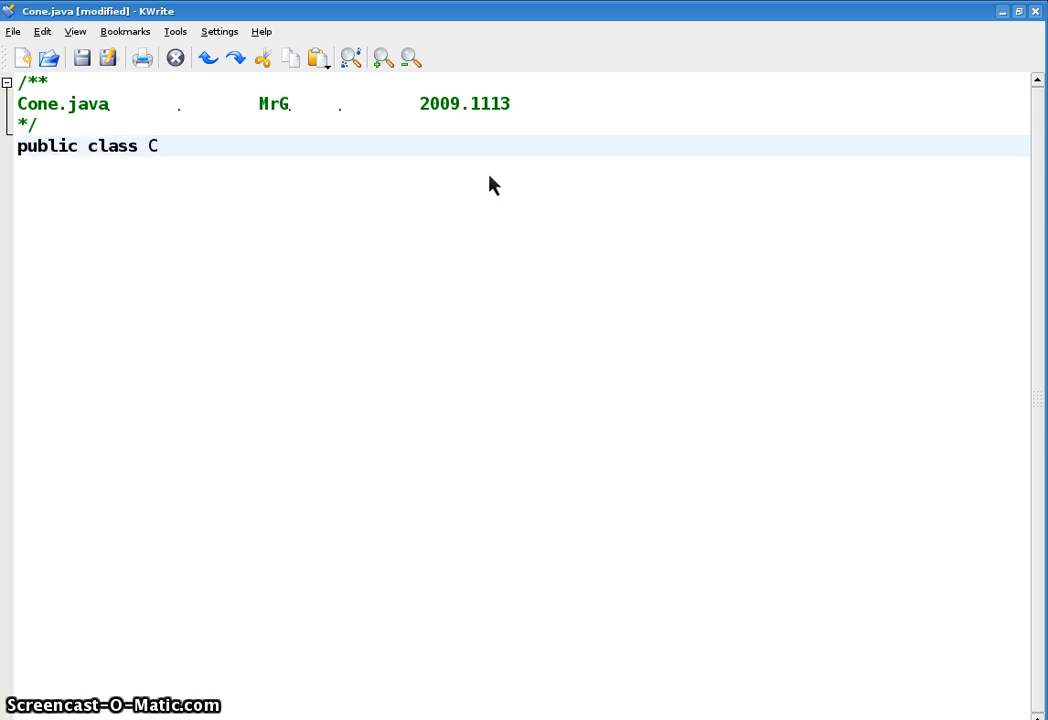
pyautogui.write('one')
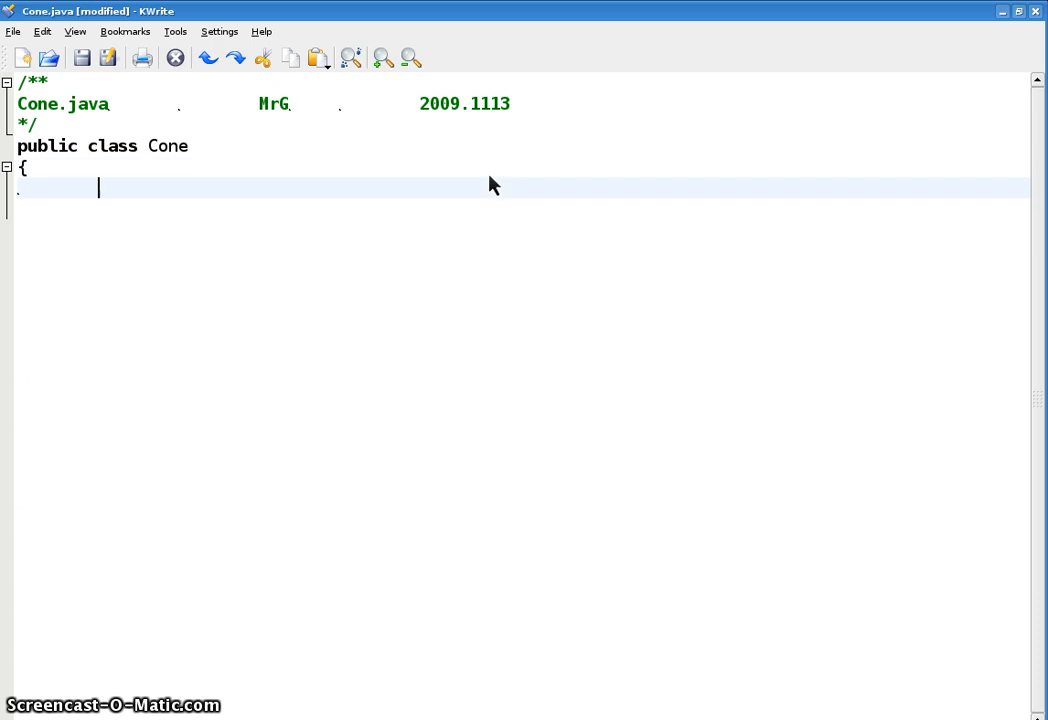
pyautogui.moveTo(718, 204)
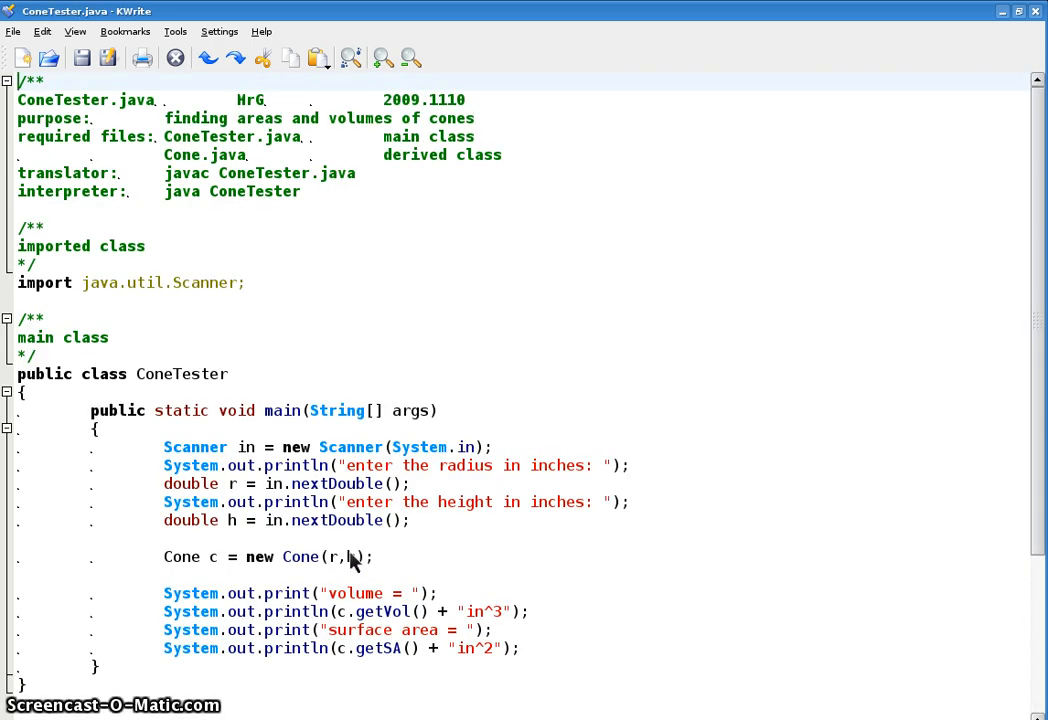
# Write the constructor header public Cone(double theR, double theH).
pyautogui.write('h')
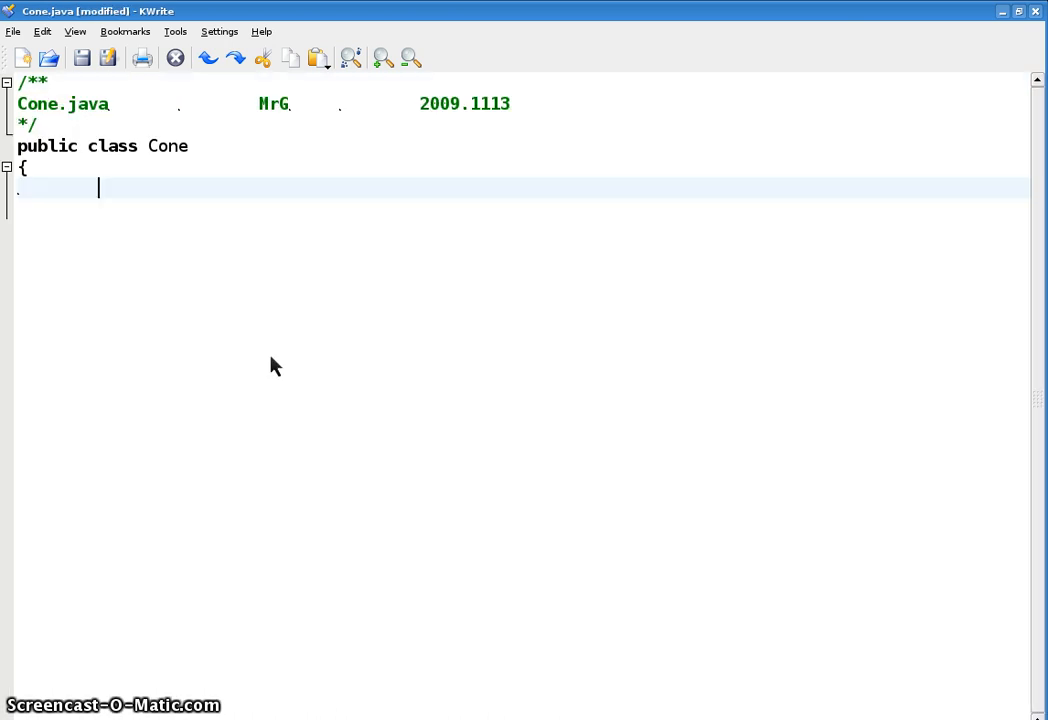
pyautogui.write('public Con')
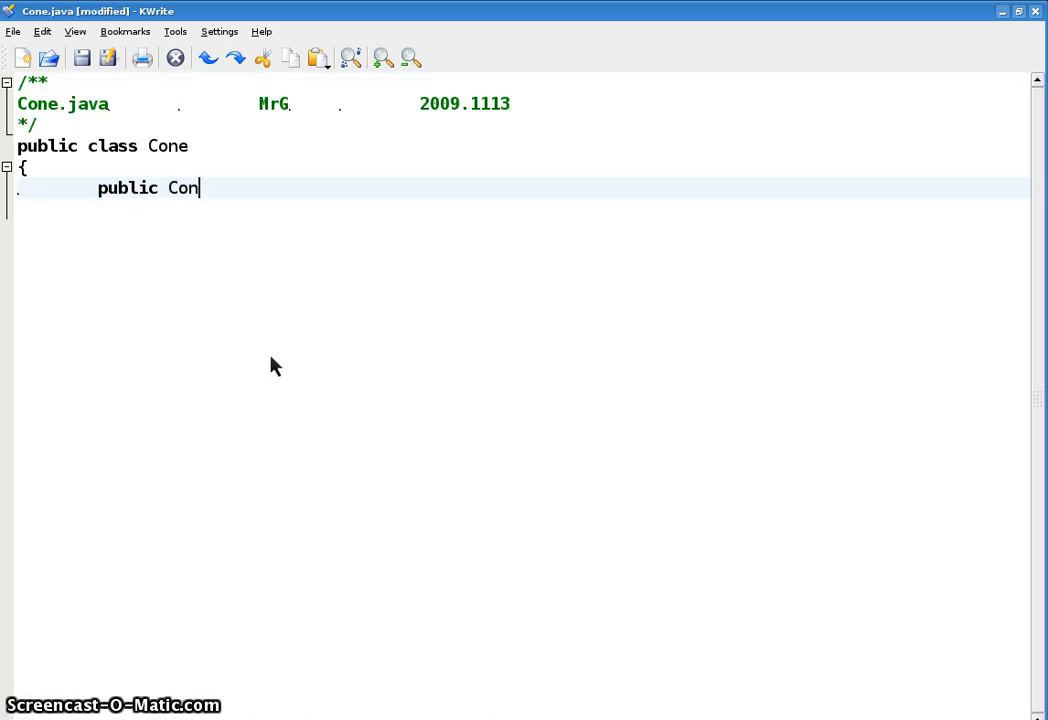
pyautogui.write('e(dou')
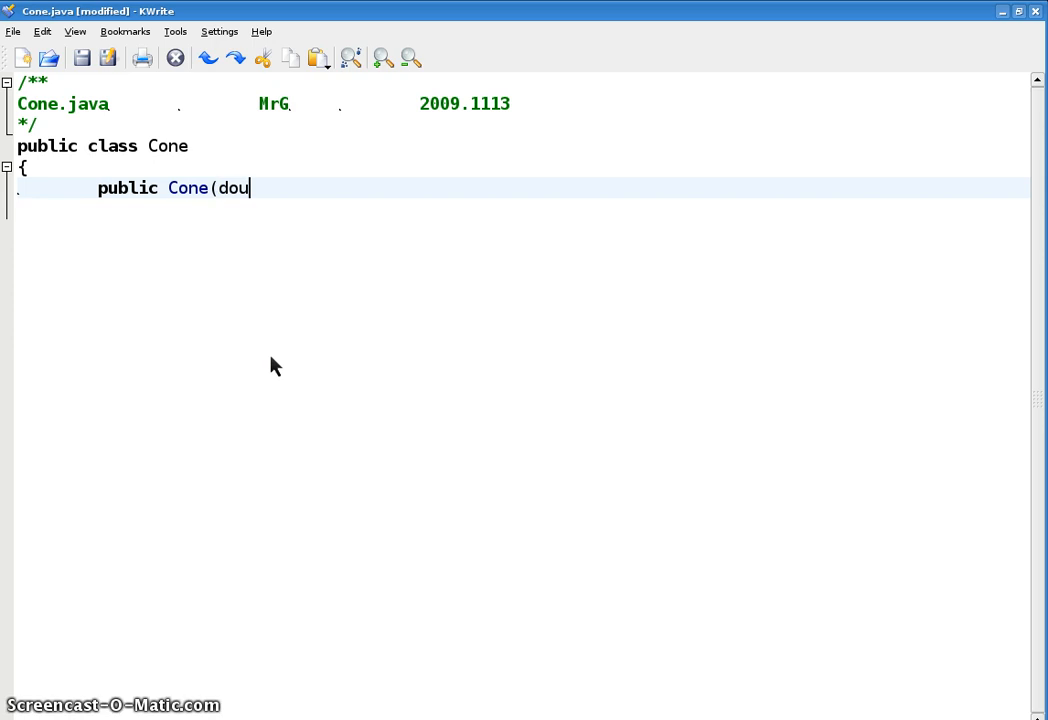
pyautogui.write('ble')
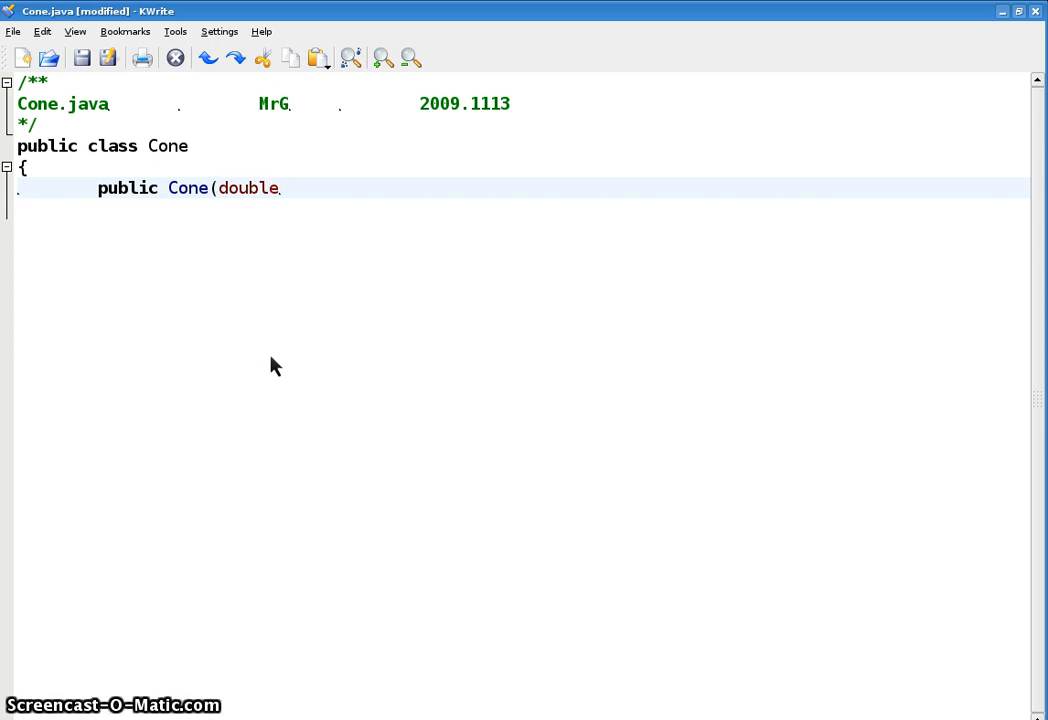
pyautogui.write('theR')
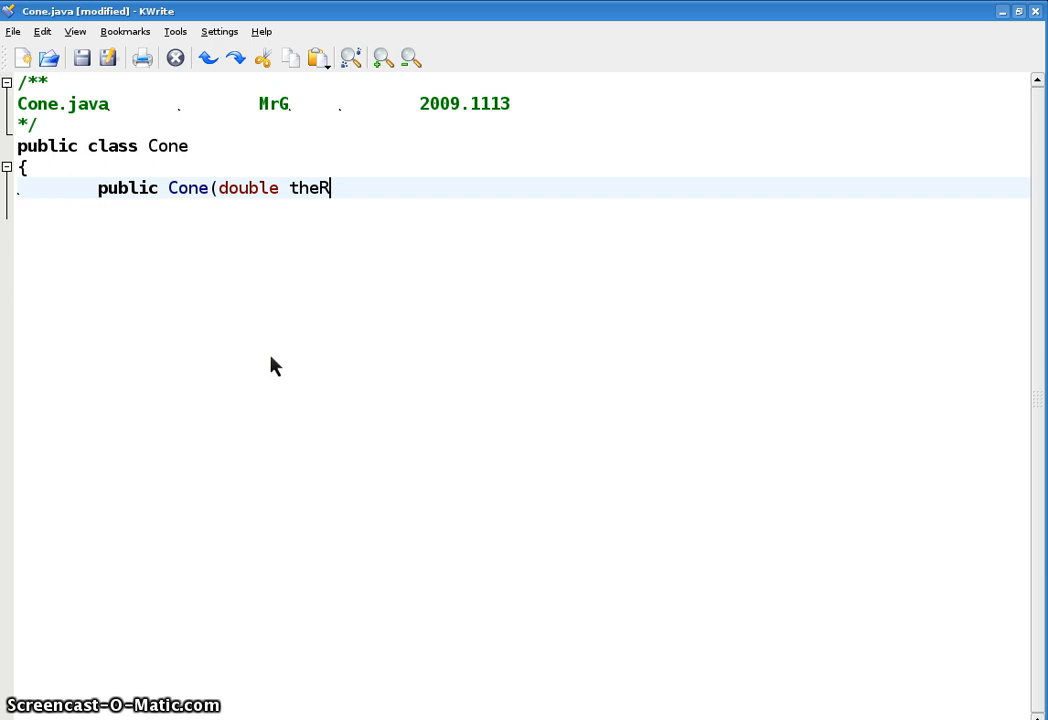
pyautogui.write(', double t')
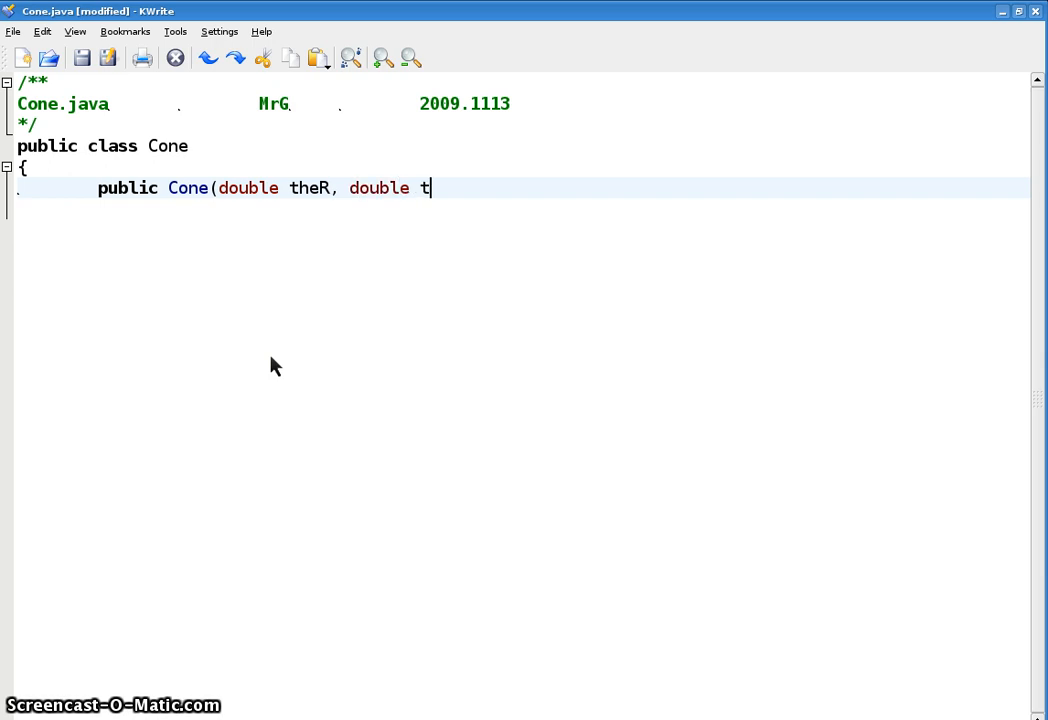
pyautogui.write('heH')
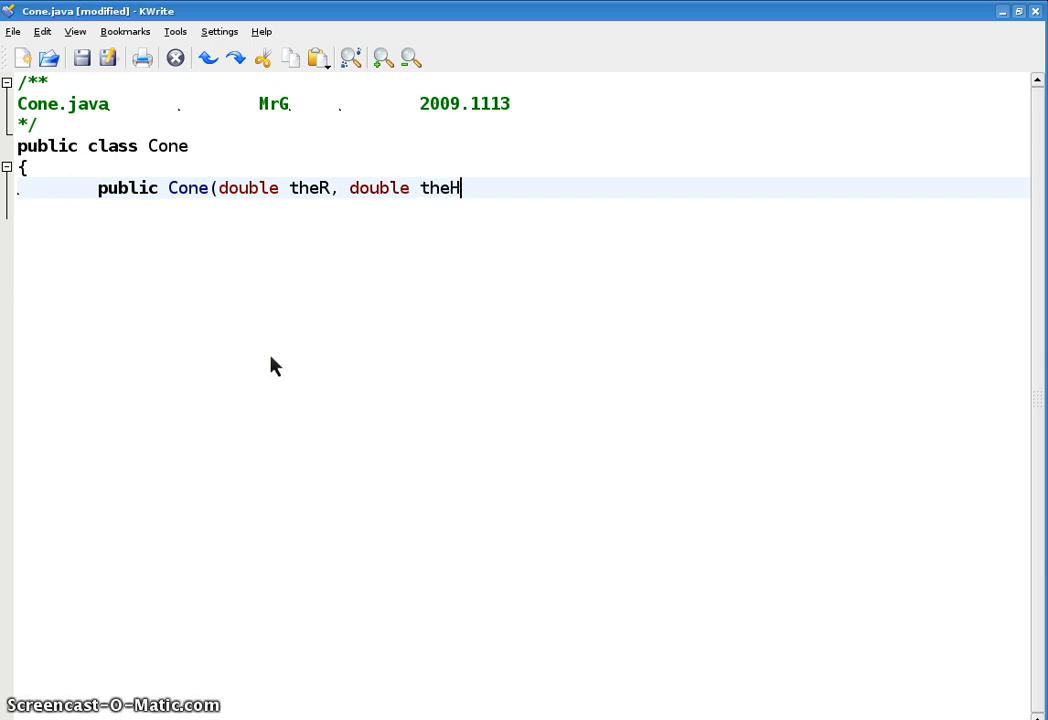
pyautogui.write(')')
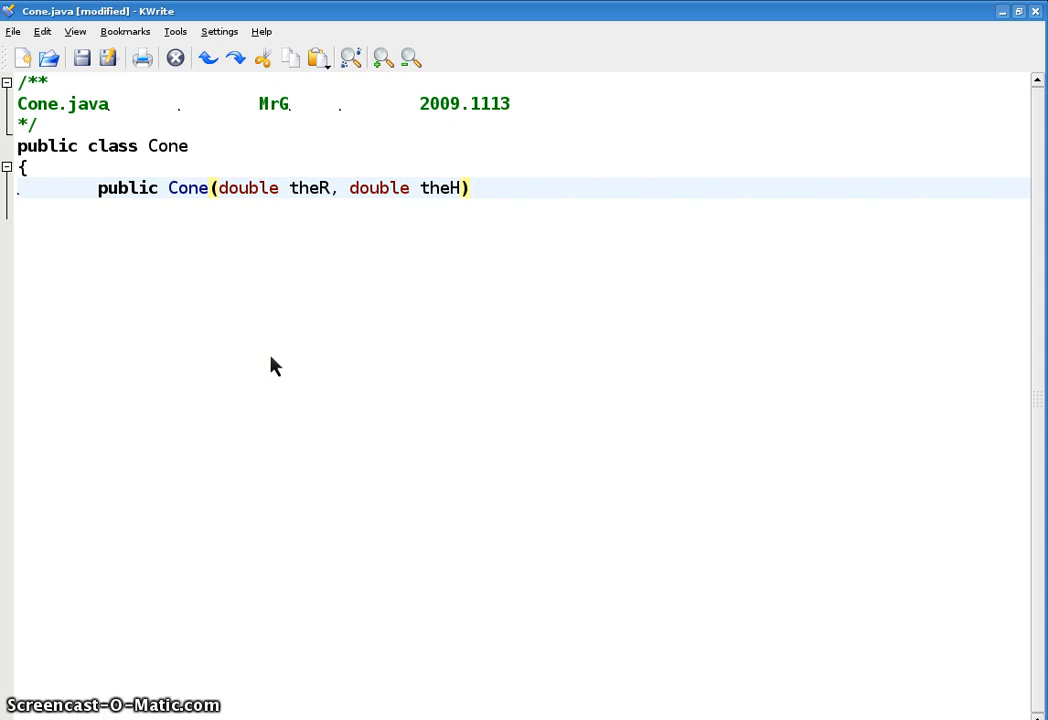
# Fill the constructor body with myR = theR; and myH = theH;.
pyautogui.write('{')
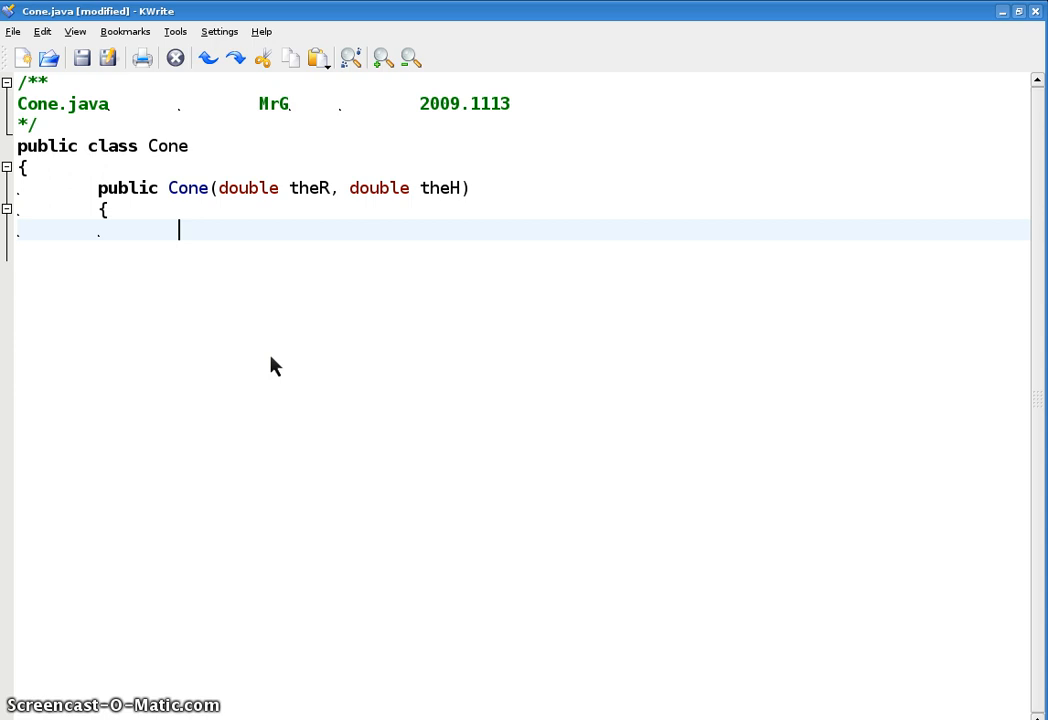
pyautogui.write('myR = the')
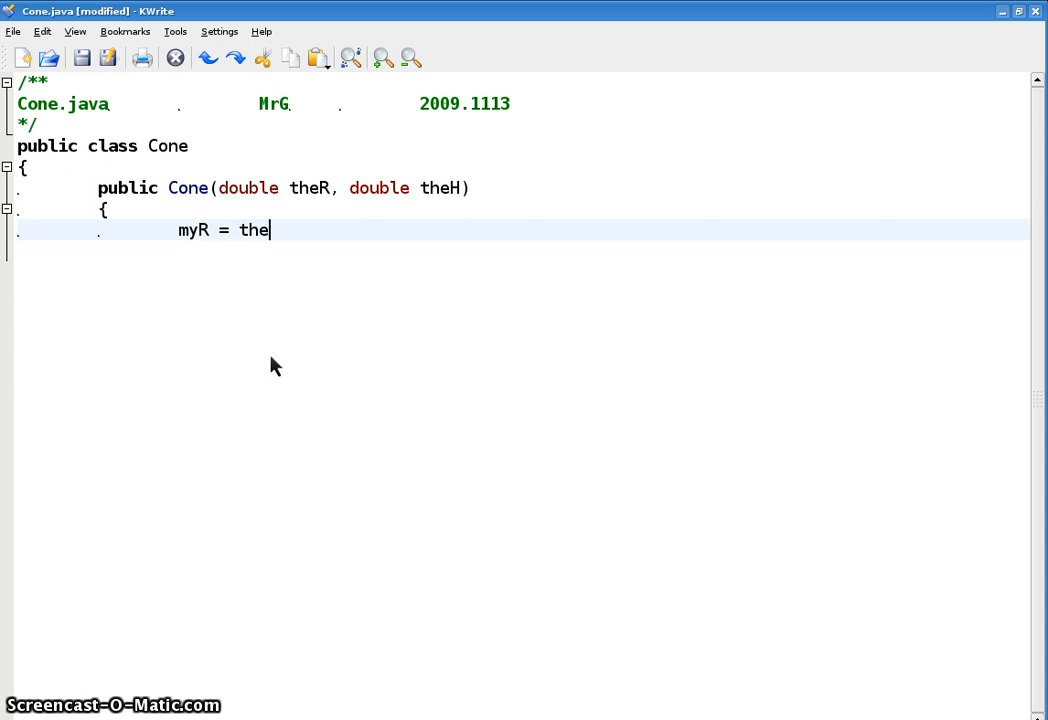
pyautogui.write('R;')
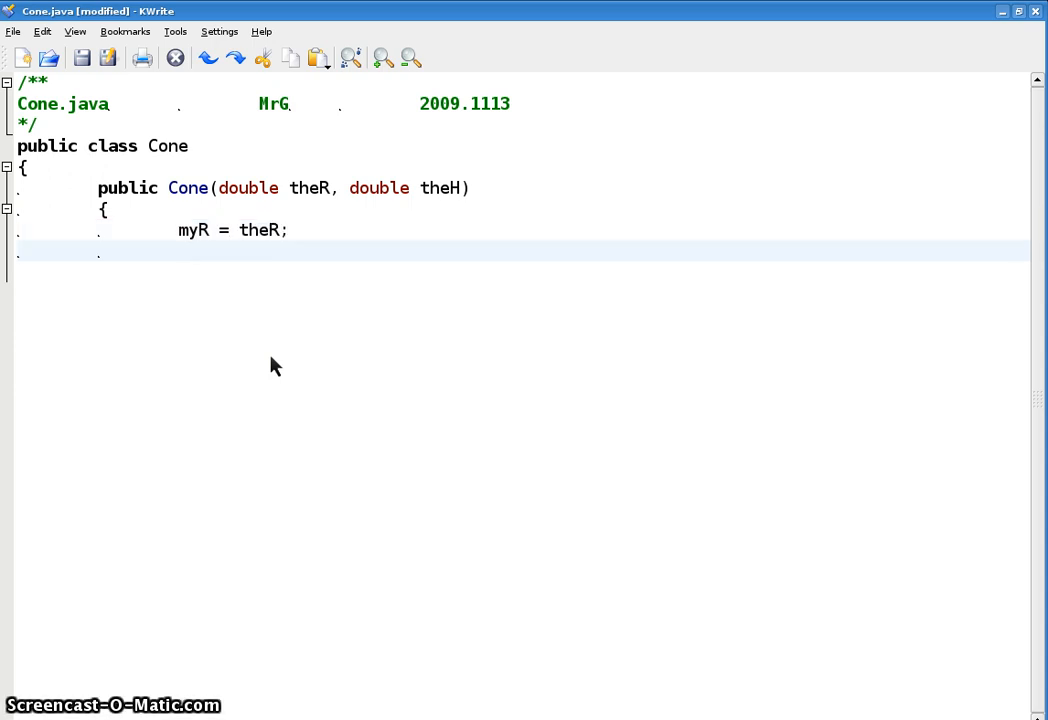
pyautogui.write('myH = theH;')
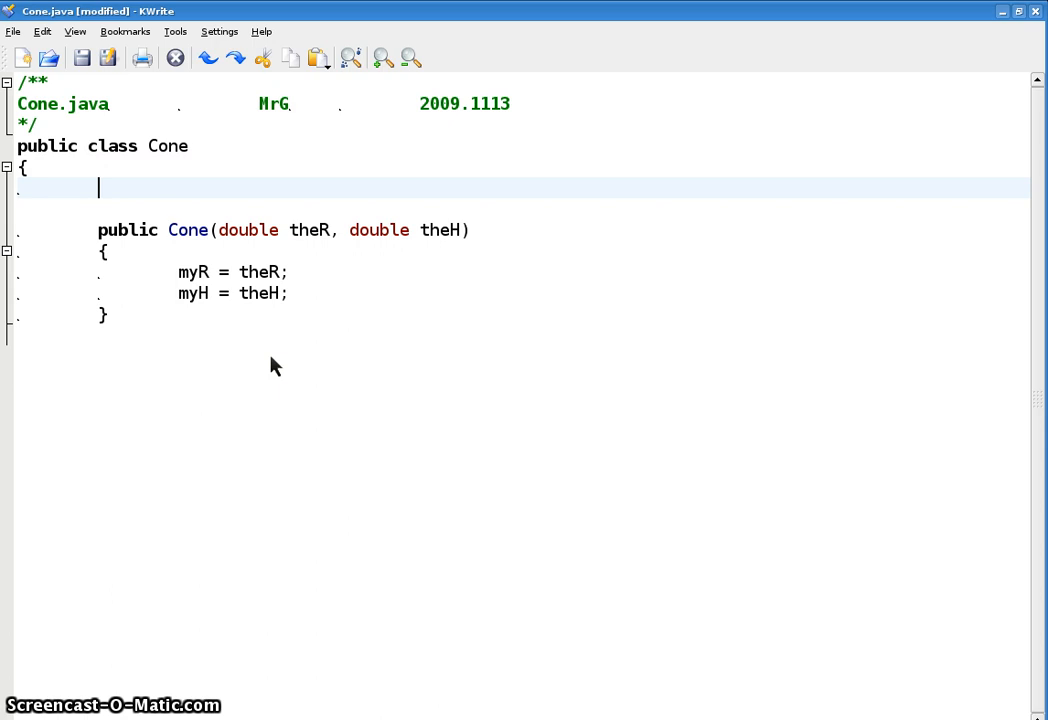
# Declare private double myR and private double myH fields above the constructor.
pyautogui.write('double')
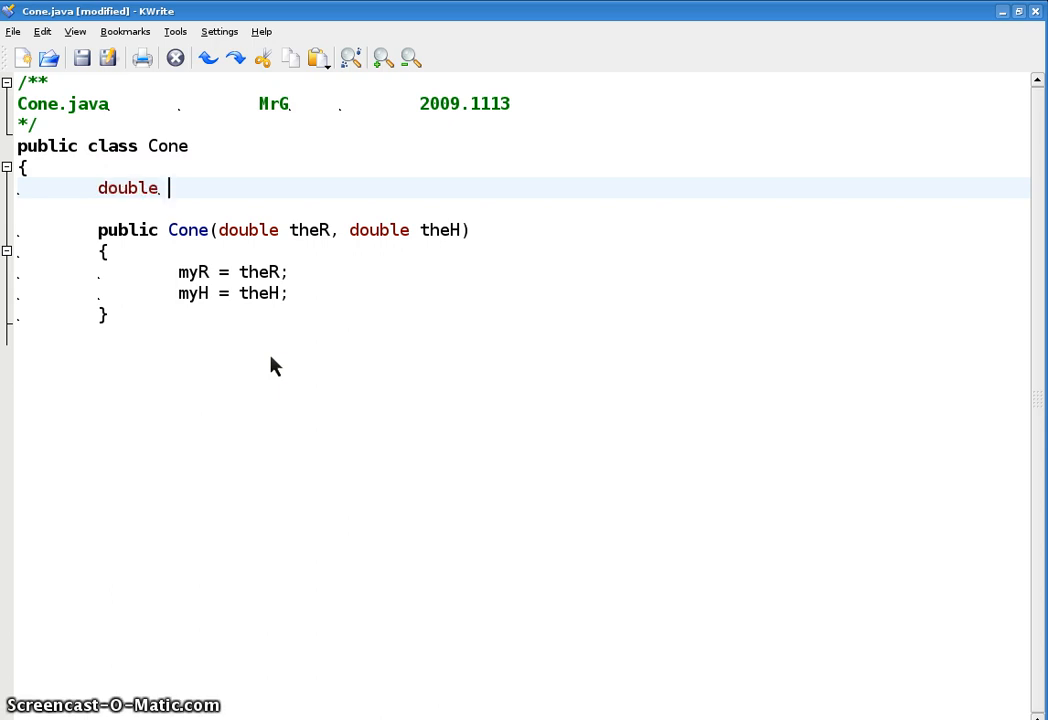
pyautogui.write('myR;')
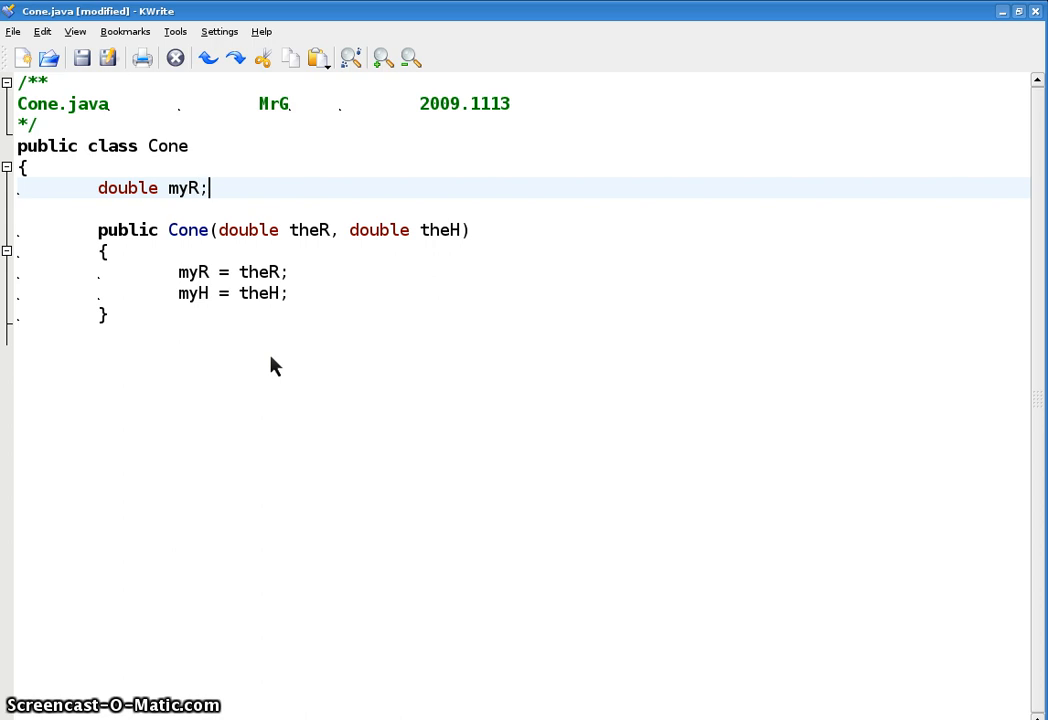
pyautogui.write('privatye')
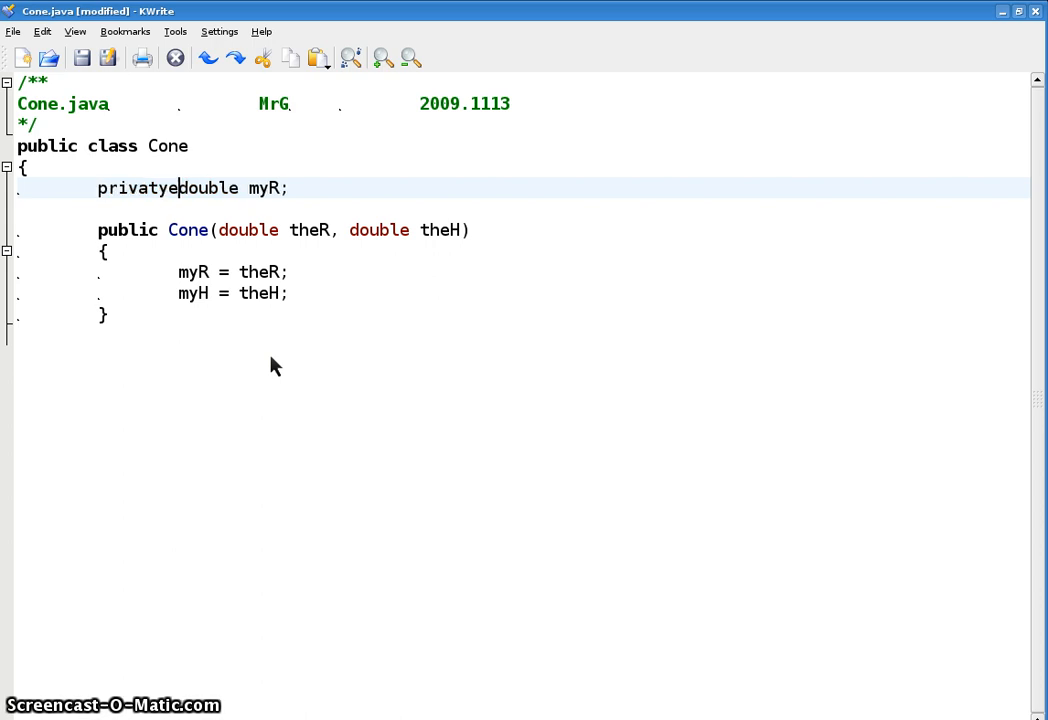
pyautogui.write('=')
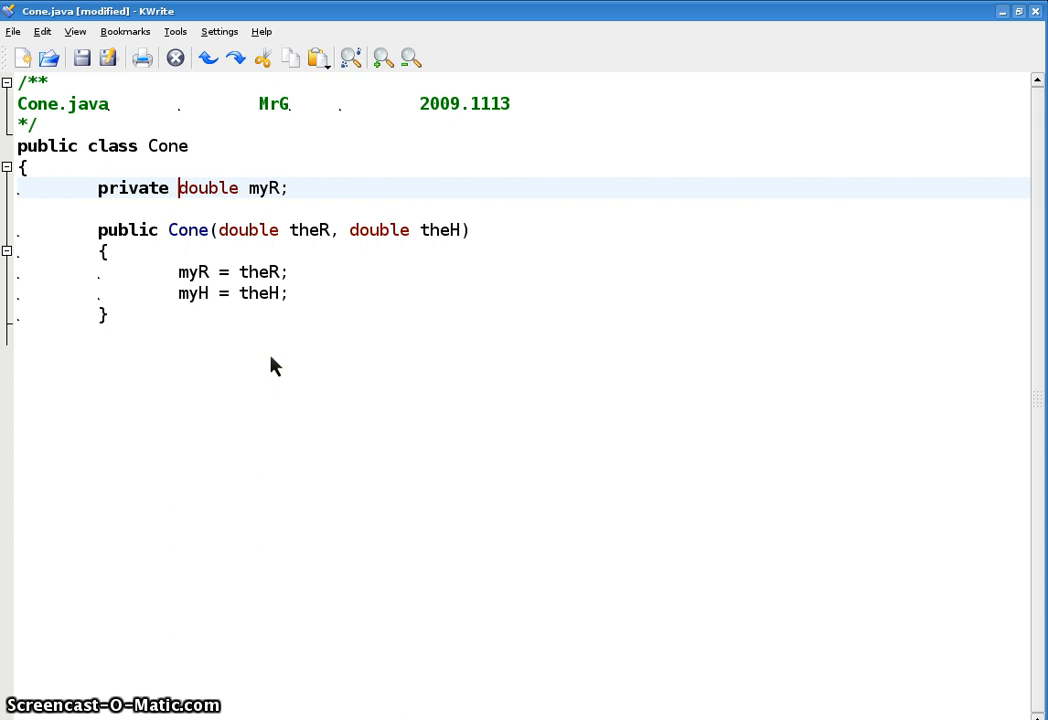
pyautogui.write('p')
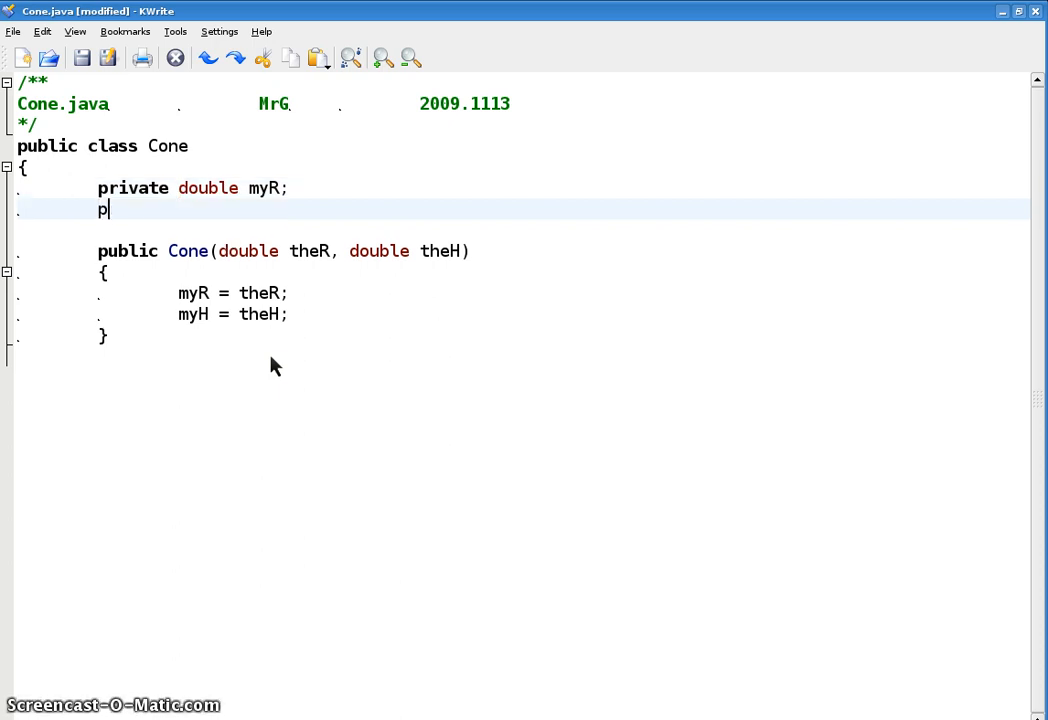
pyautogui.write('rivate')
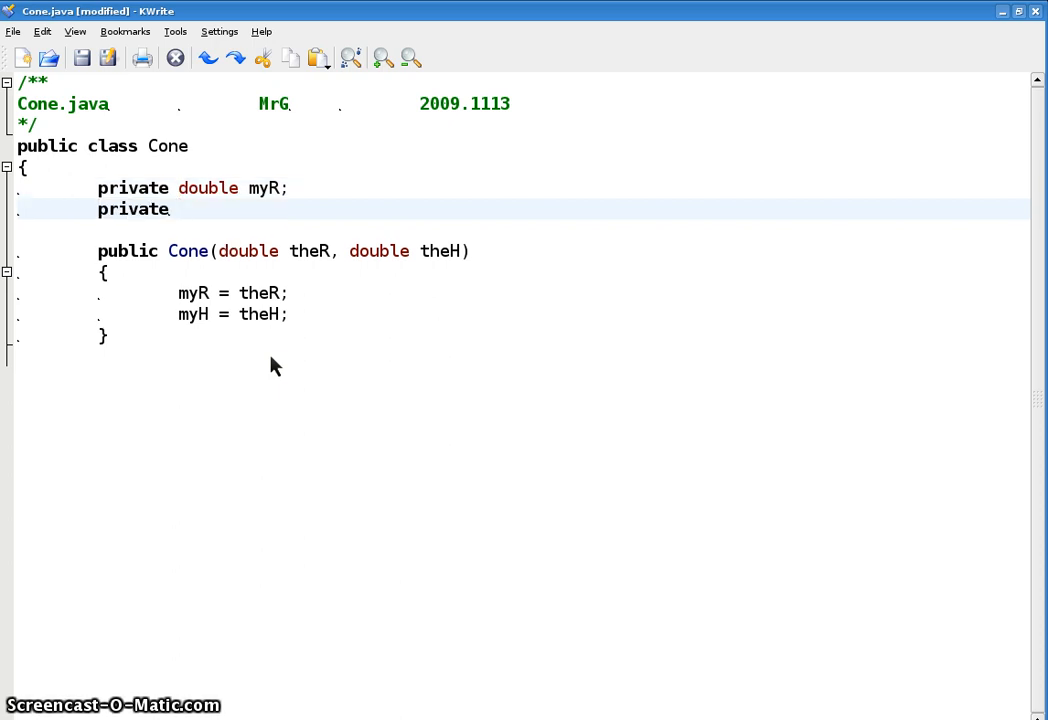
pyautogui.write('doub')
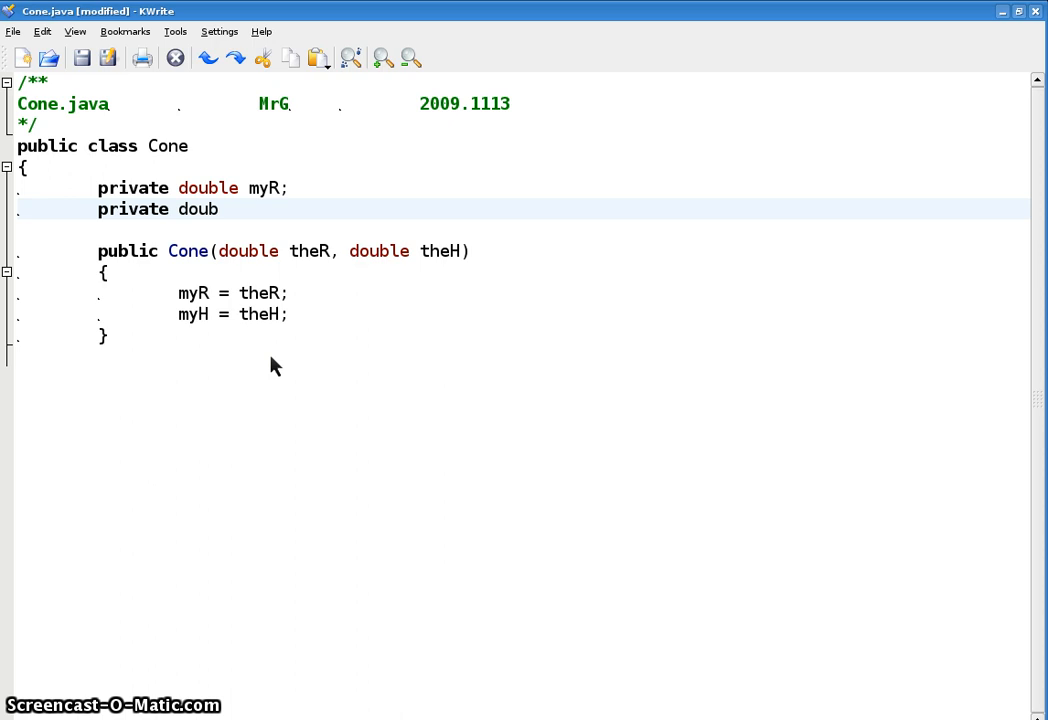
pyautogui.write('le myH;')
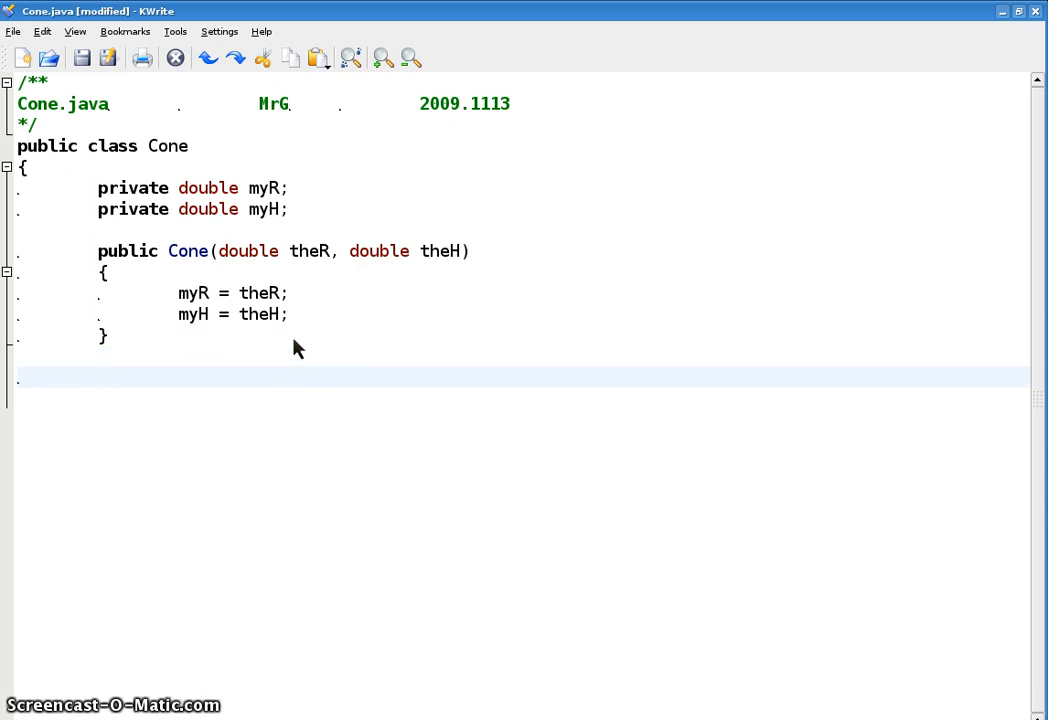
# Write the method header public double getVol().
pyautogui.write('public')
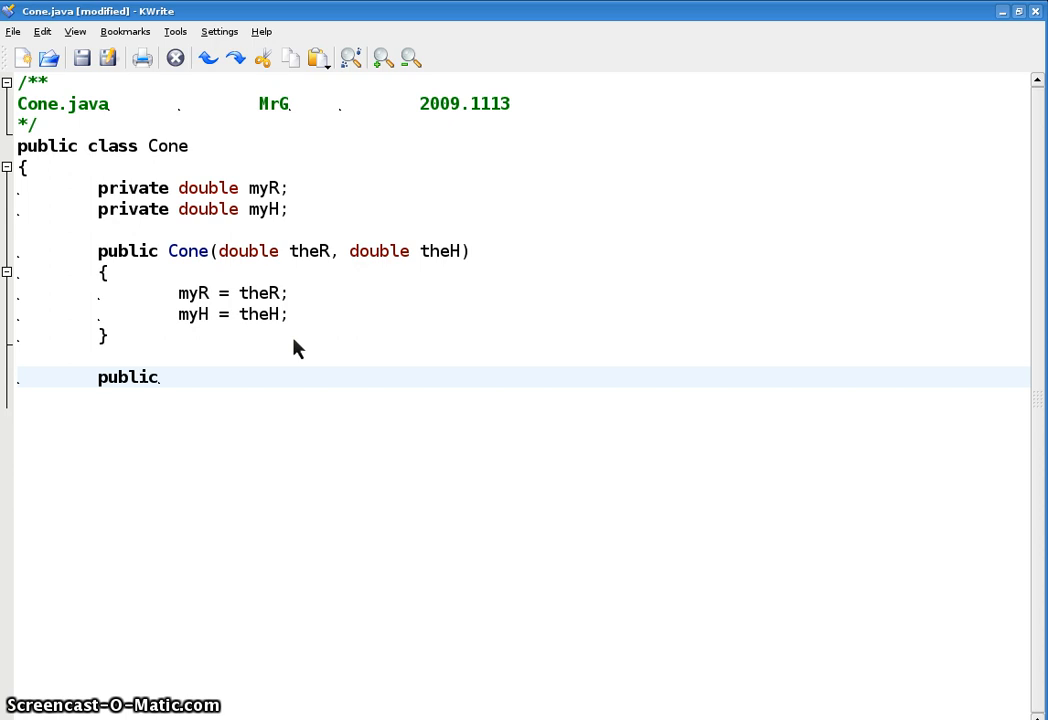
pyautogui.write('double get')
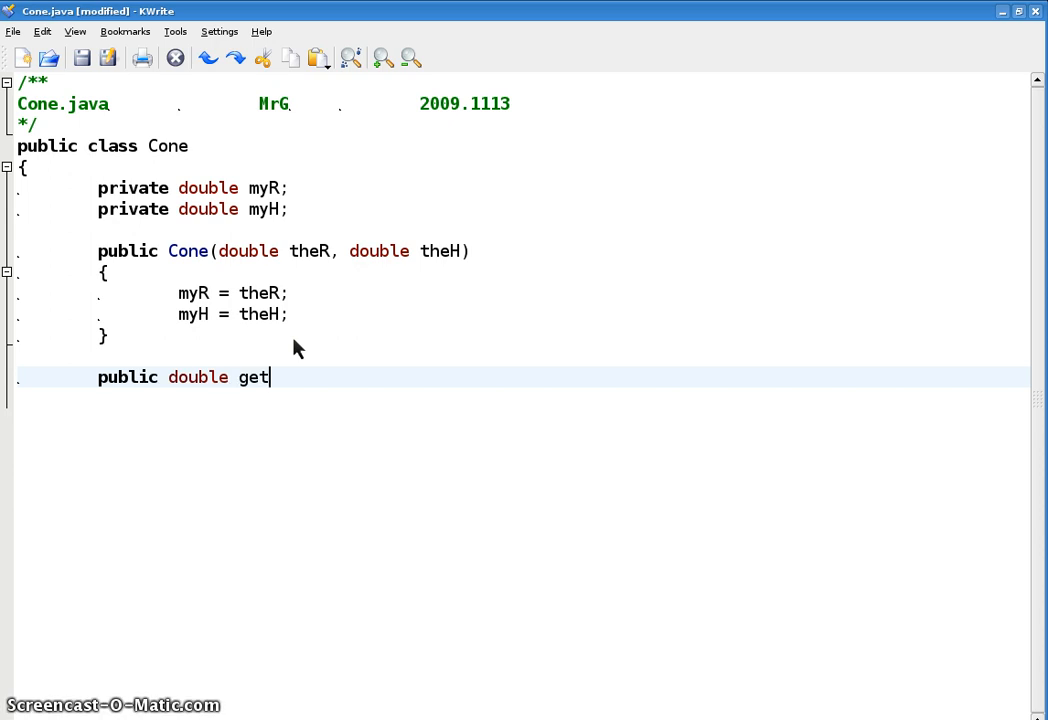
pyautogui.write('Vol(')
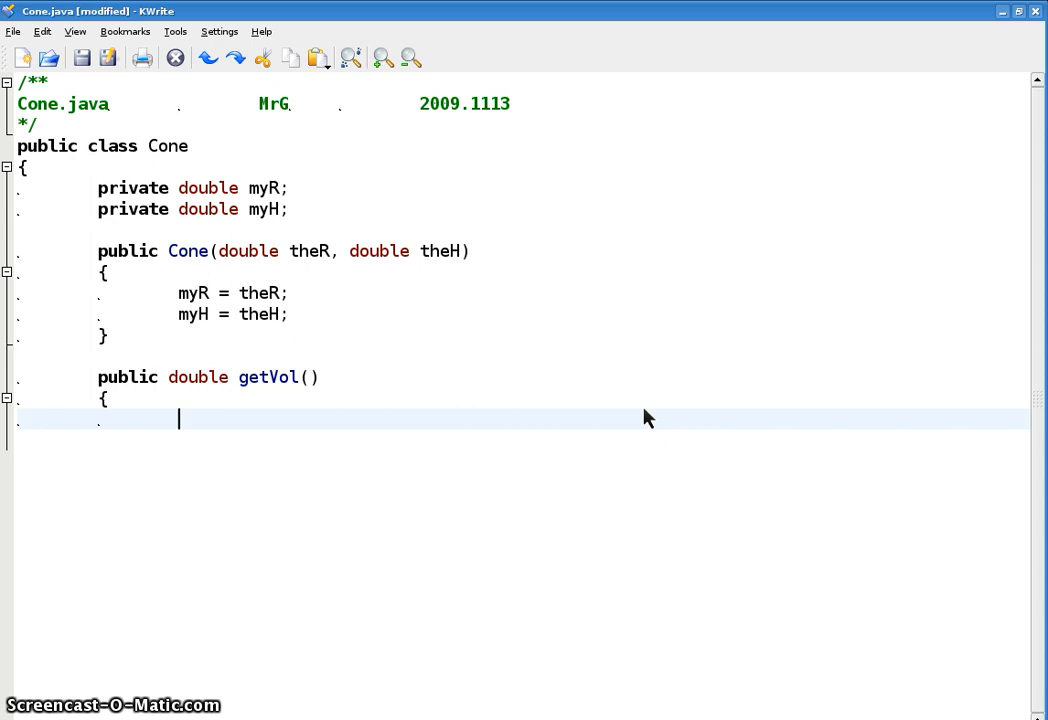
# Make getVol return PI*Math.pow(myR,2)*myH/3;.
pyautogui.write('return')
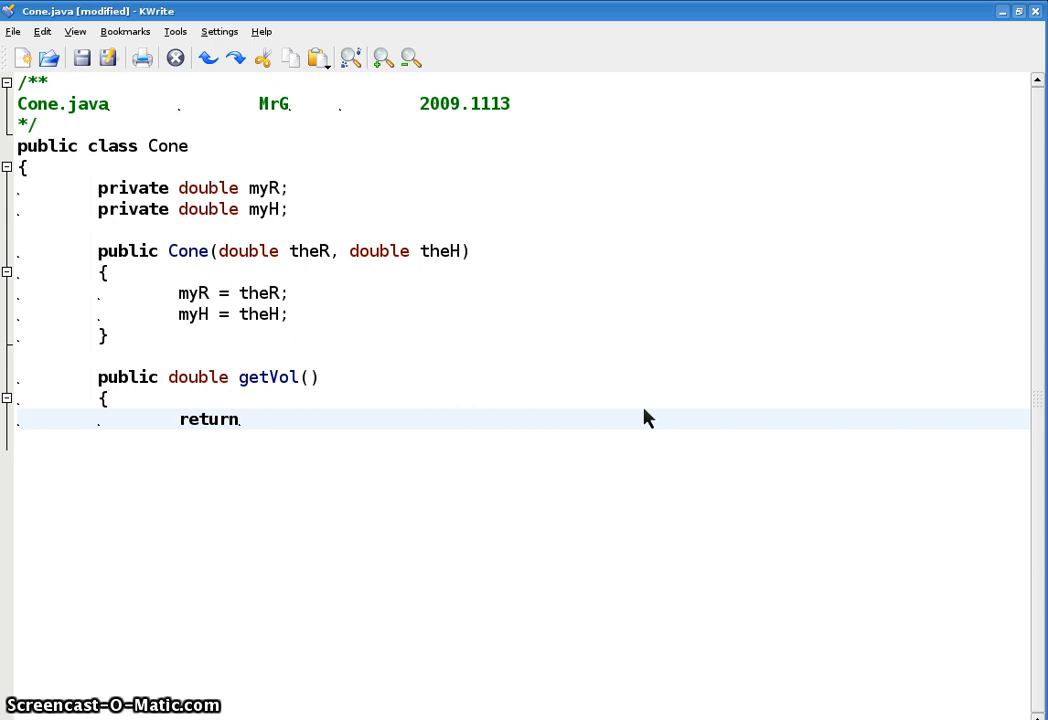
pyautogui.write('PI*')
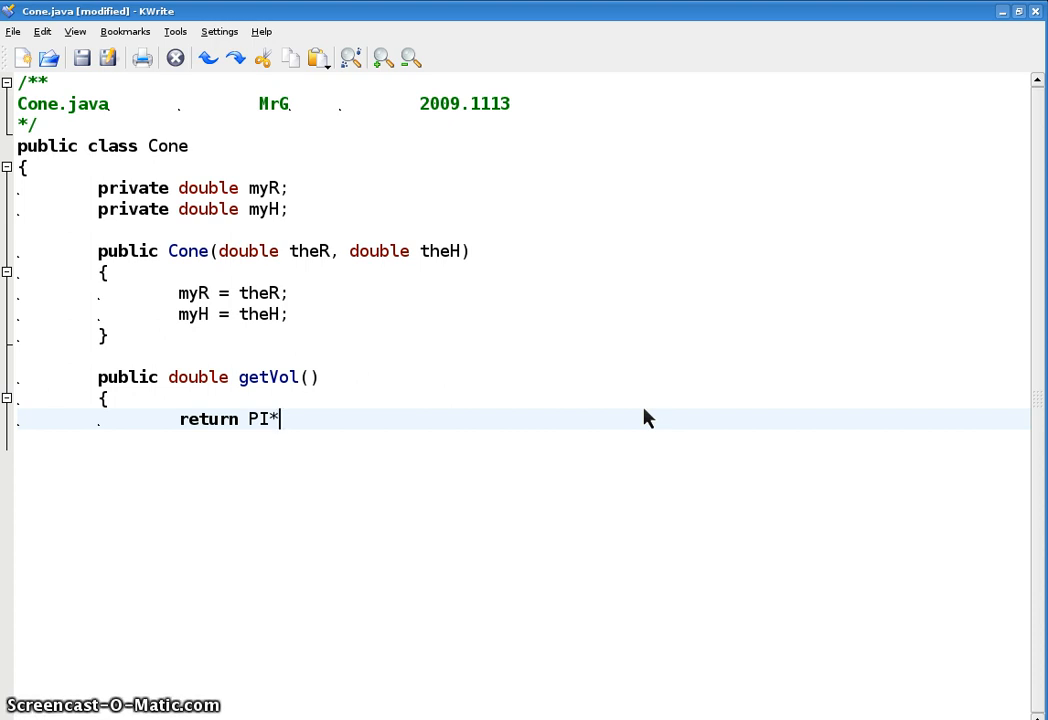
pyautogui.write('Math')
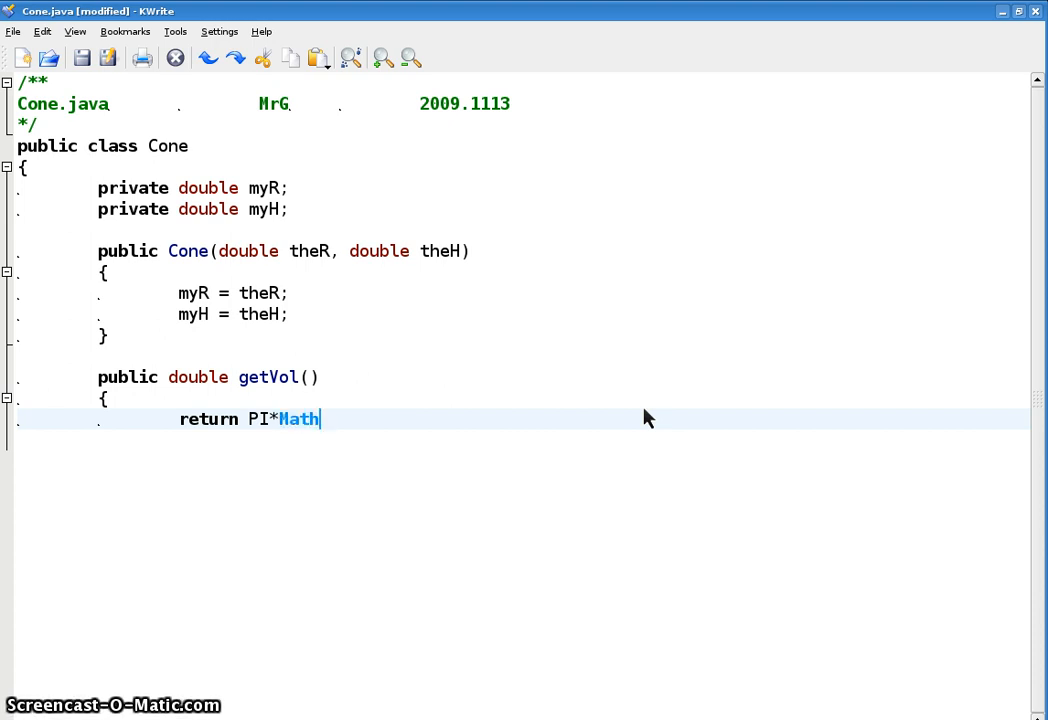
pyautogui.write('.pow()')
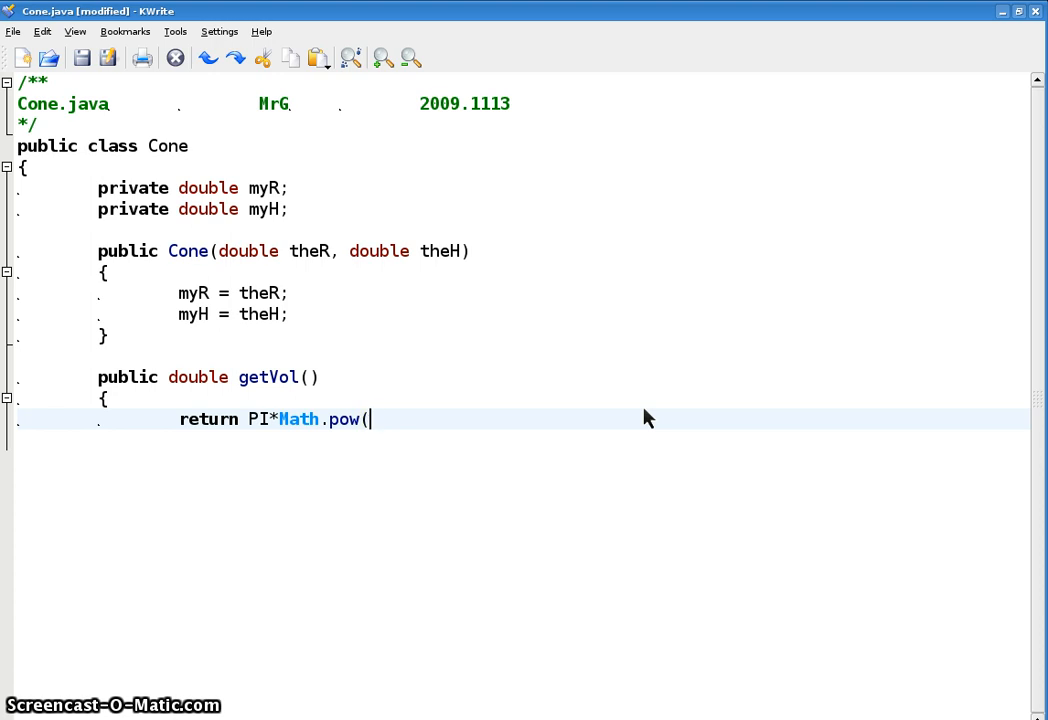
pyautogui.write('myR,')
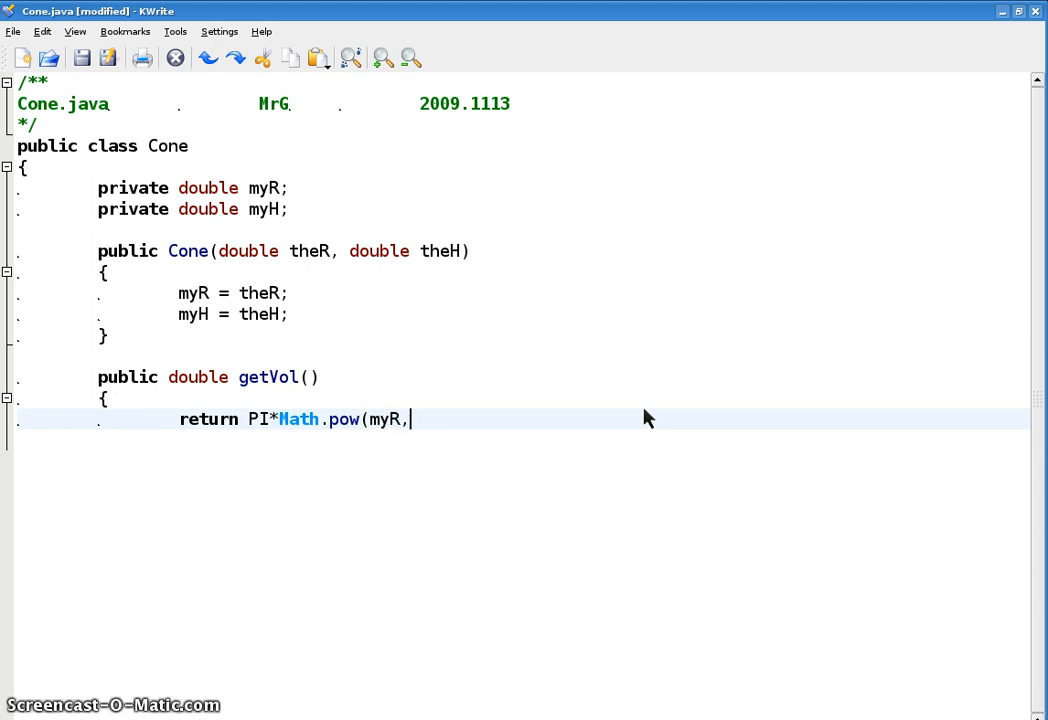
pyautogui.write('2)')
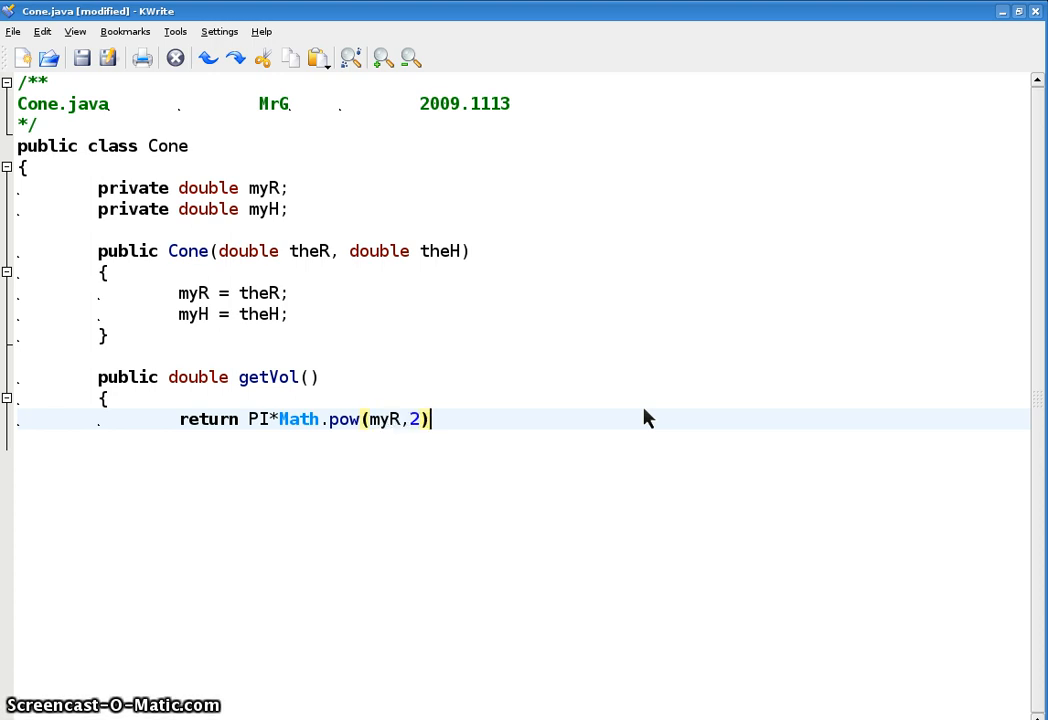
pyautogui.write('*myH')
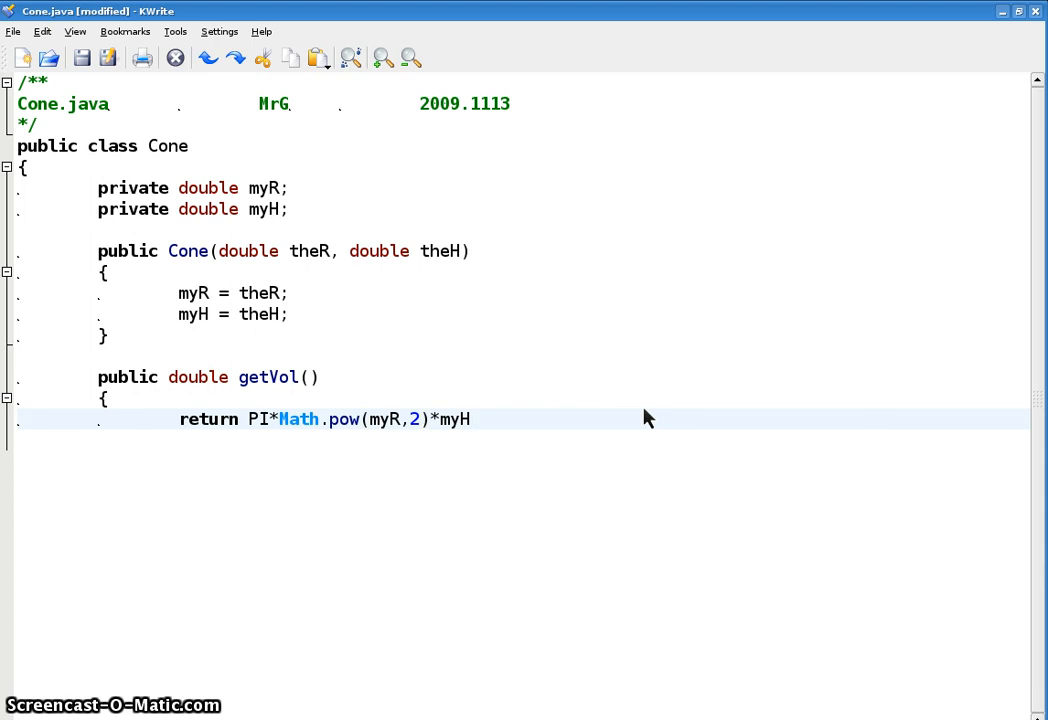
pyautogui.write('/3')
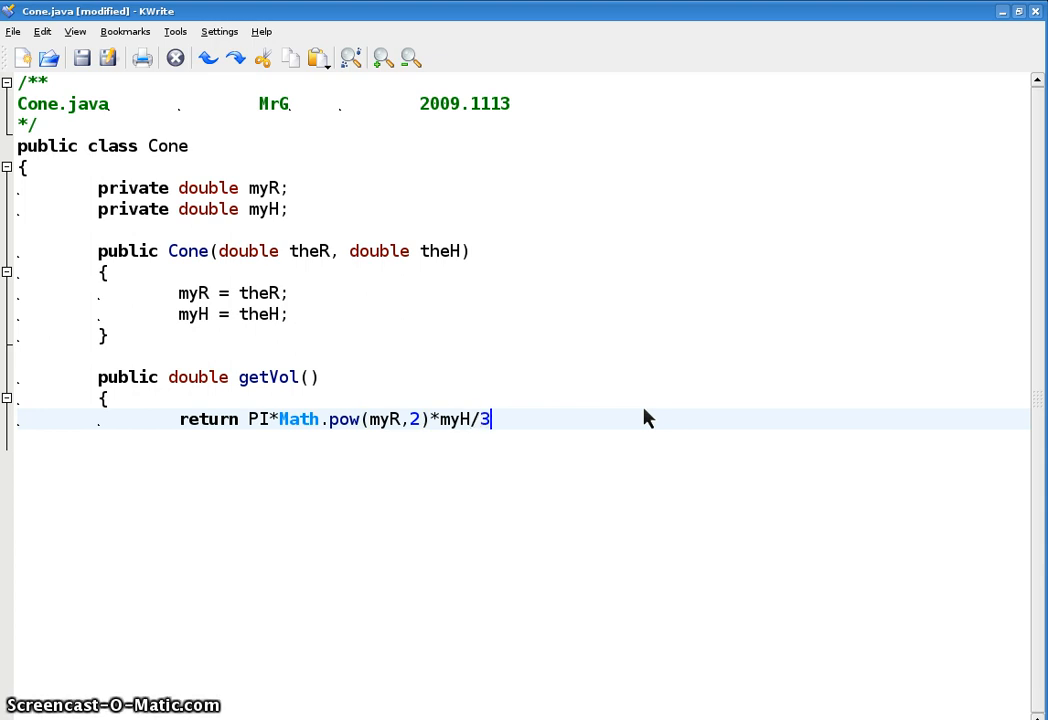
pyautogui.press('Return')
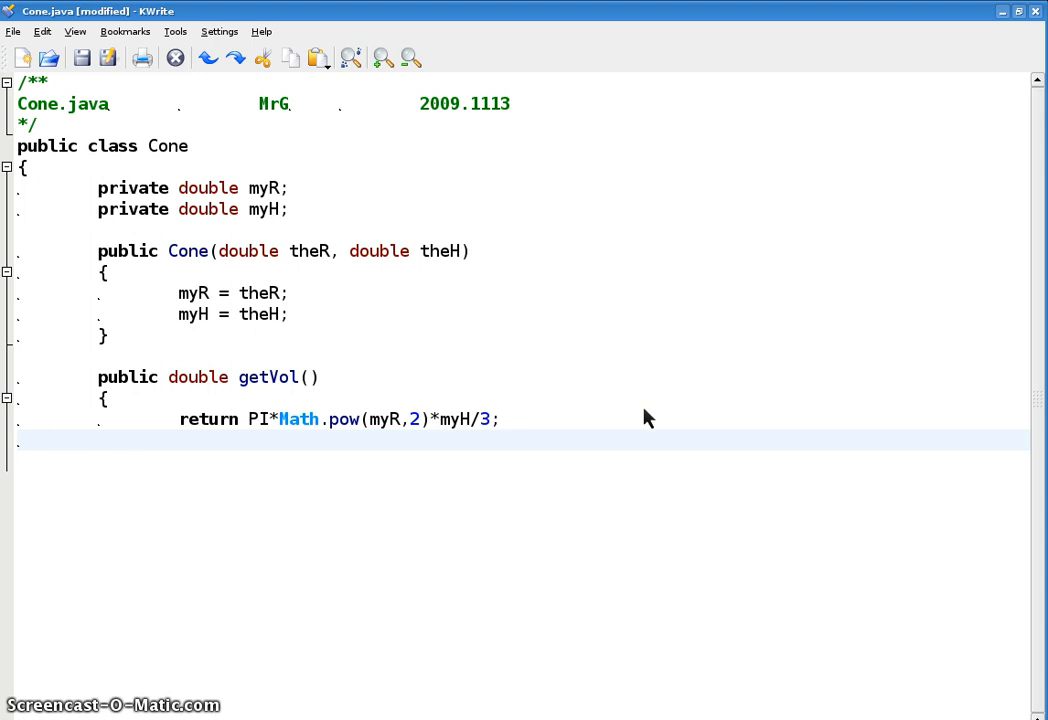
# Close getVol and add an empty /** */ comment block above the constructor.
pyautogui.write('}')
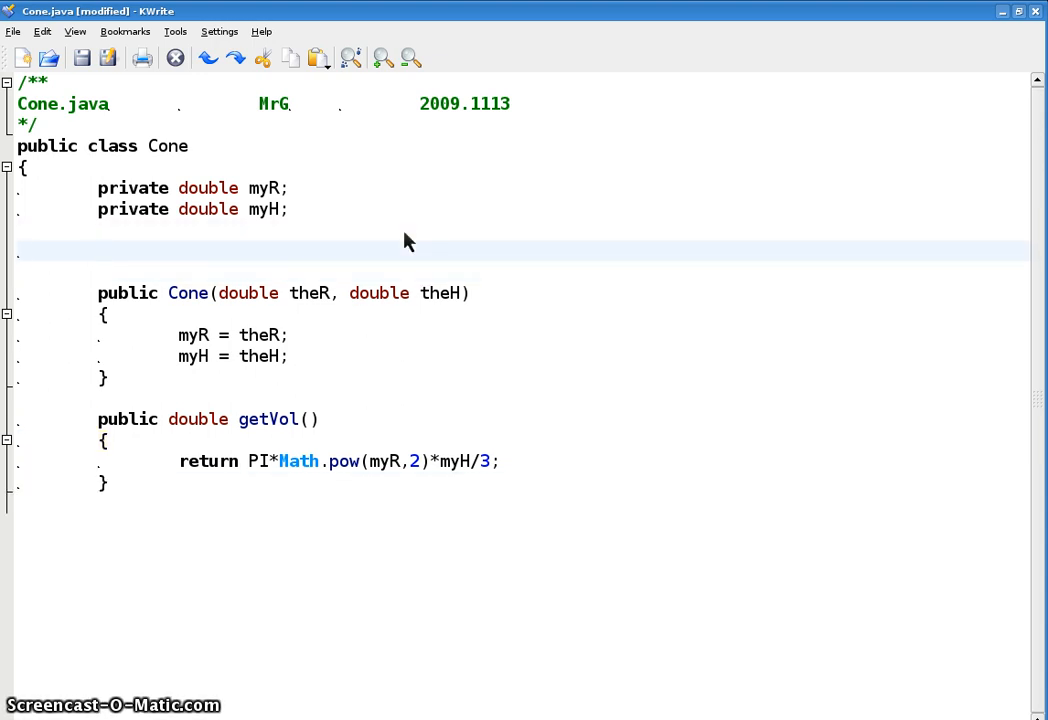
pyautogui.write('/')
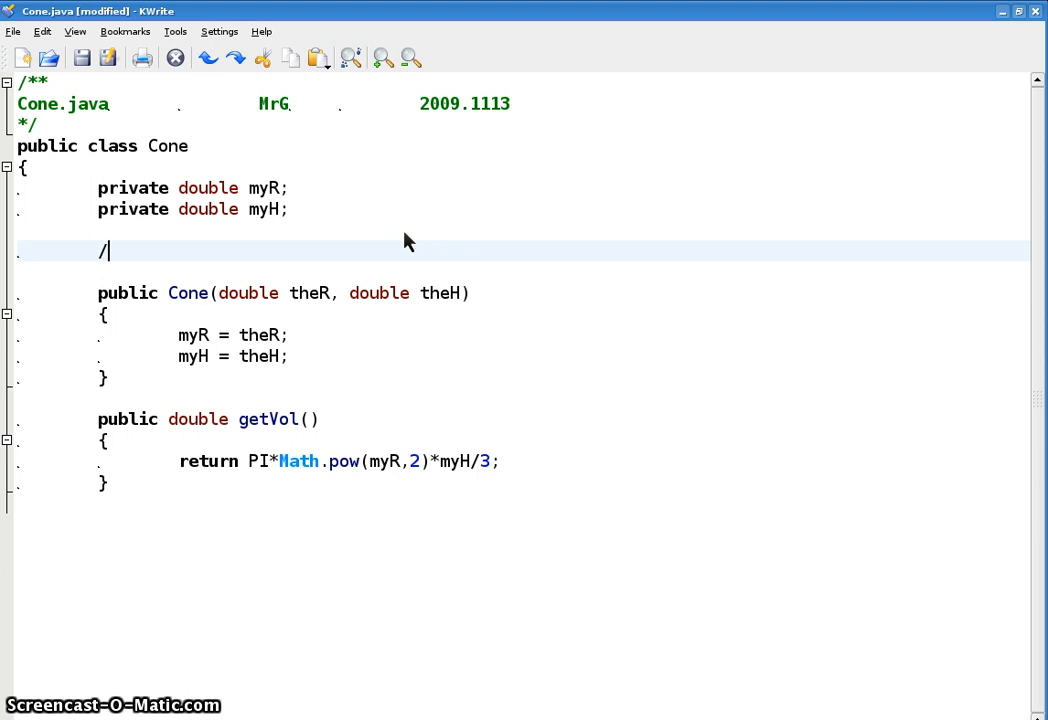
pyautogui.write('**')
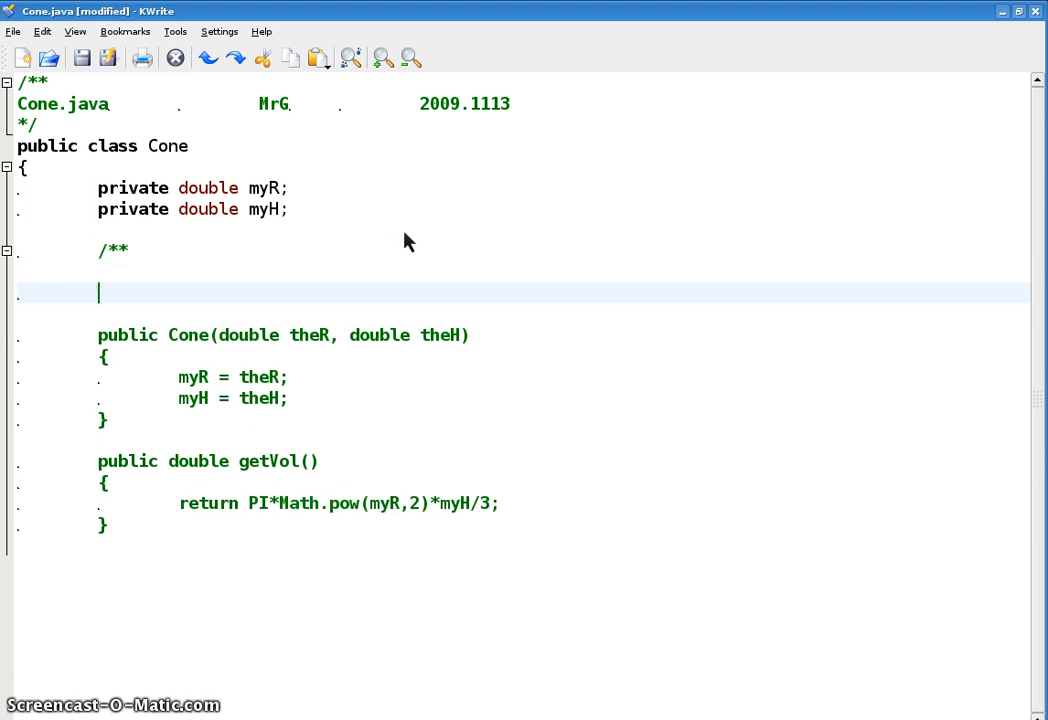
pyautogui.write('*/')
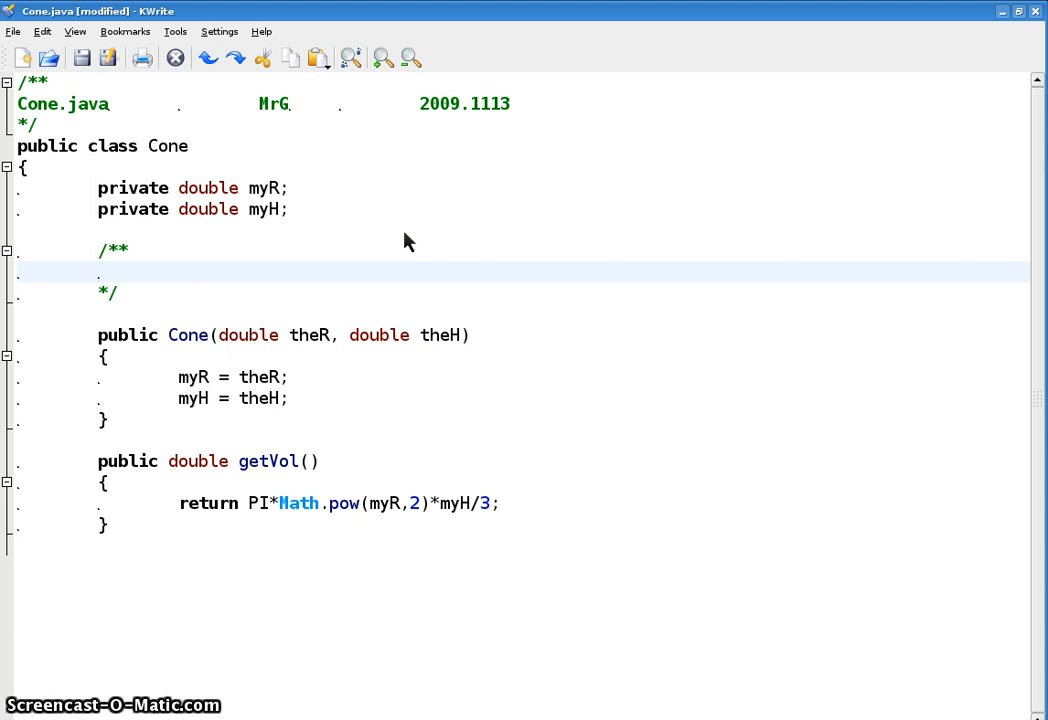
# Inside the comment write public static final double PI = 3.14159265...;.
pyautogui.write('pu')
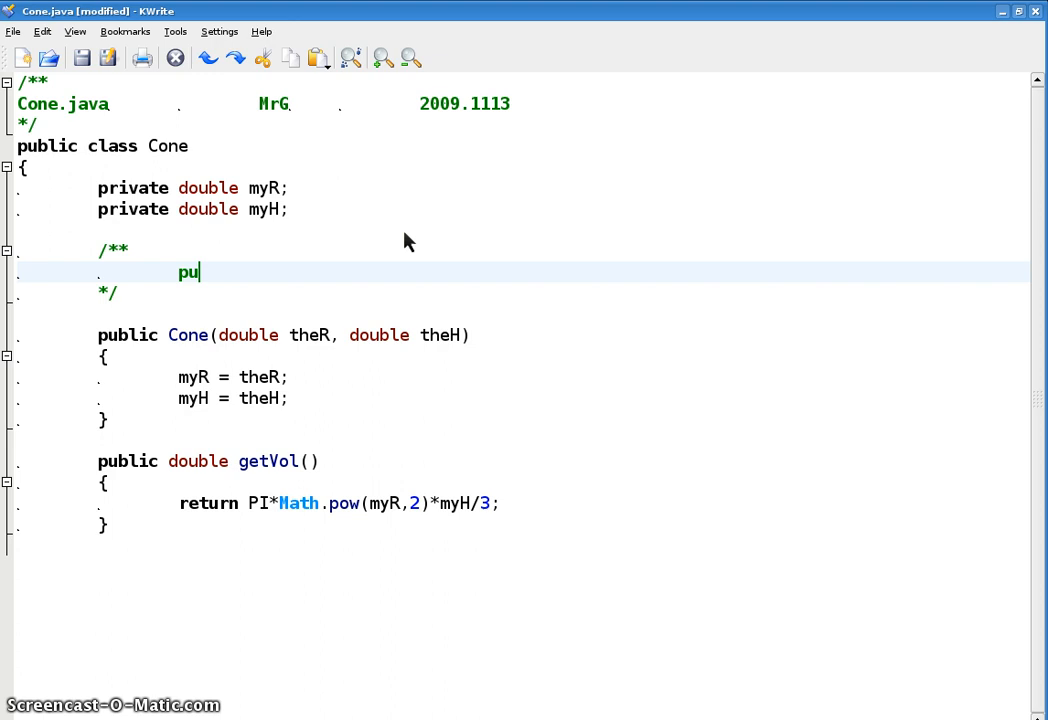
pyautogui.write('blic stst')
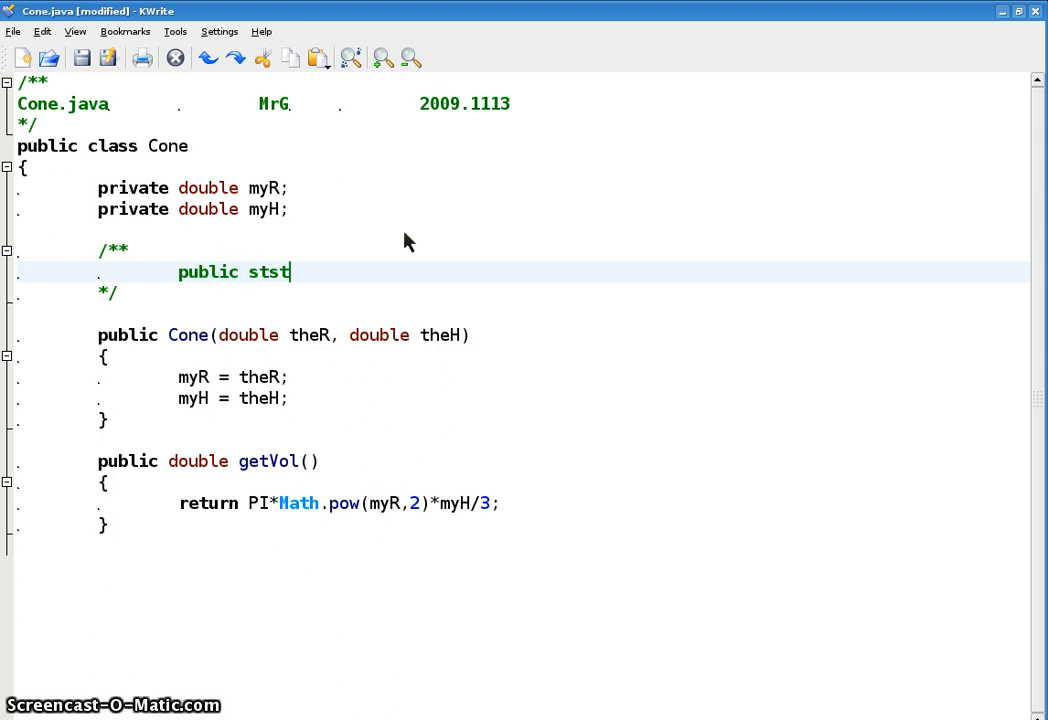
pyautogui.press('BackSpace')
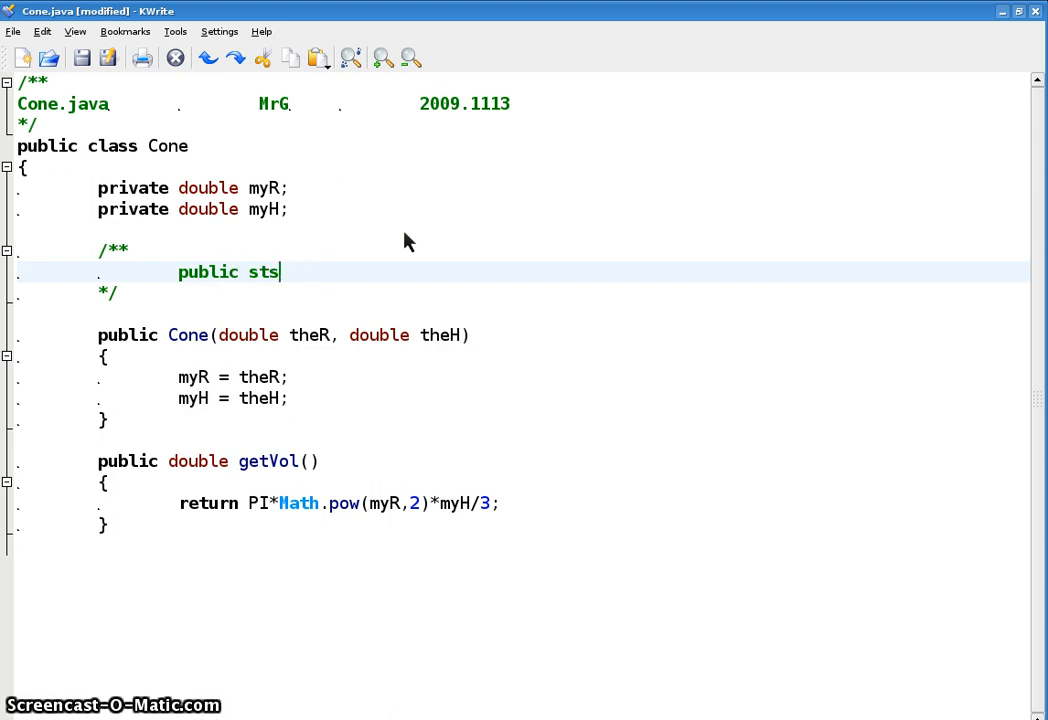
pyautogui.write('atic')
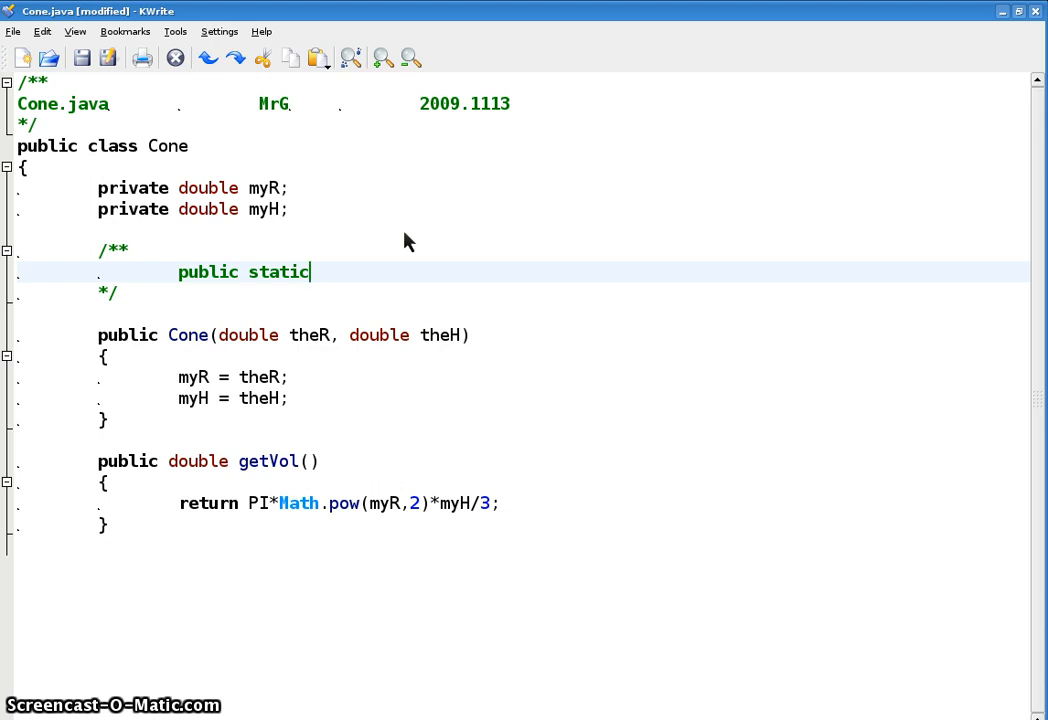
pyautogui.write('f')
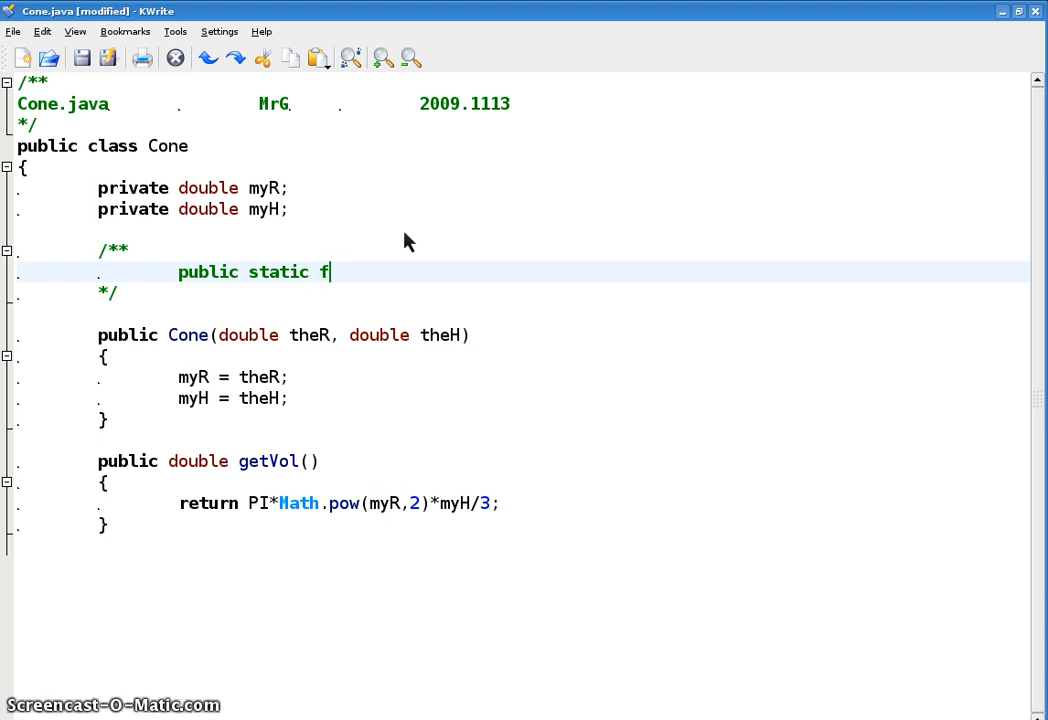
pyautogui.write('inal double')
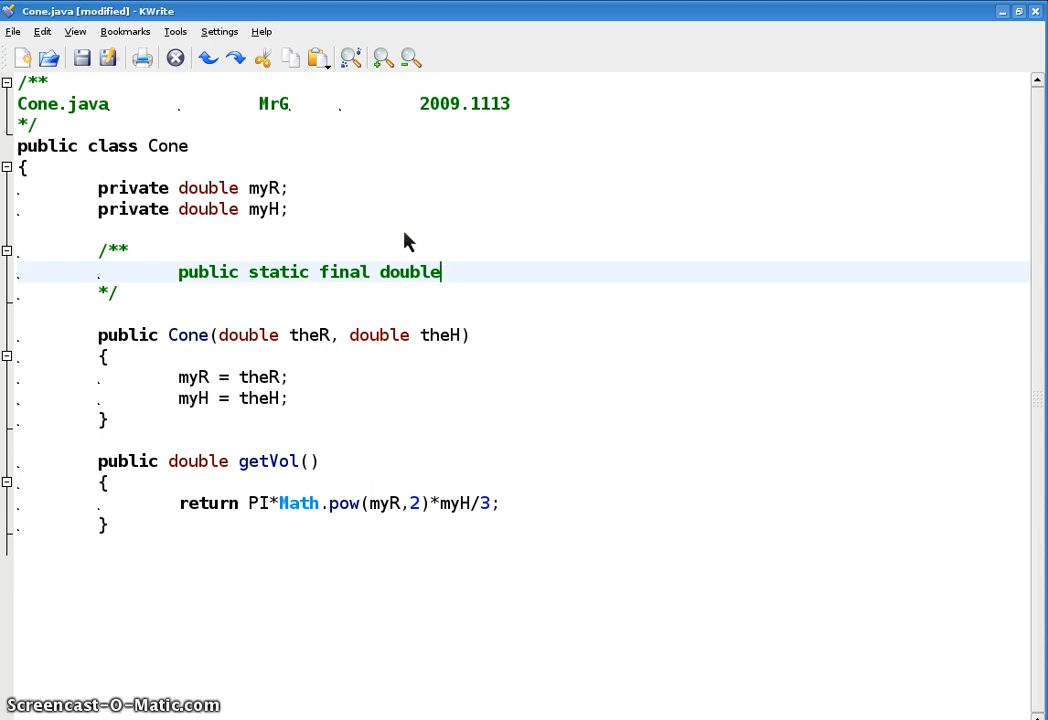
pyautogui.write('PI = 3')
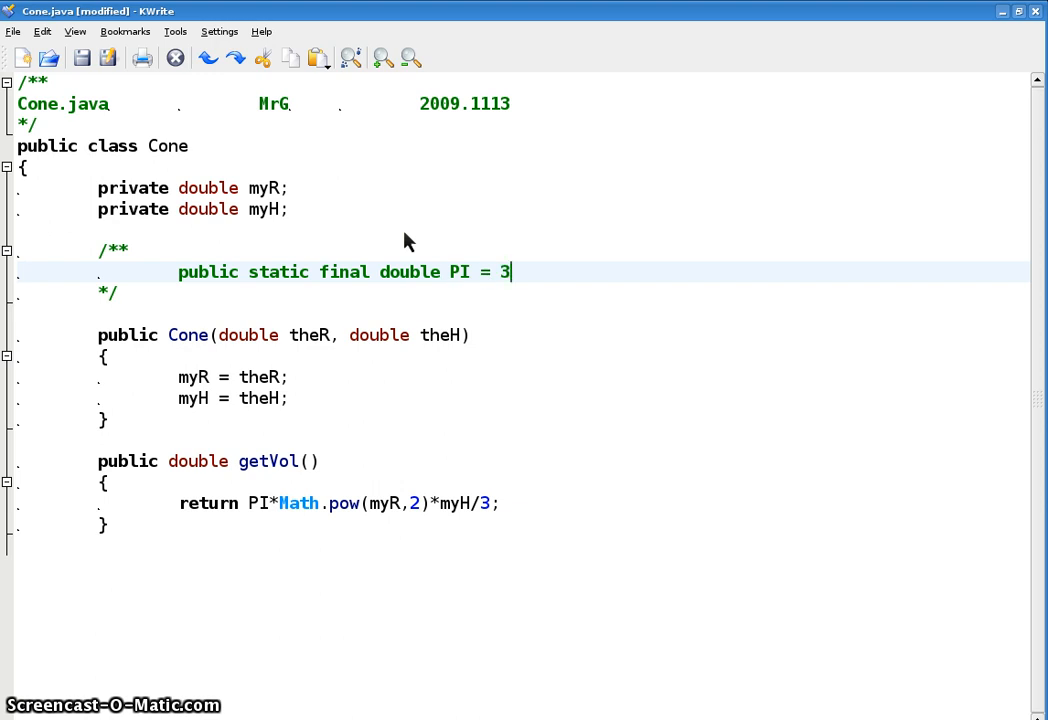
pyautogui.write('.')
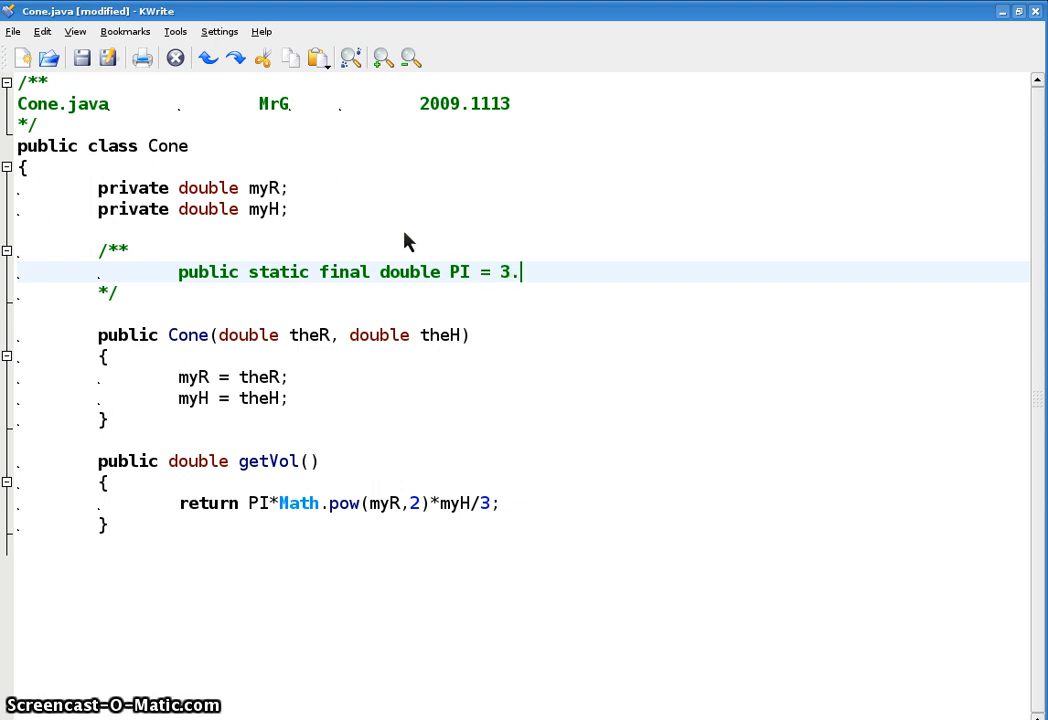
pyautogui.write('141')
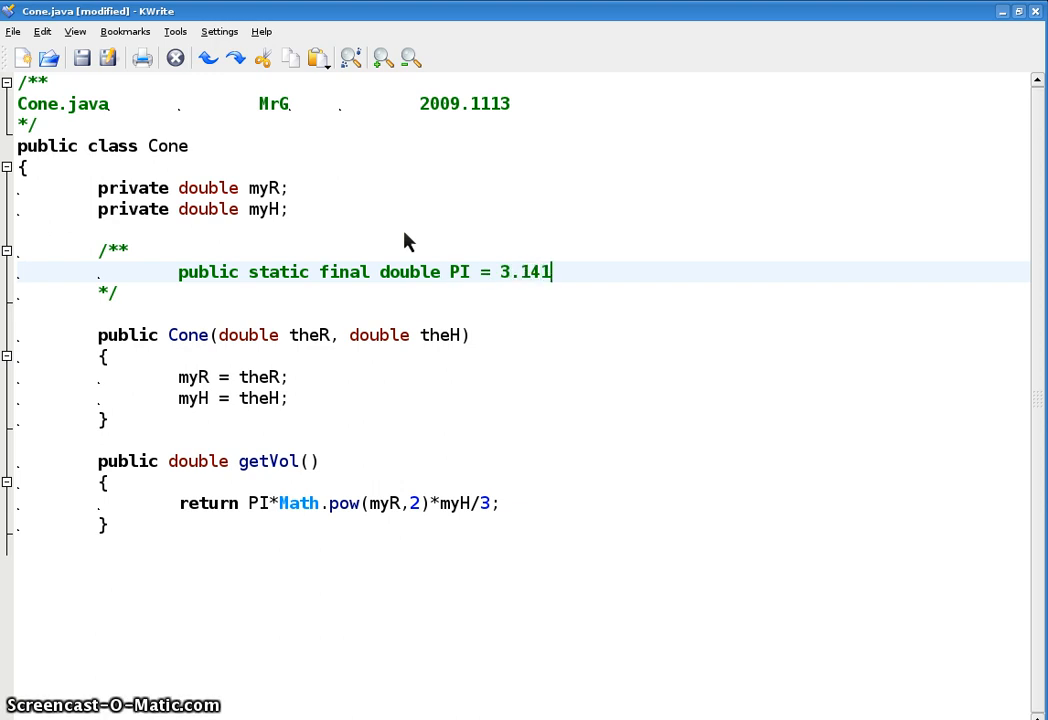
pyautogui.write('5')
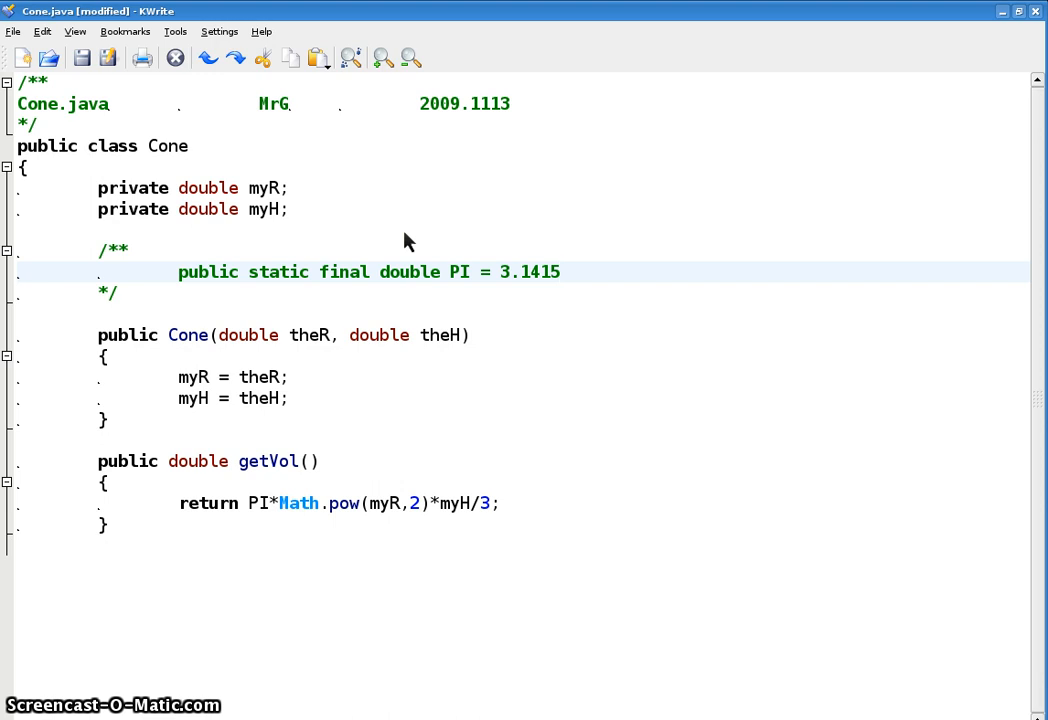
pyautogui.write('92')
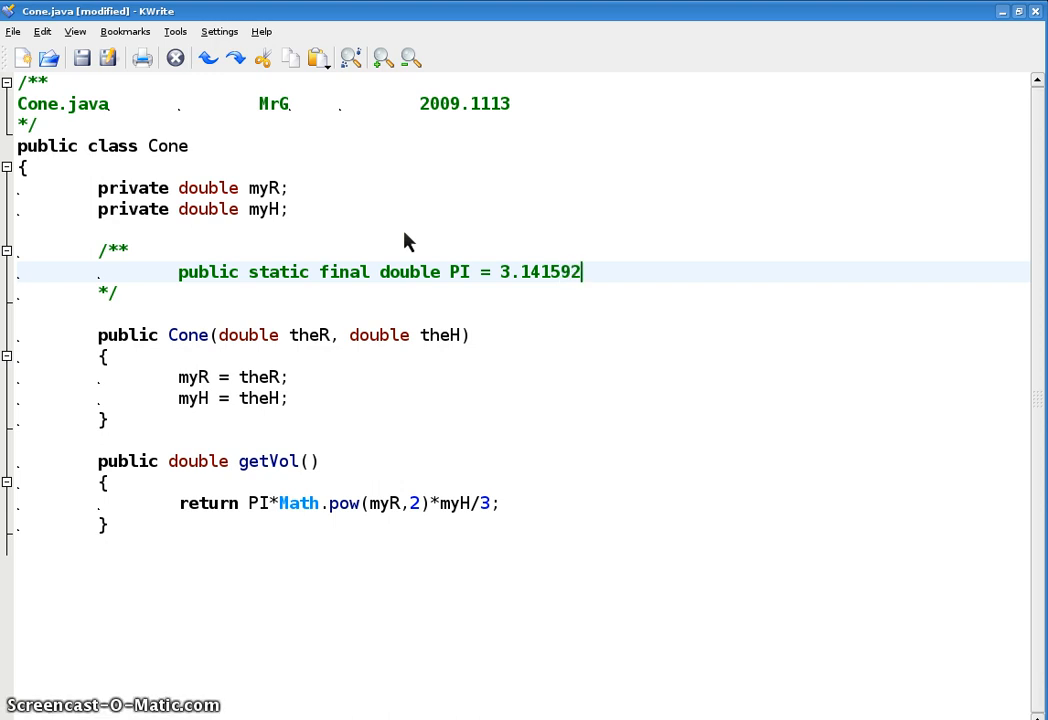
pyautogui.write('65...;')
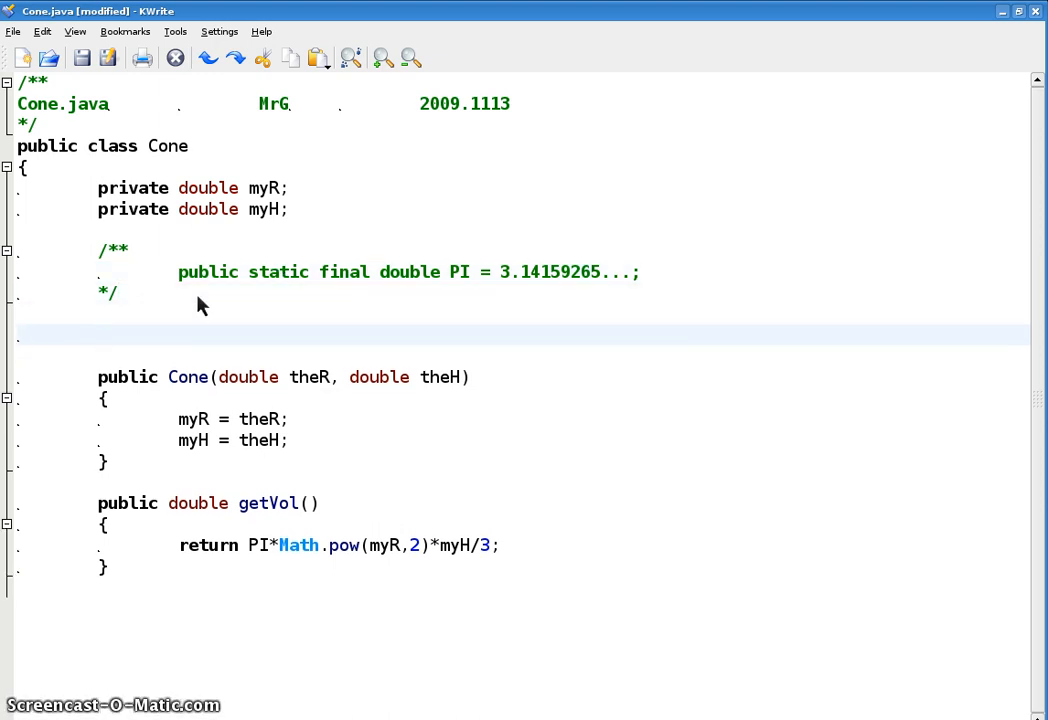
# Declare private final double PI = 3.14159; below the comment.
pyautogui.write('private')
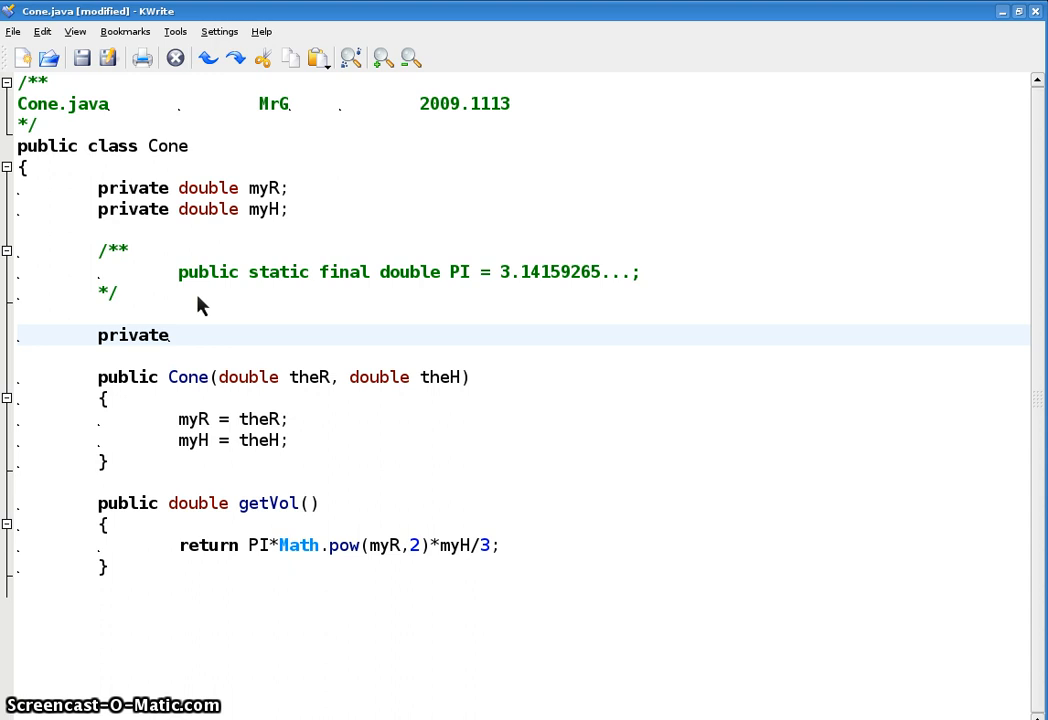
pyautogui.write('final')
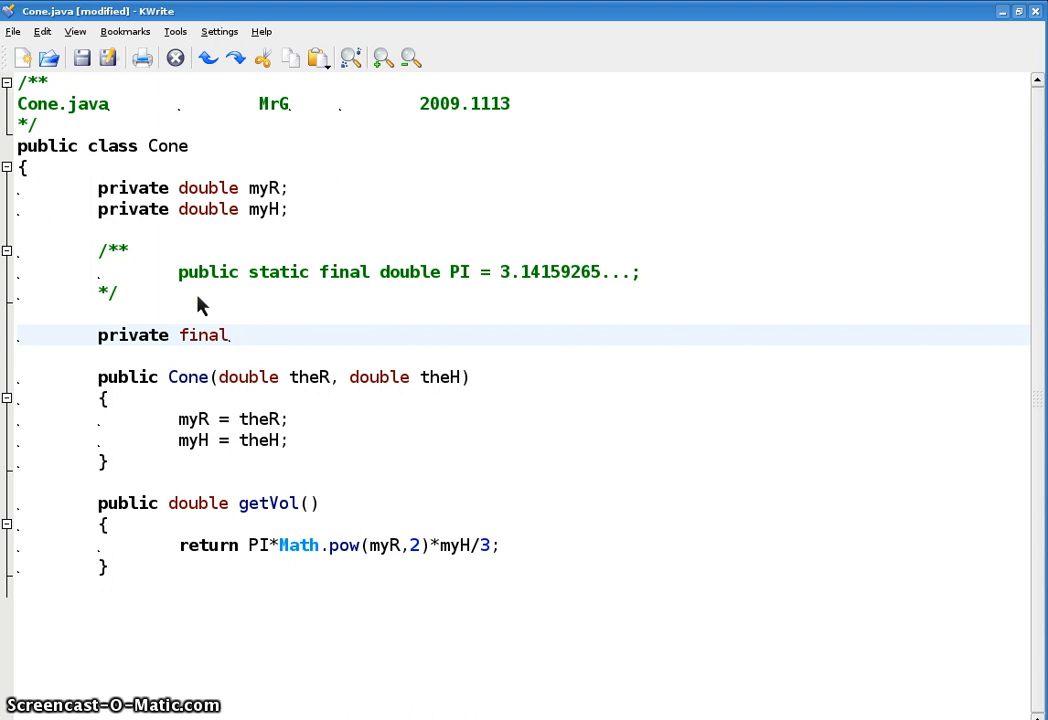
pyautogui.write('double')
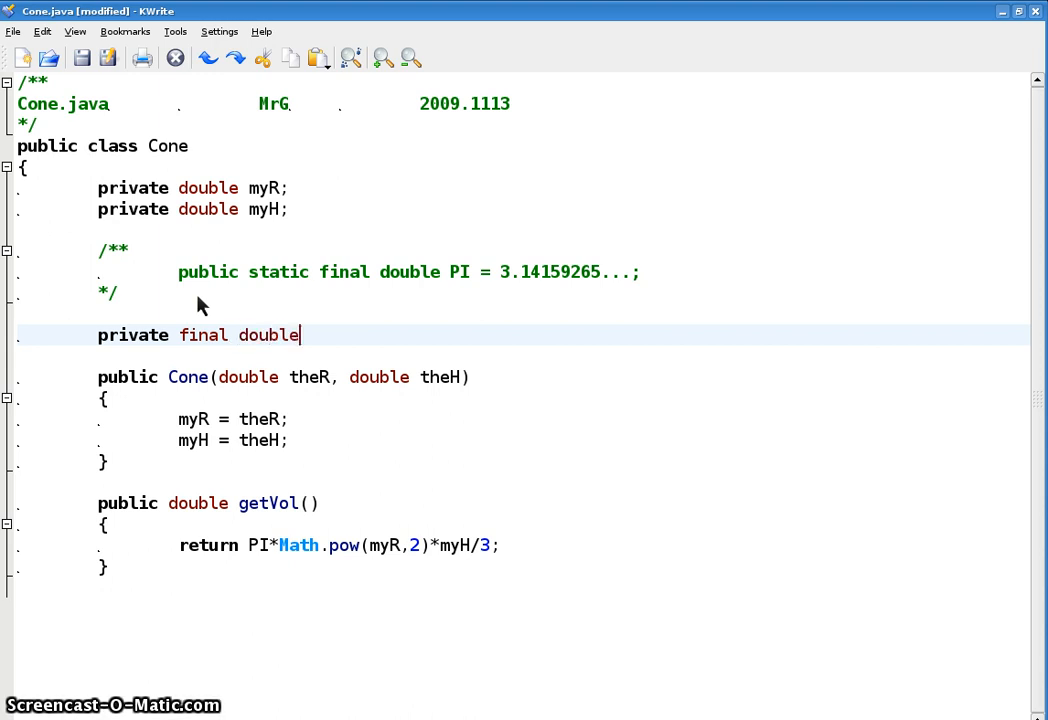
pyautogui.write('PI =')
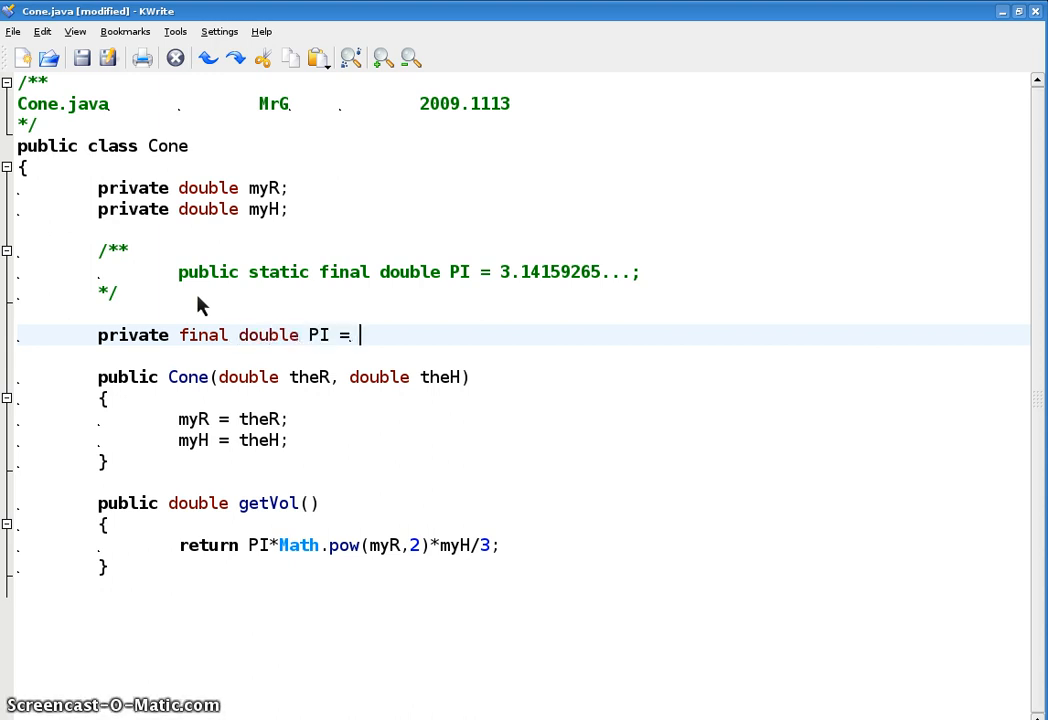
pyautogui.write('3.1')
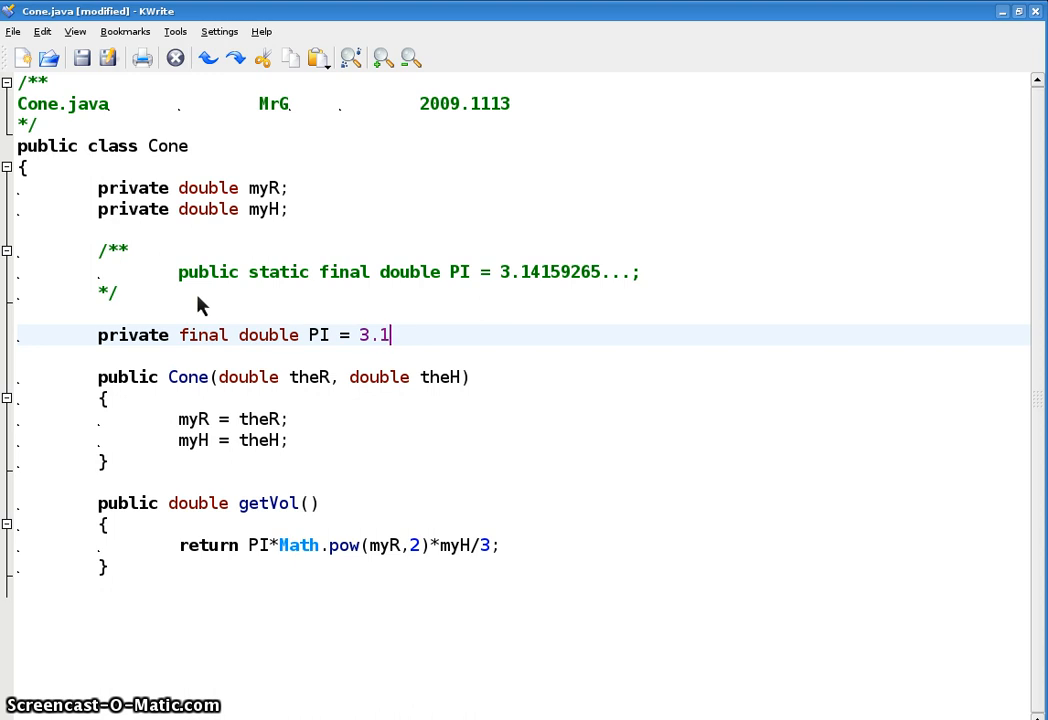
pyautogui.write('415')
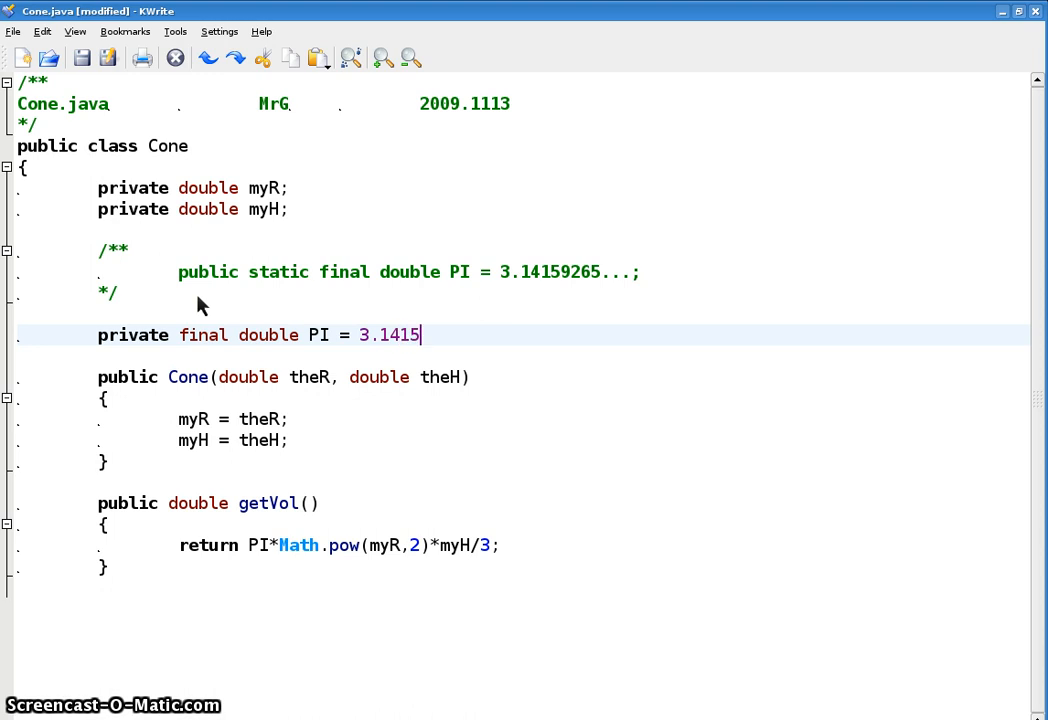
pyautogui.write('9;')
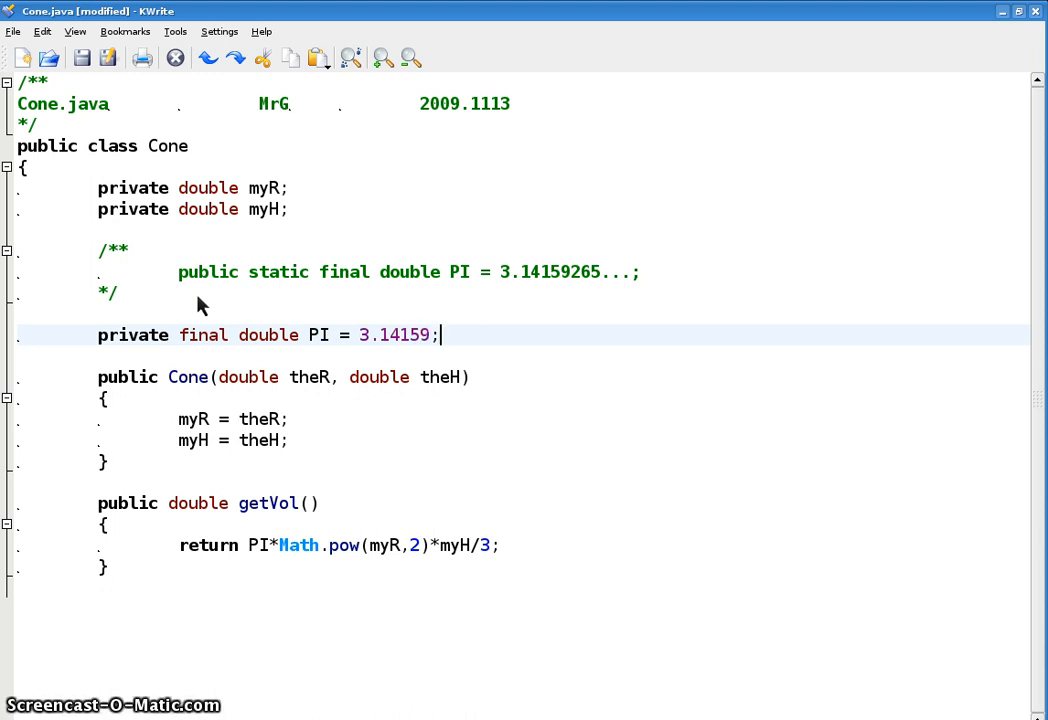
pyautogui.moveTo(596, 520)
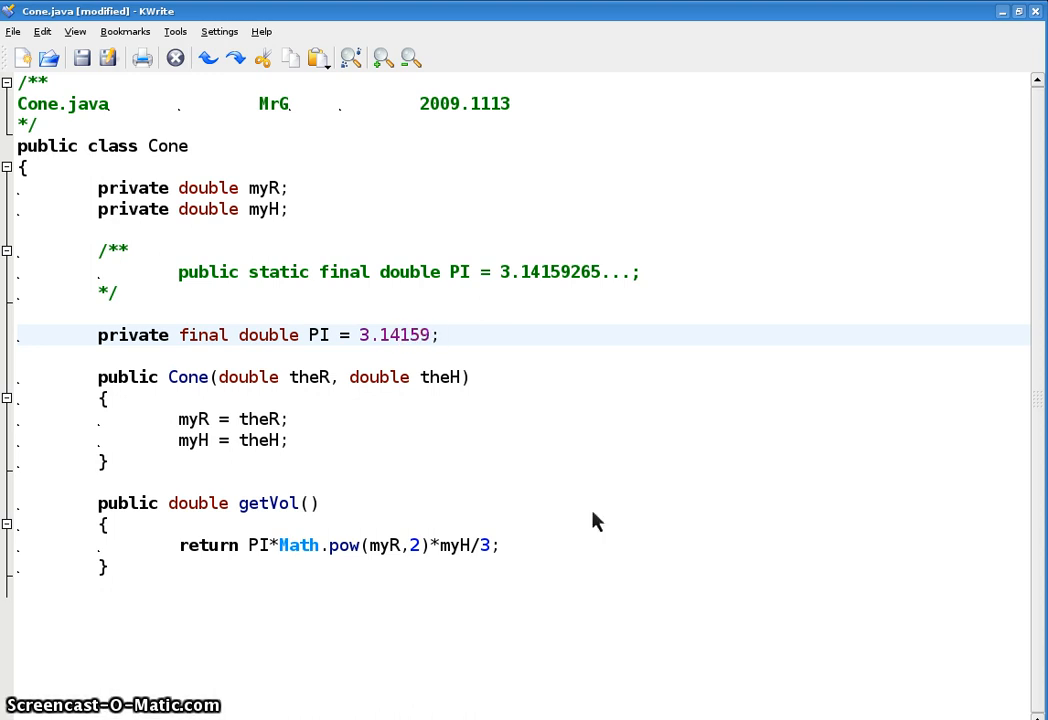
pyautogui.moveTo(404, 292)
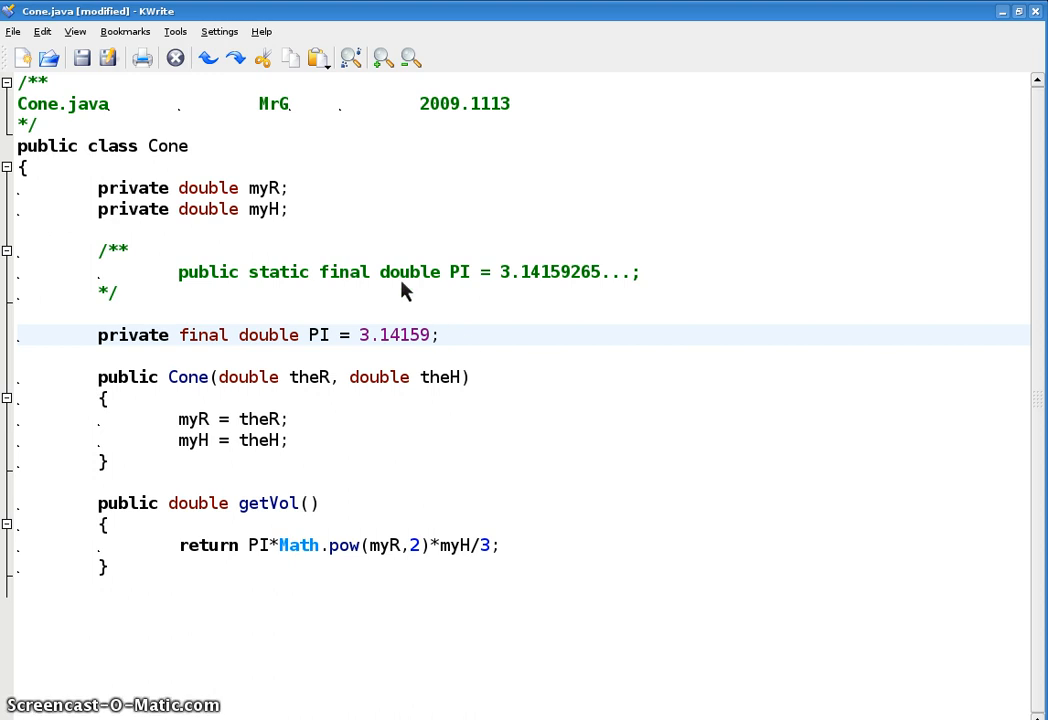
pyautogui.moveTo(796, 296)
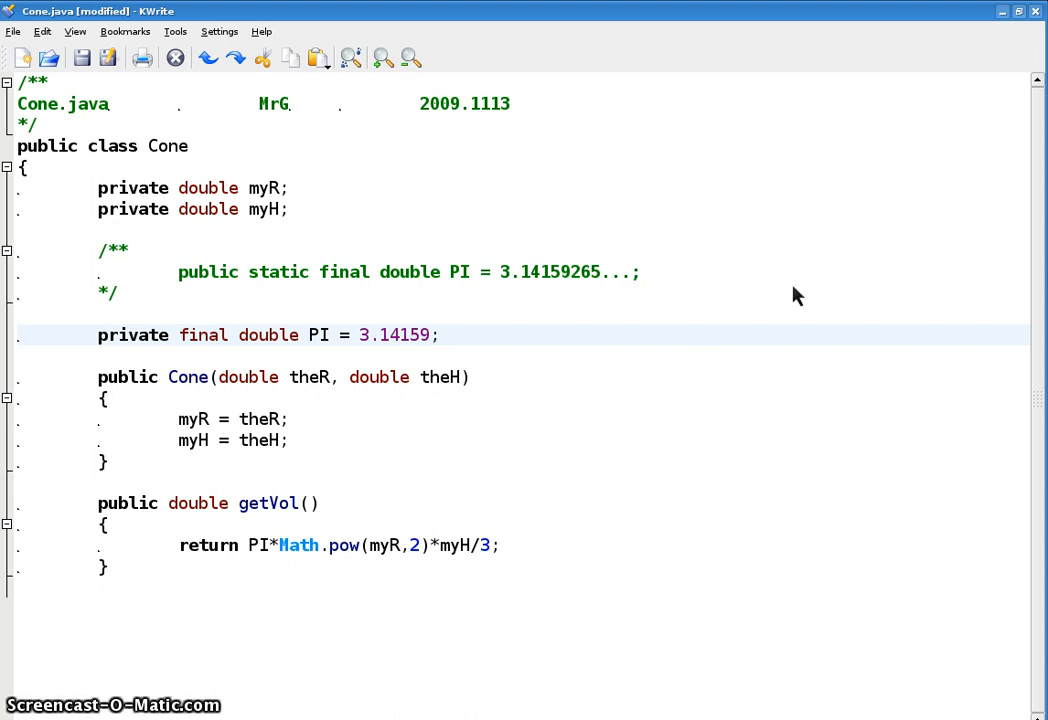
pyautogui.click(108, 568)
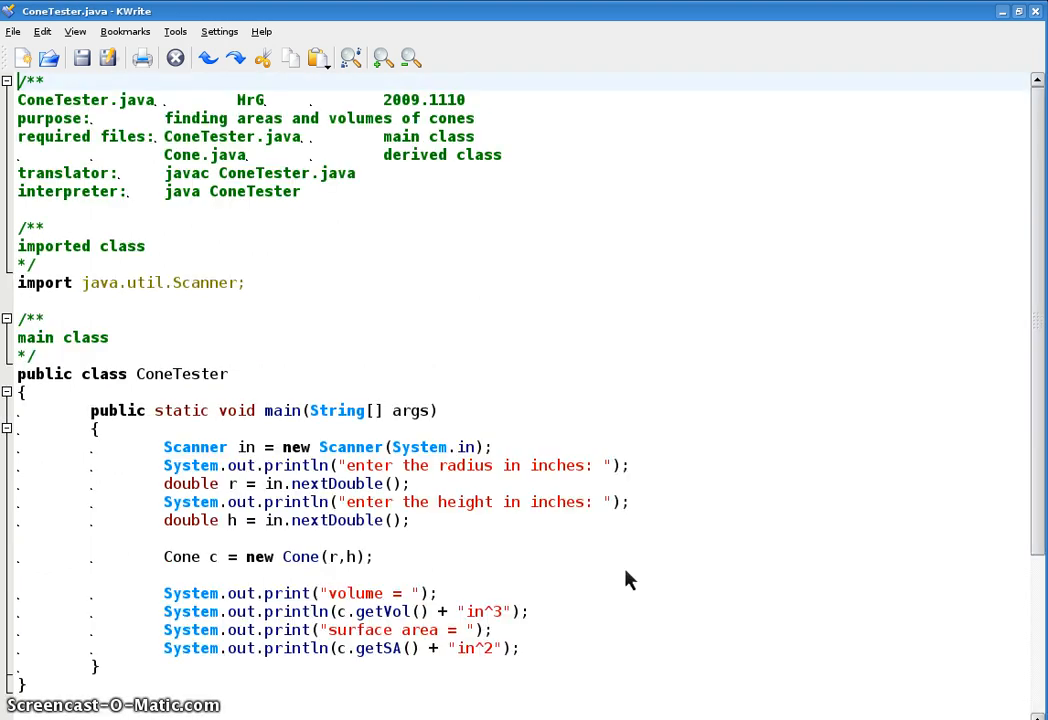
pyautogui.moveTo(416, 670)
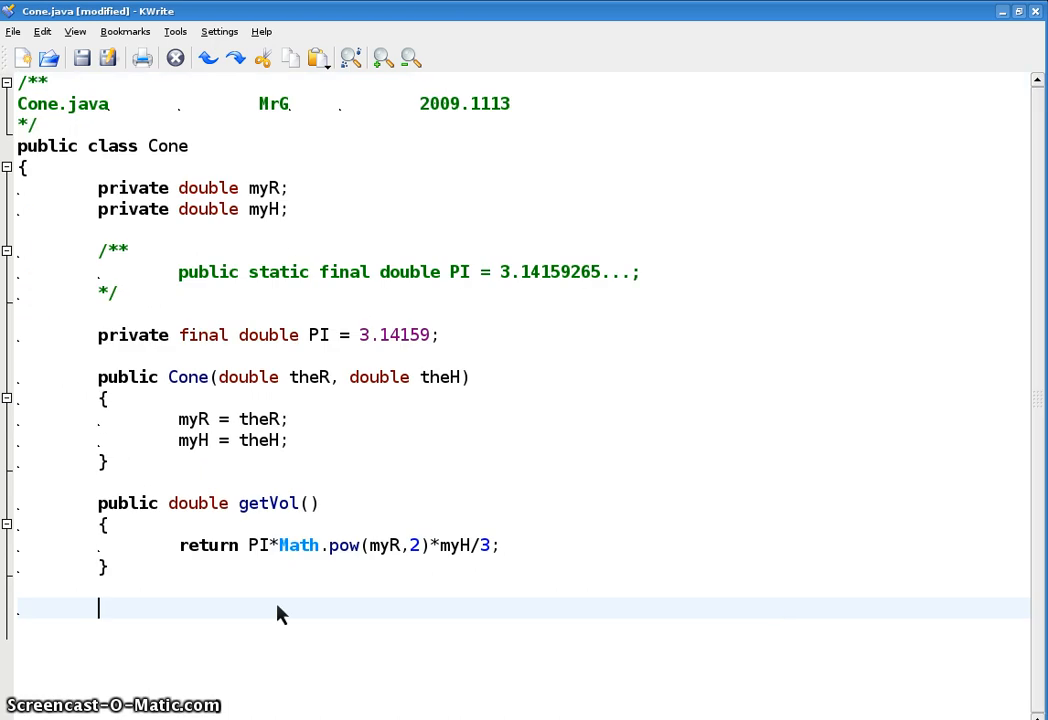
# Start an empty public double getSA() method below getVol.
pyautogui.write('public')
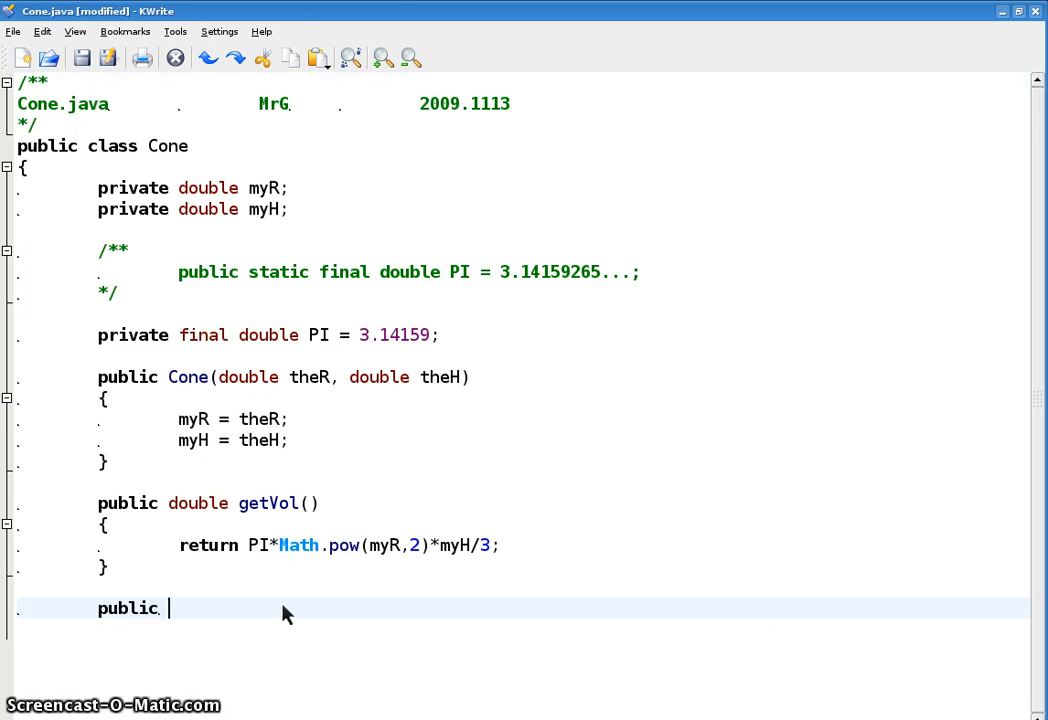
pyautogui.write('double')
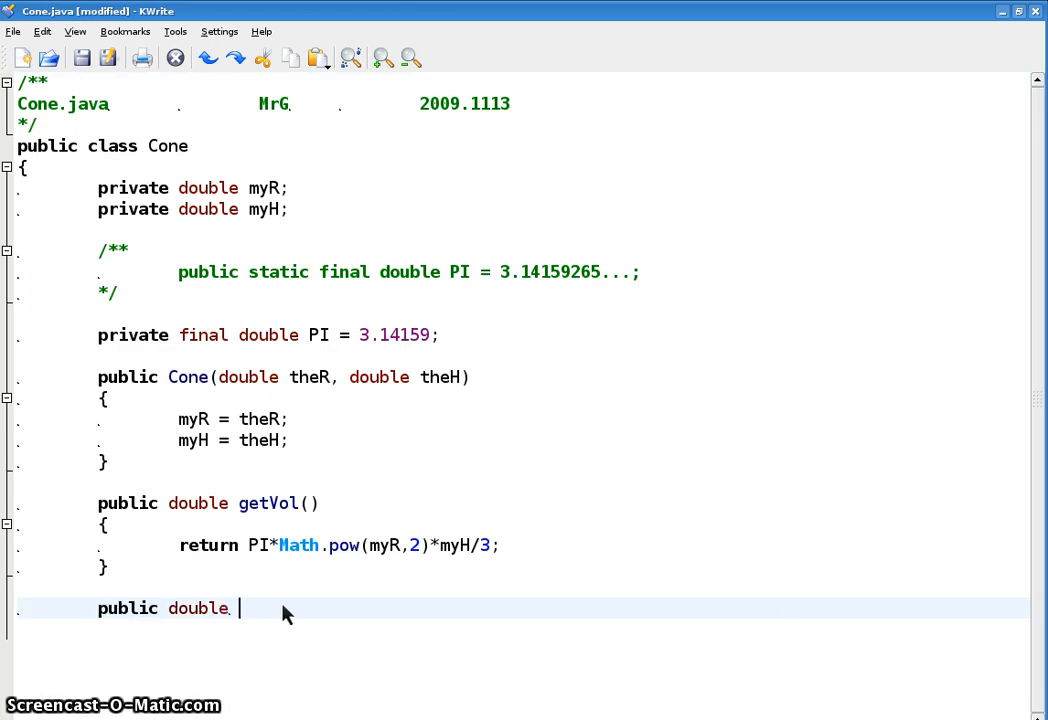
pyautogui.write('getS')
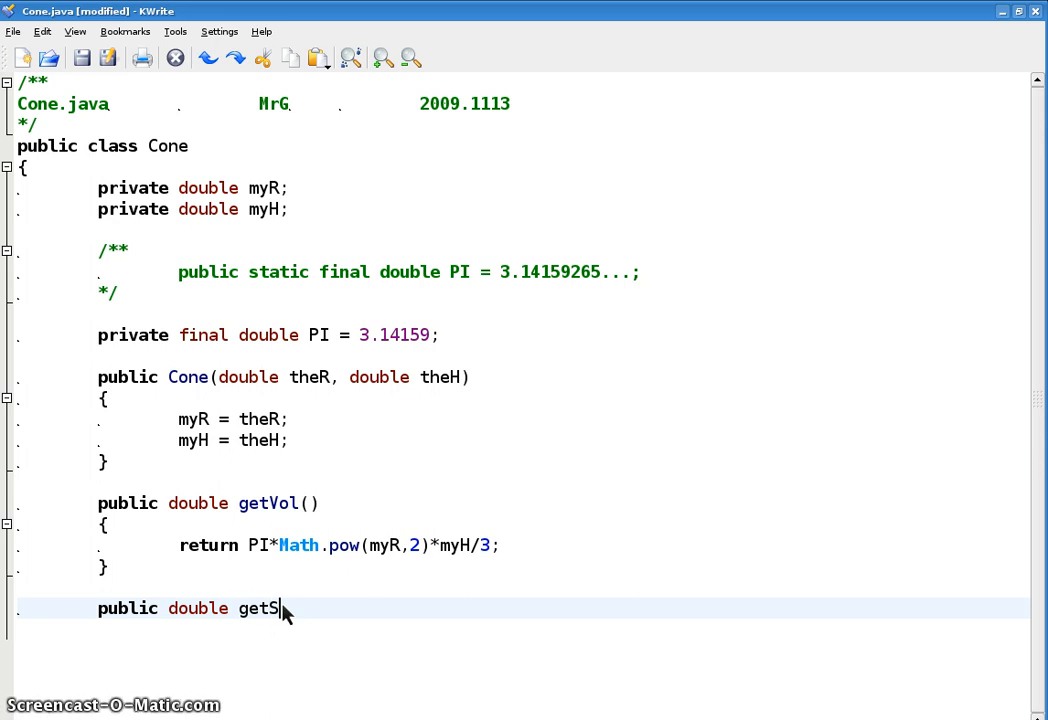
pyautogui.write('()')
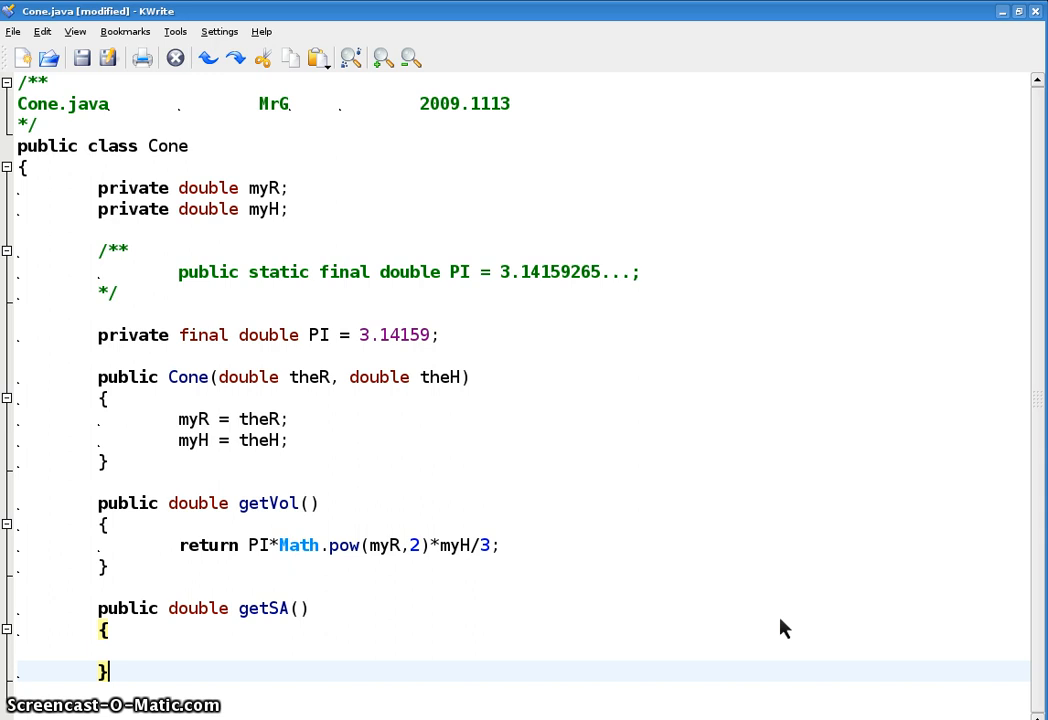
# Begin getSA's return with PI*myR*Math.sqrt(.
pyautogui.scroll(-3)
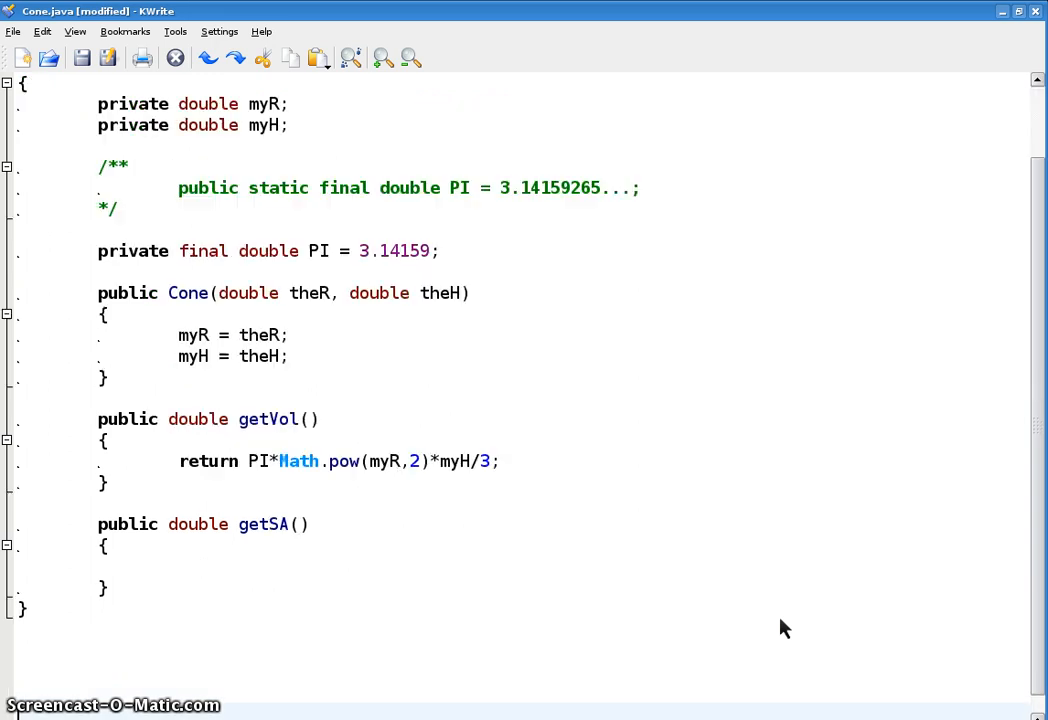
pyautogui.scroll(-3)
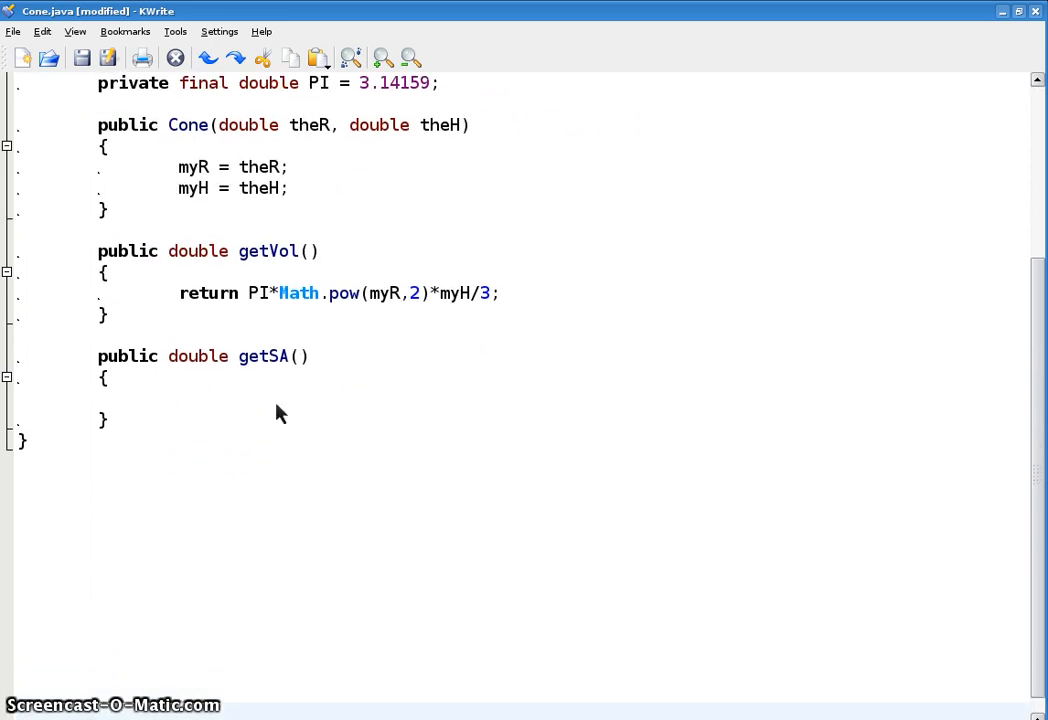
pyautogui.click(178, 398)
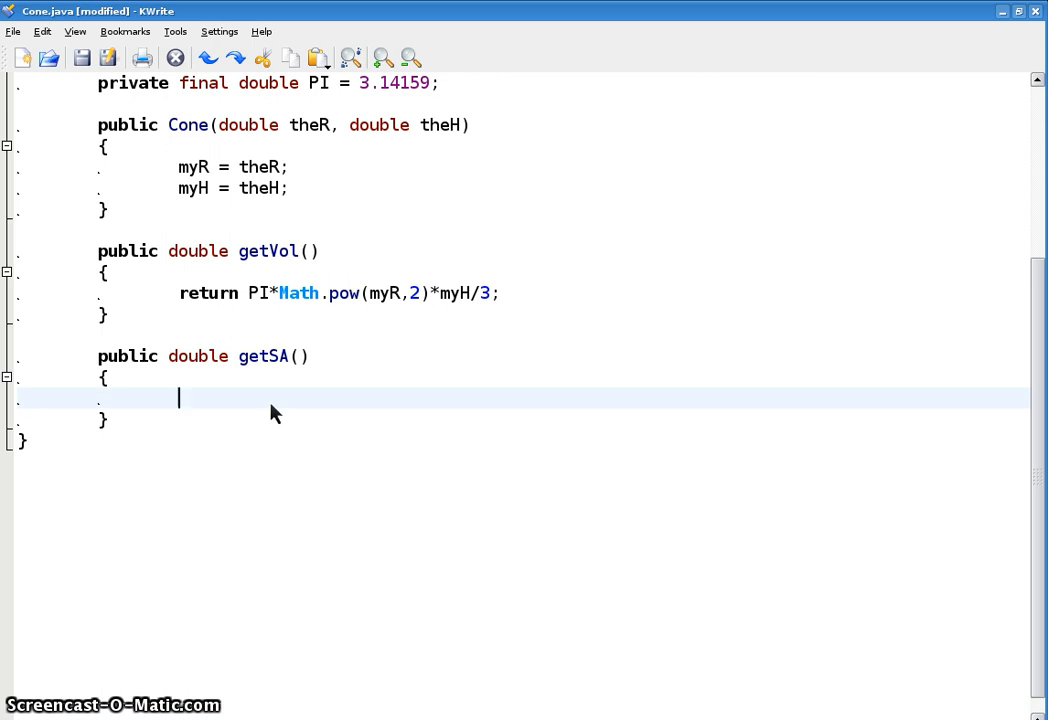
pyautogui.write('return')
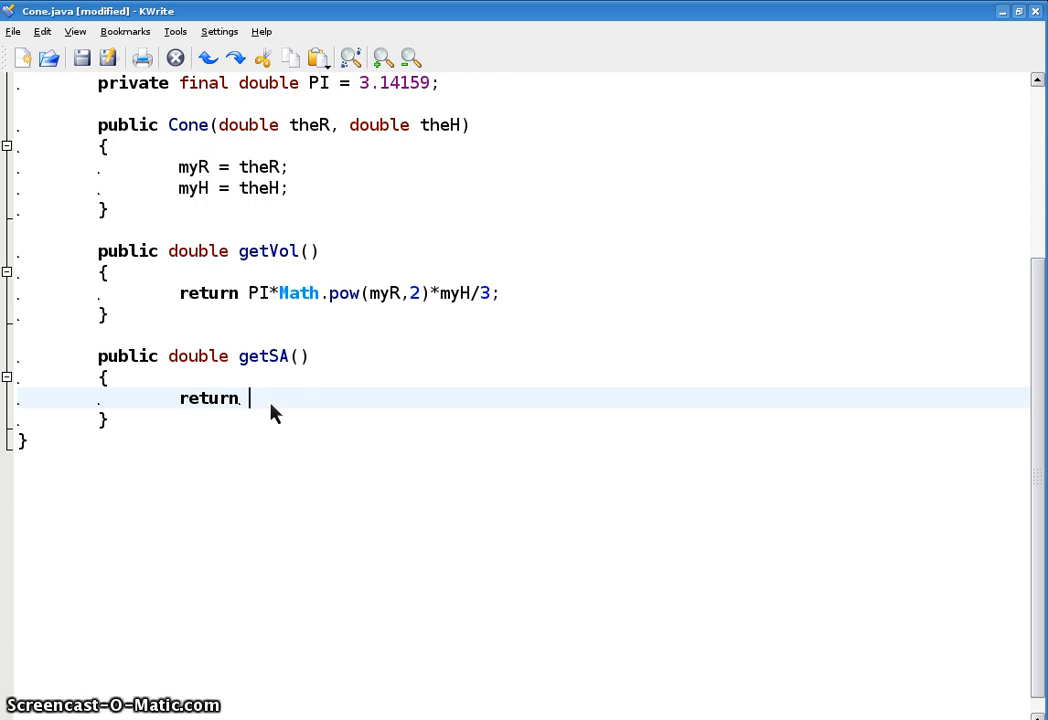
pyautogui.write('PI')
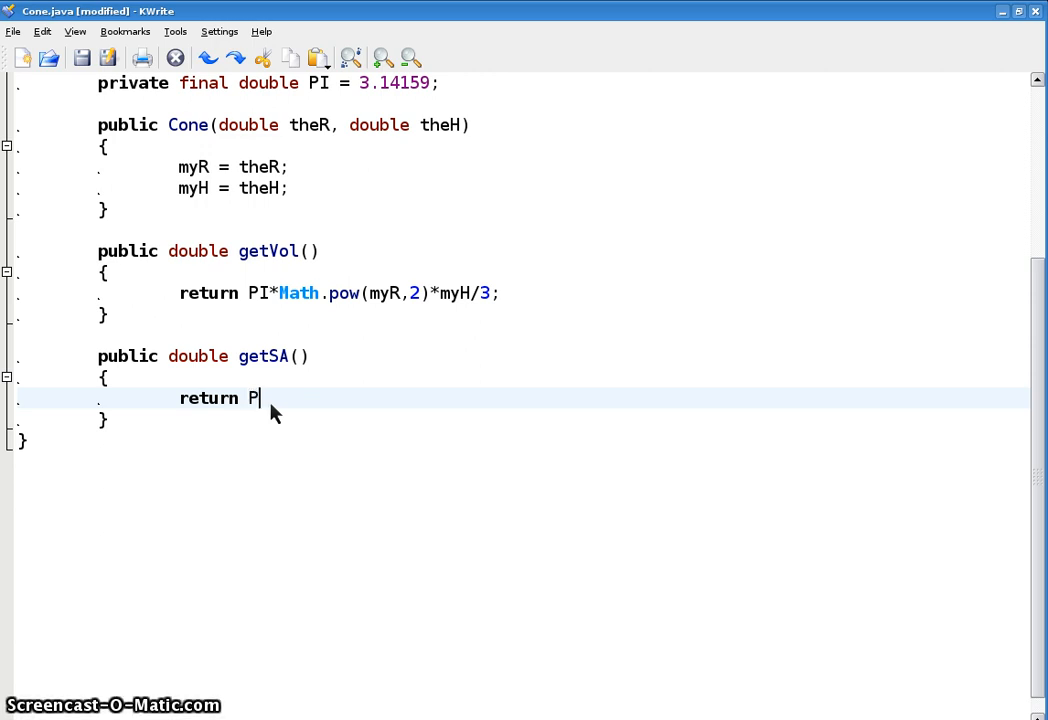
pyautogui.write('I*')
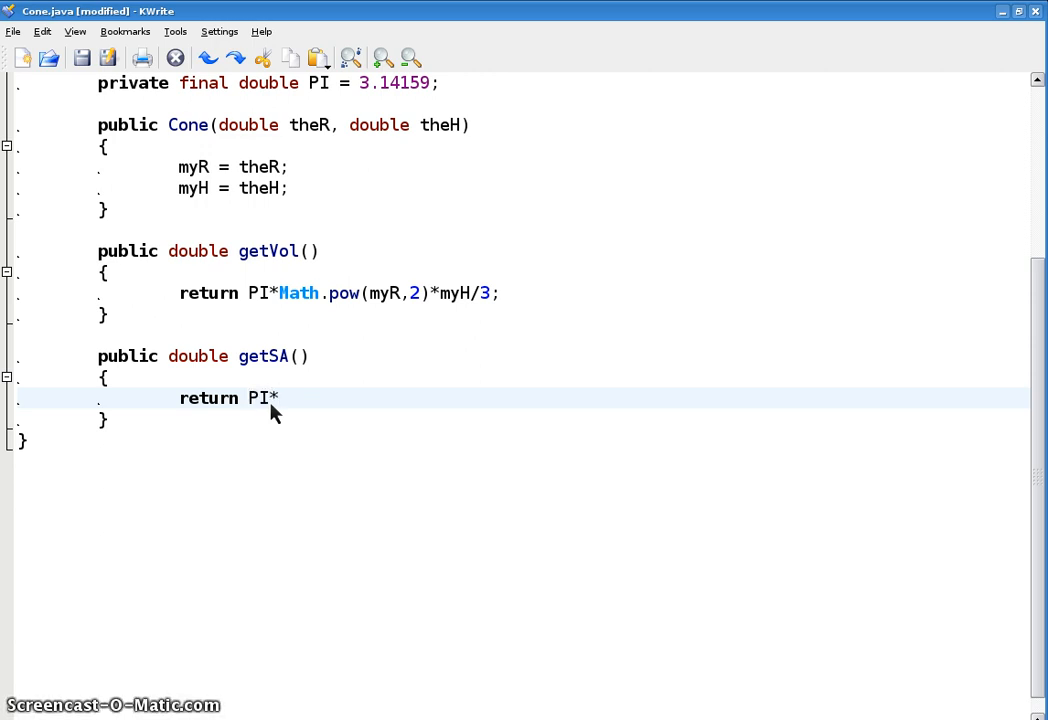
pyautogui.write('myR')
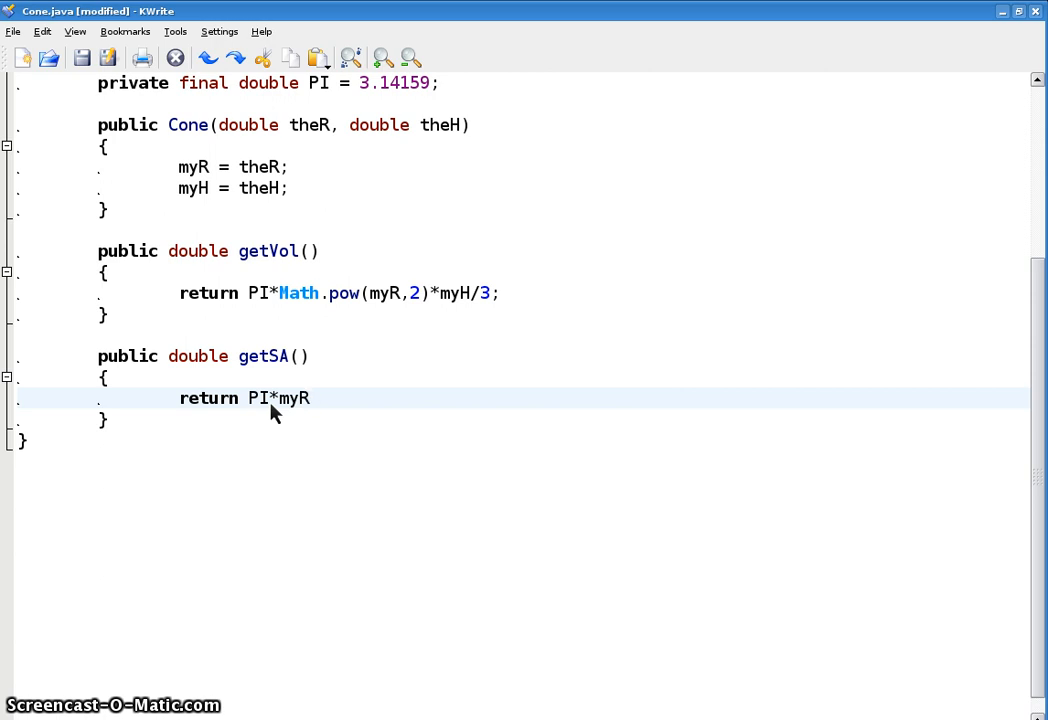
pyautogui.write('*m')
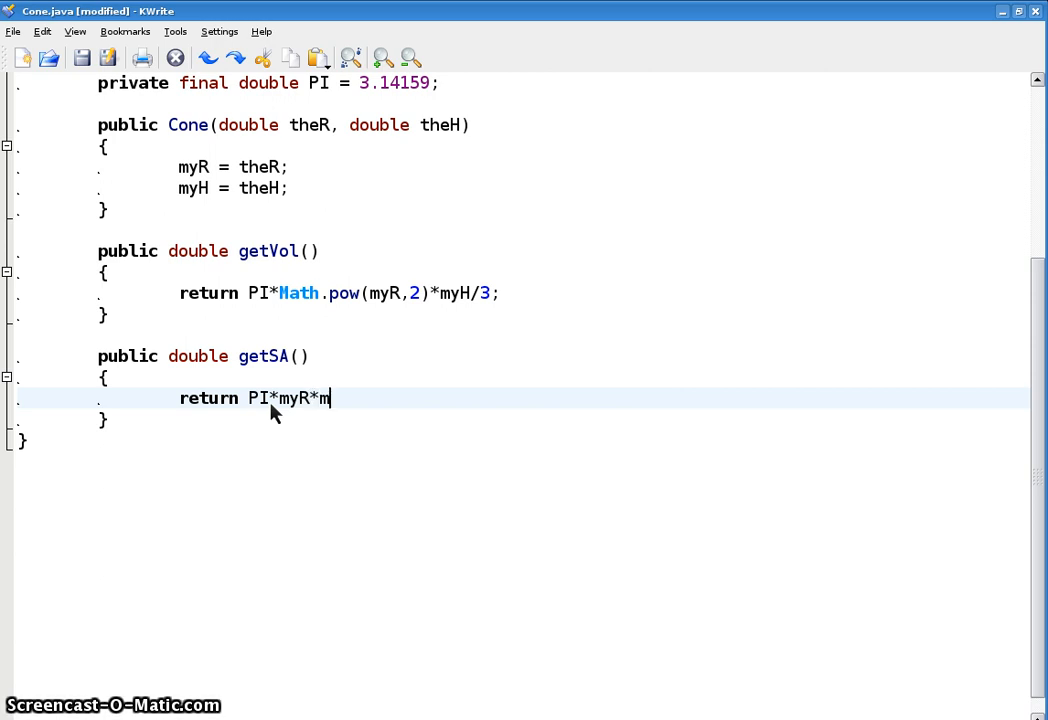
pyautogui.write('ath')
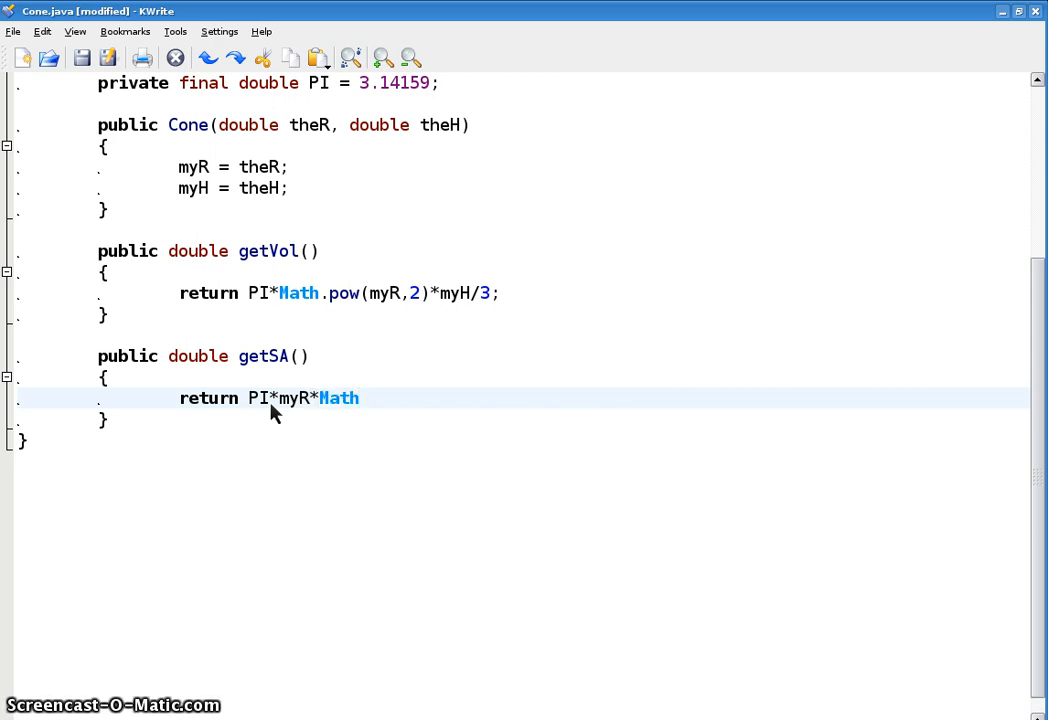
pyautogui.write('.')
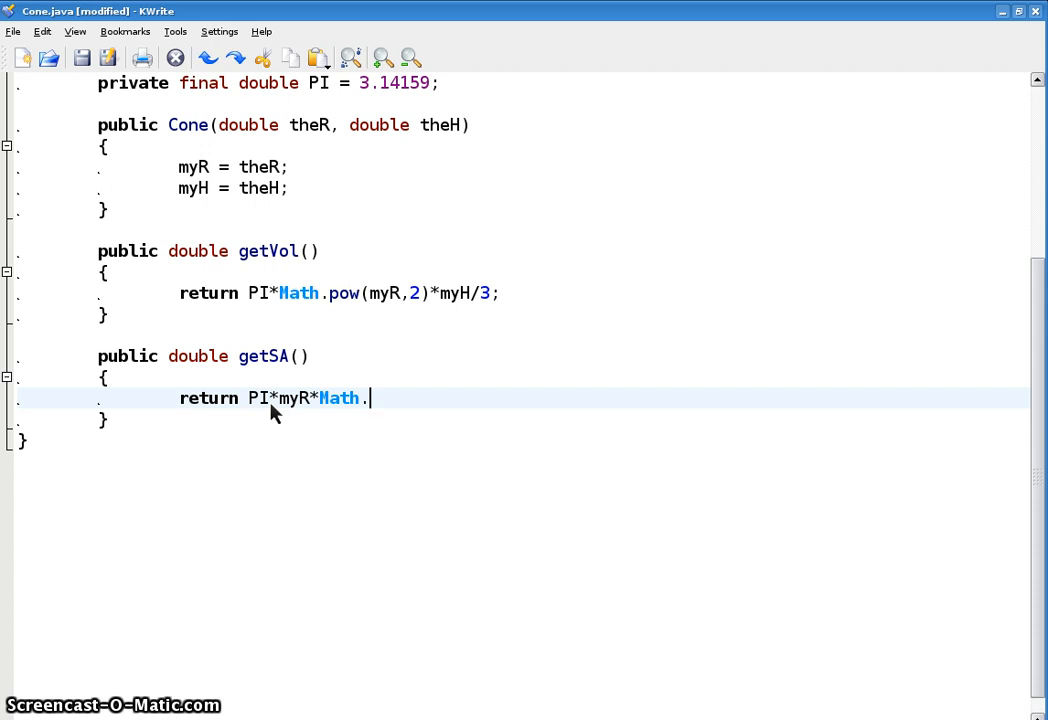
pyautogui.write('sqrt(')
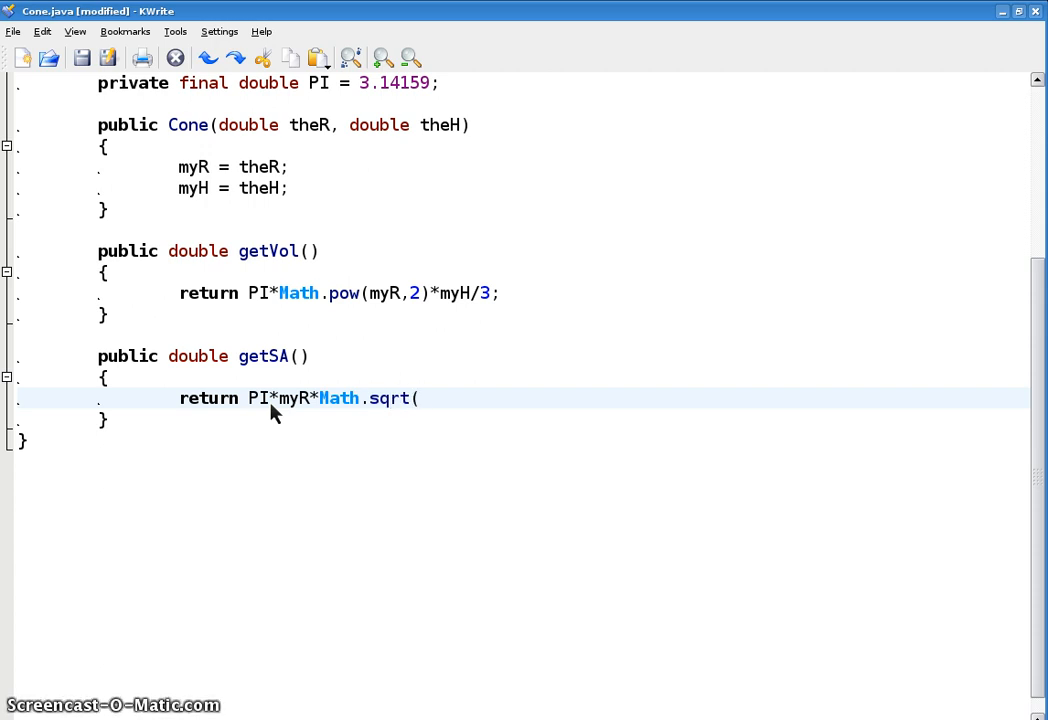
# Complete the square root with Math.pow(myR,2)+Math.pow(myH,2)));.
pyautogui.write('Math.po')
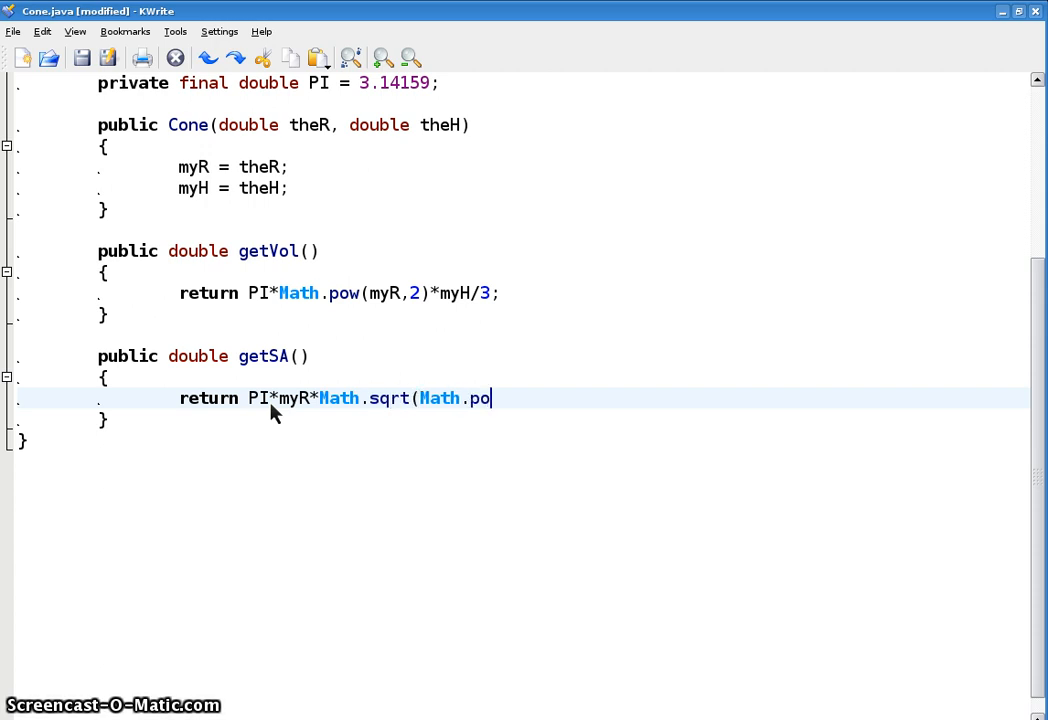
pyautogui.write('w(m')
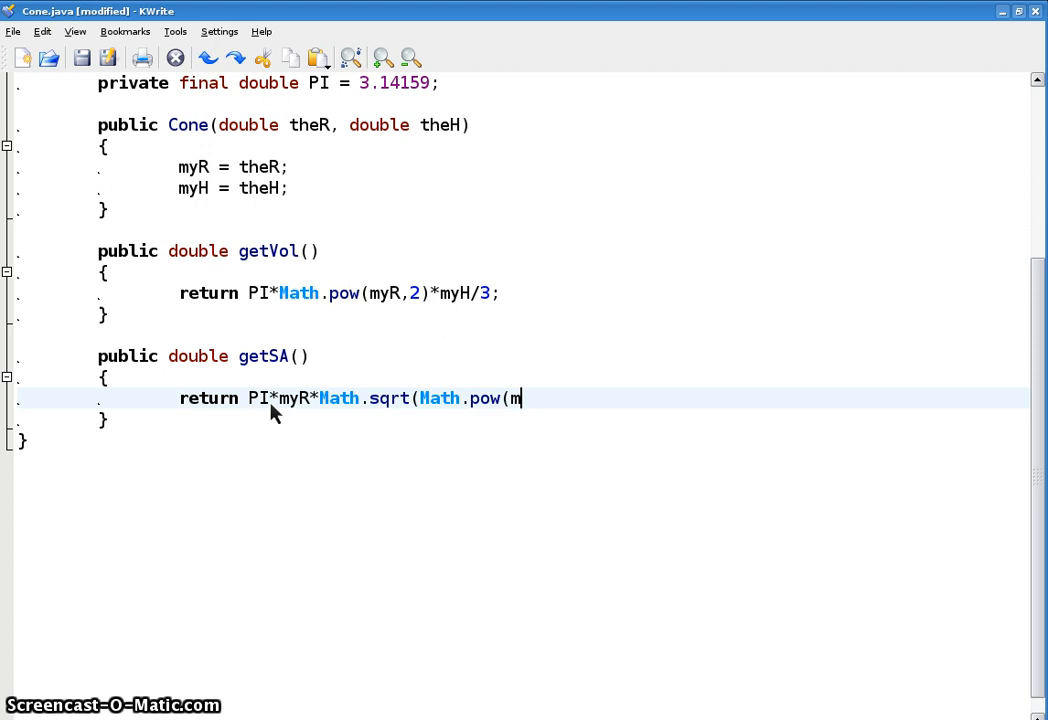
pyautogui.write('yR,2')
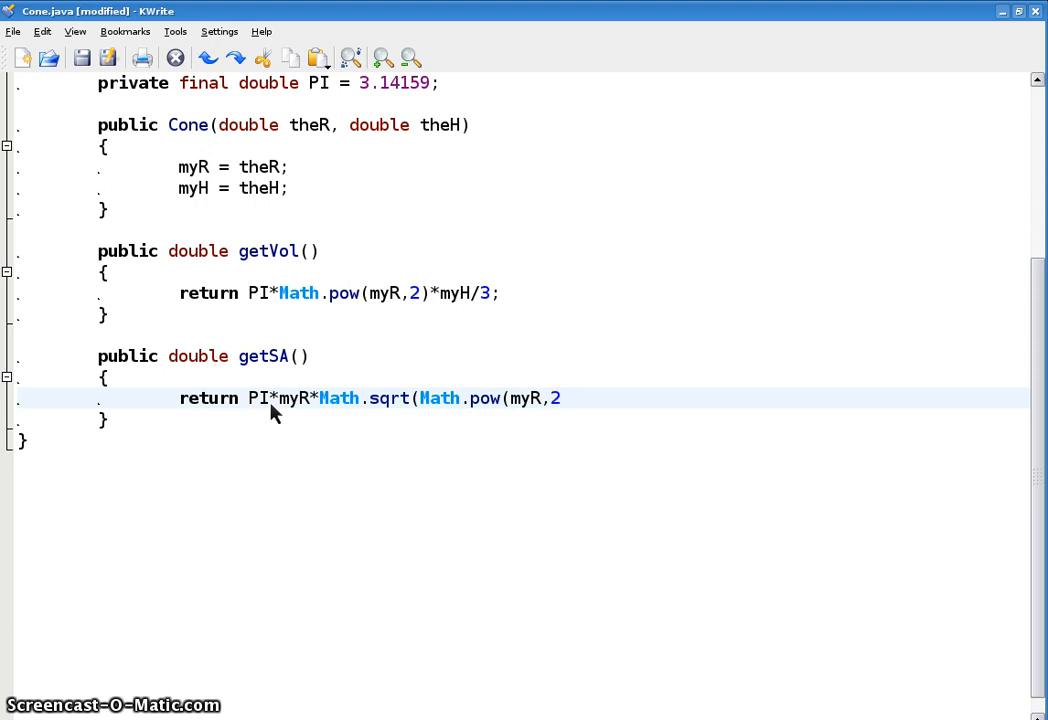
pyautogui.write(')+')
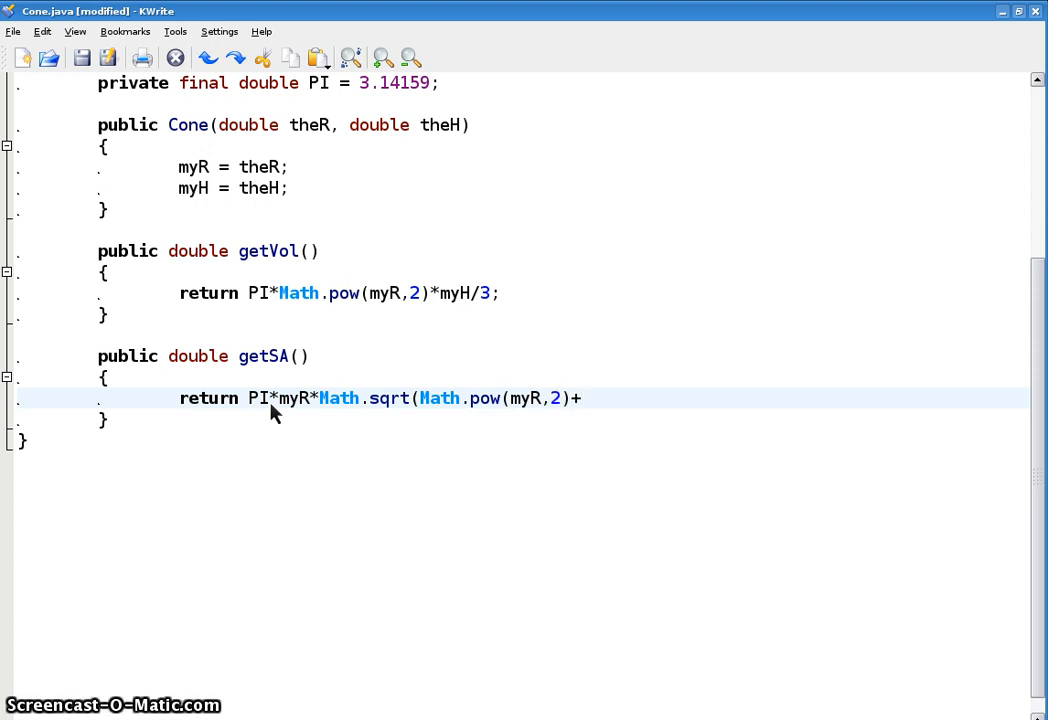
pyautogui.write('M')
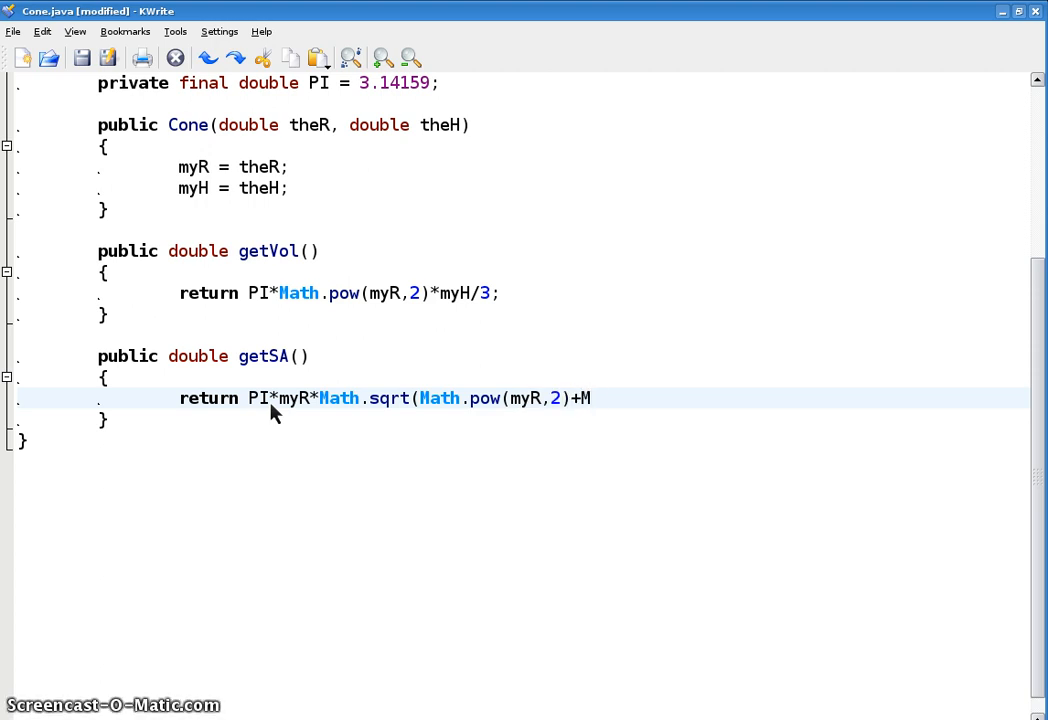
pyautogui.write('ath.')
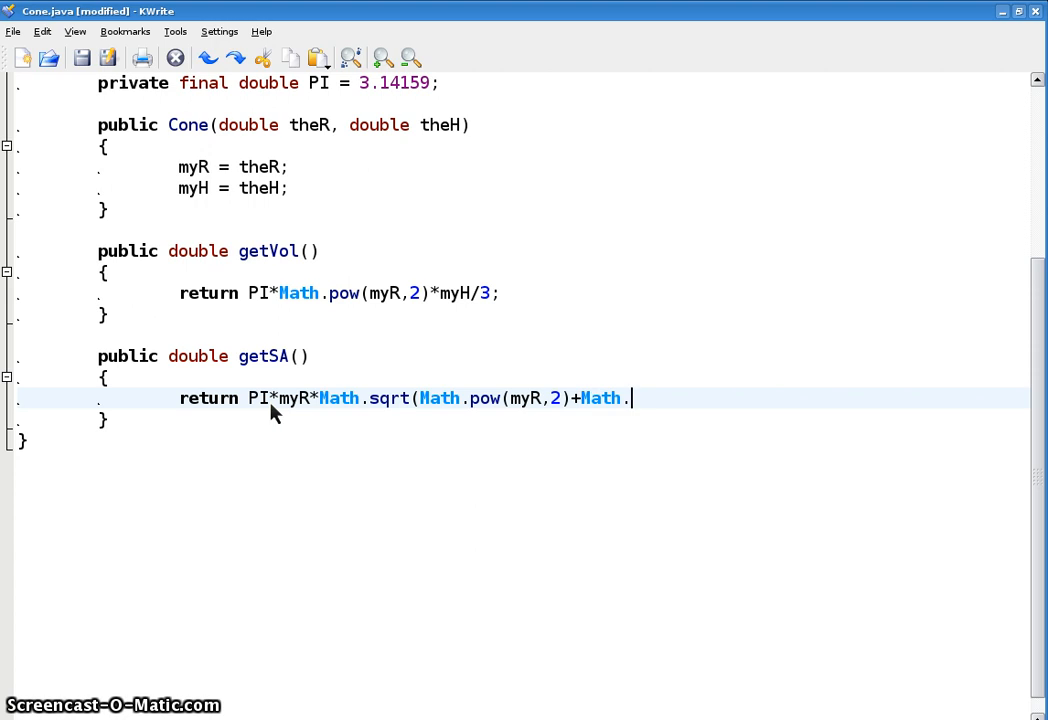
pyautogui.write('pow(my')
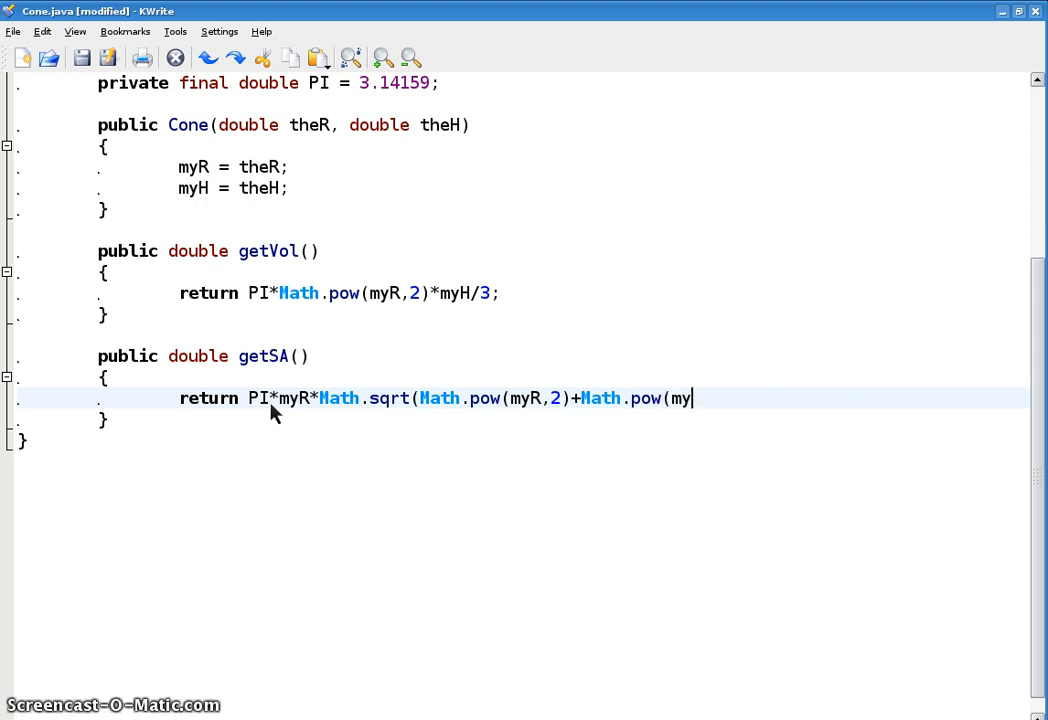
pyautogui.write('H,2')
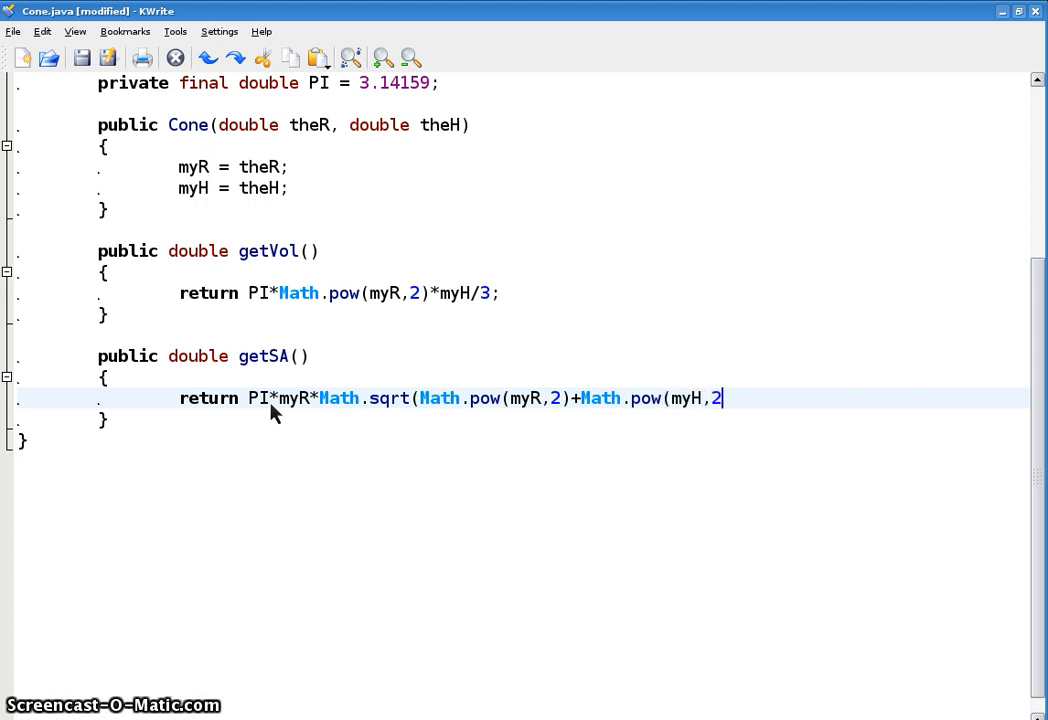
pyautogui.write('))')
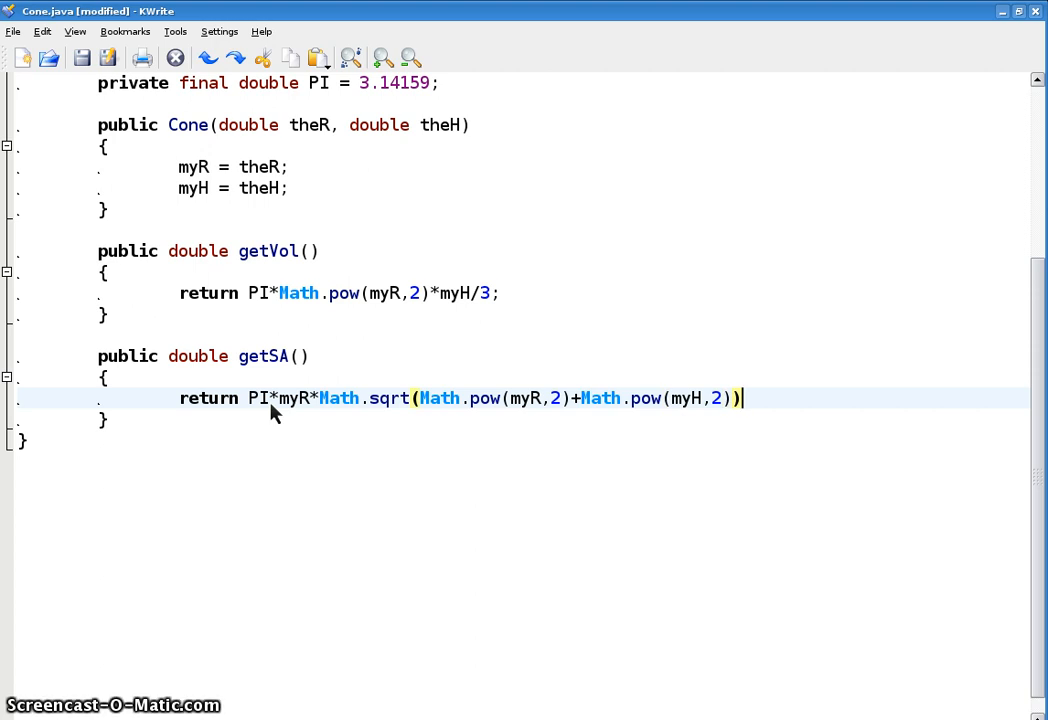
pyautogui.write(');')
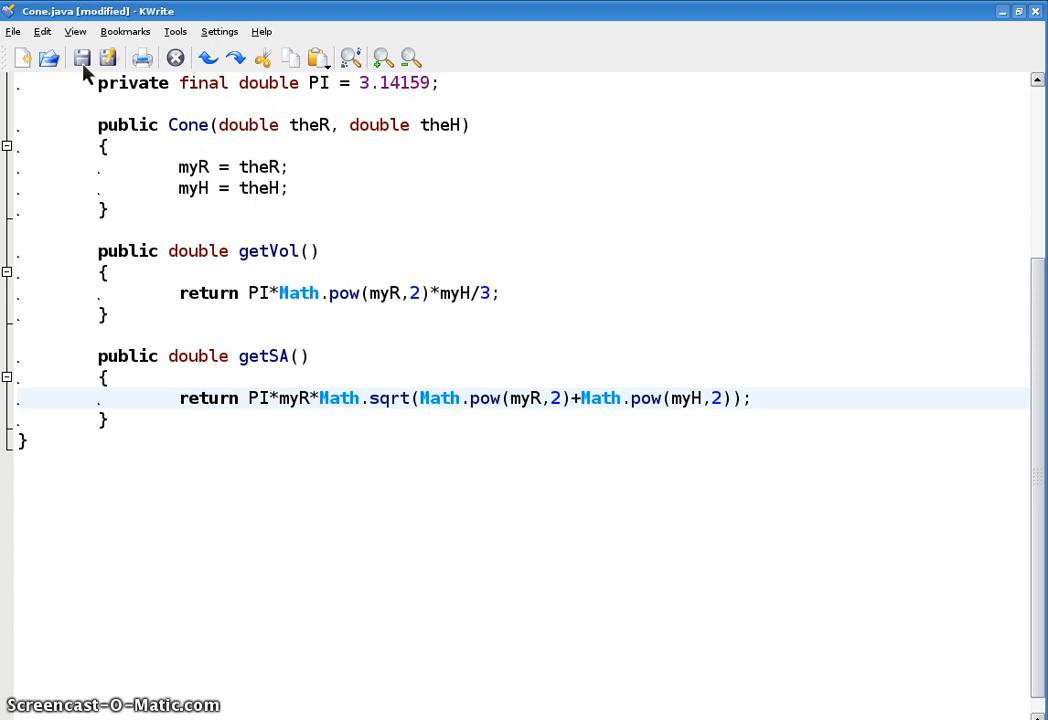
# Save Cone.java and show Konqueror's embedded terminal emulator.
pyautogui.click(80, 56)
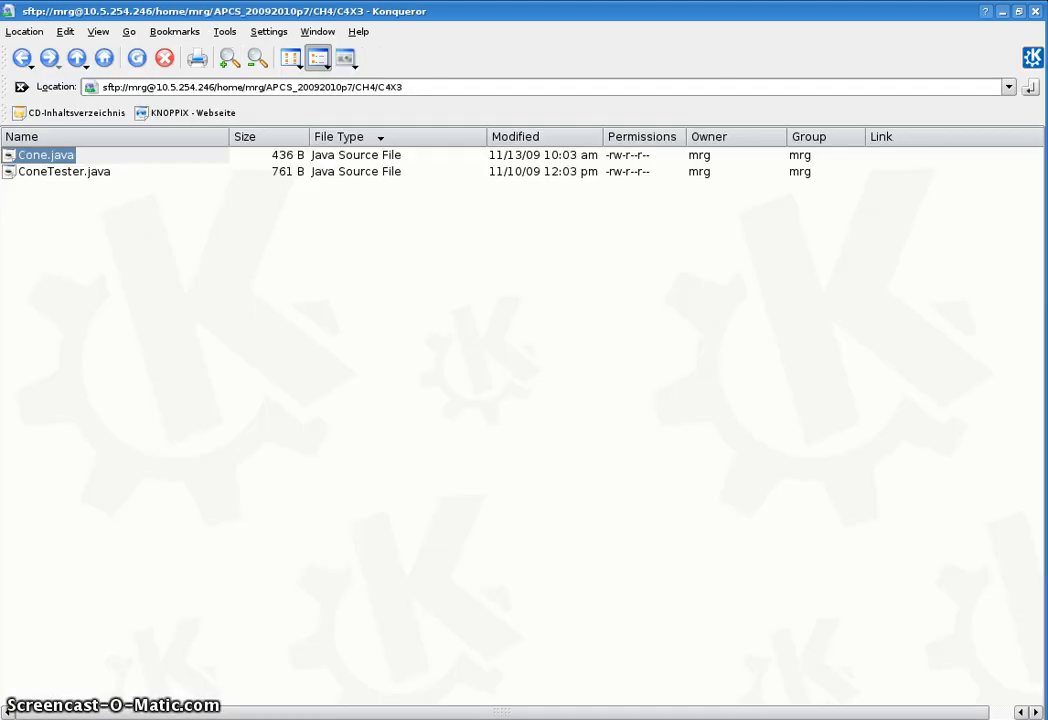
pyautogui.click(316, 32)
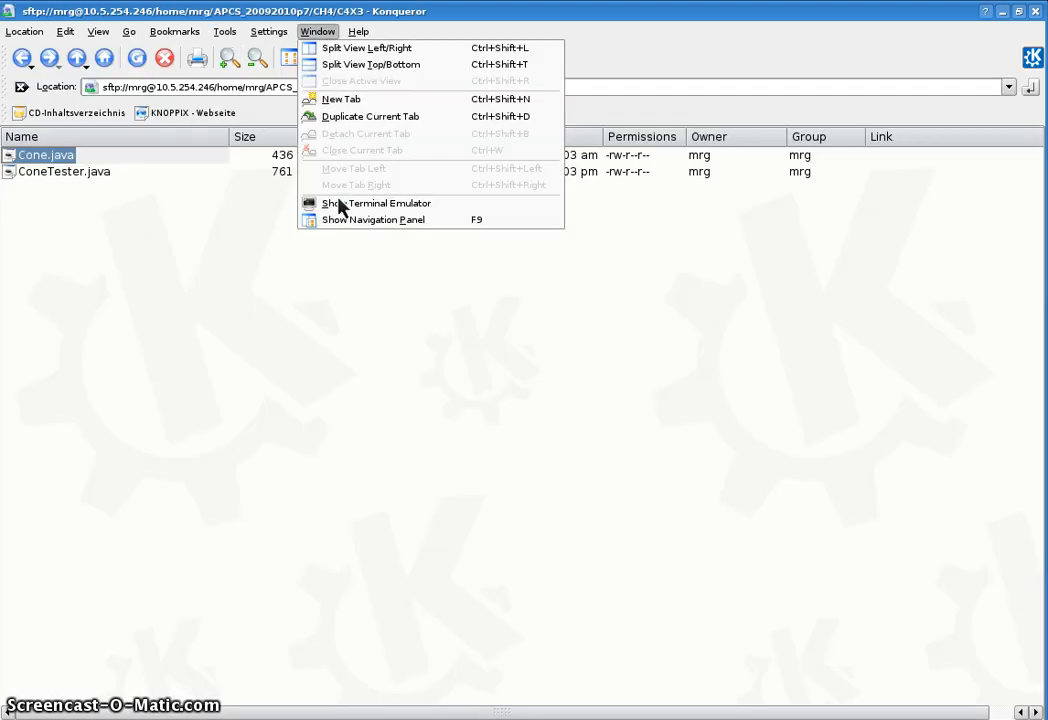
pyautogui.click(376, 204)
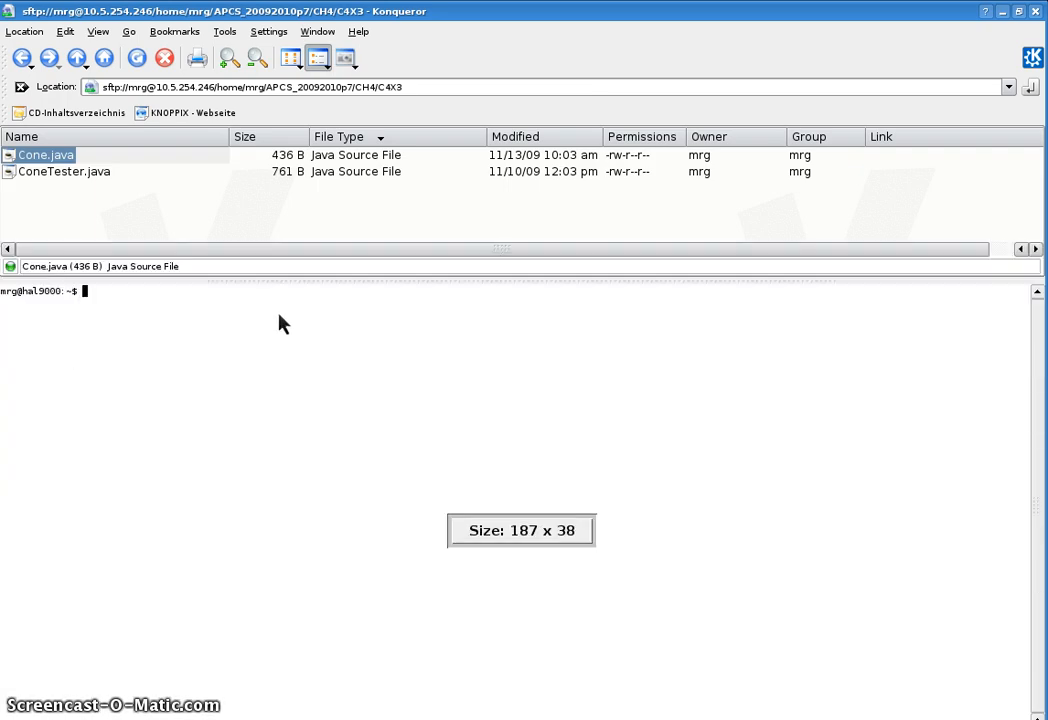
pyautogui.write('startx')
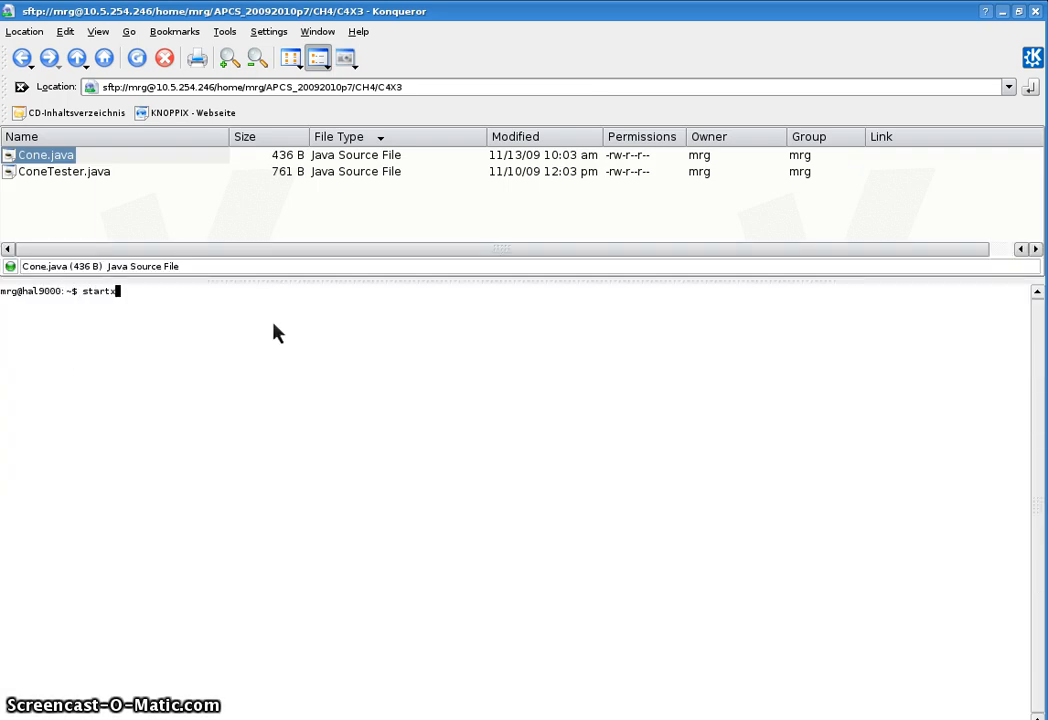
pyautogui.write('ssh mrg@10.5.254.246')
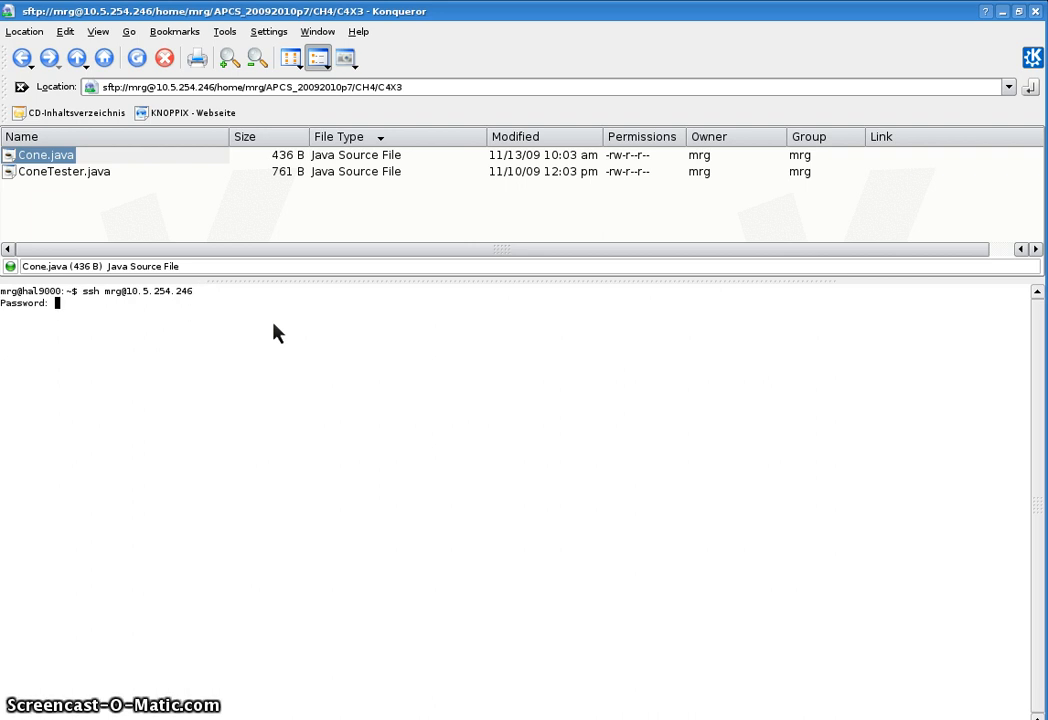
pyautogui.write('ls')
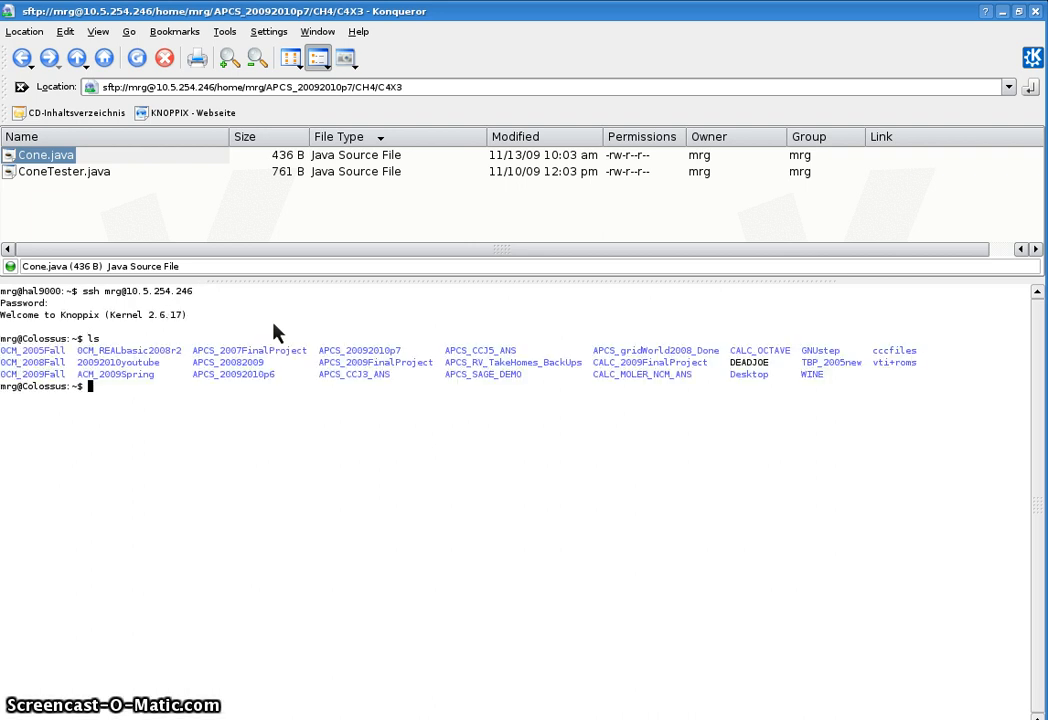
# Change into APCS_20092010p7/CH4/C4X3 and run ls -l to list Cone.java and ConeTester.java.
pyautogui.write('cd 2')
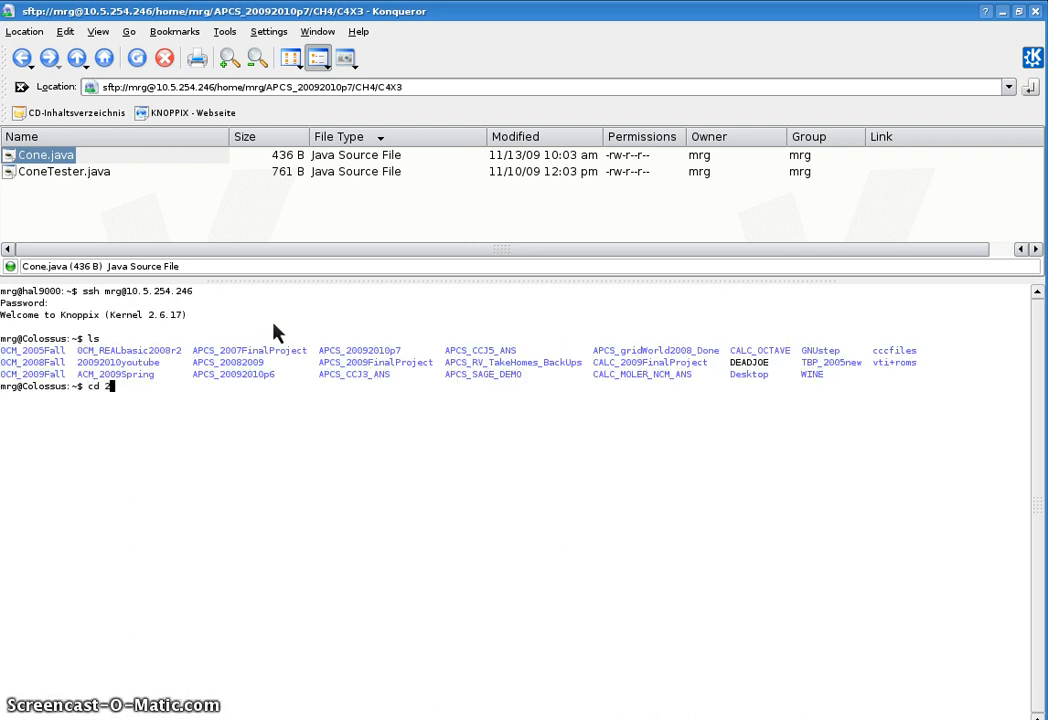
pyautogui.write('00')
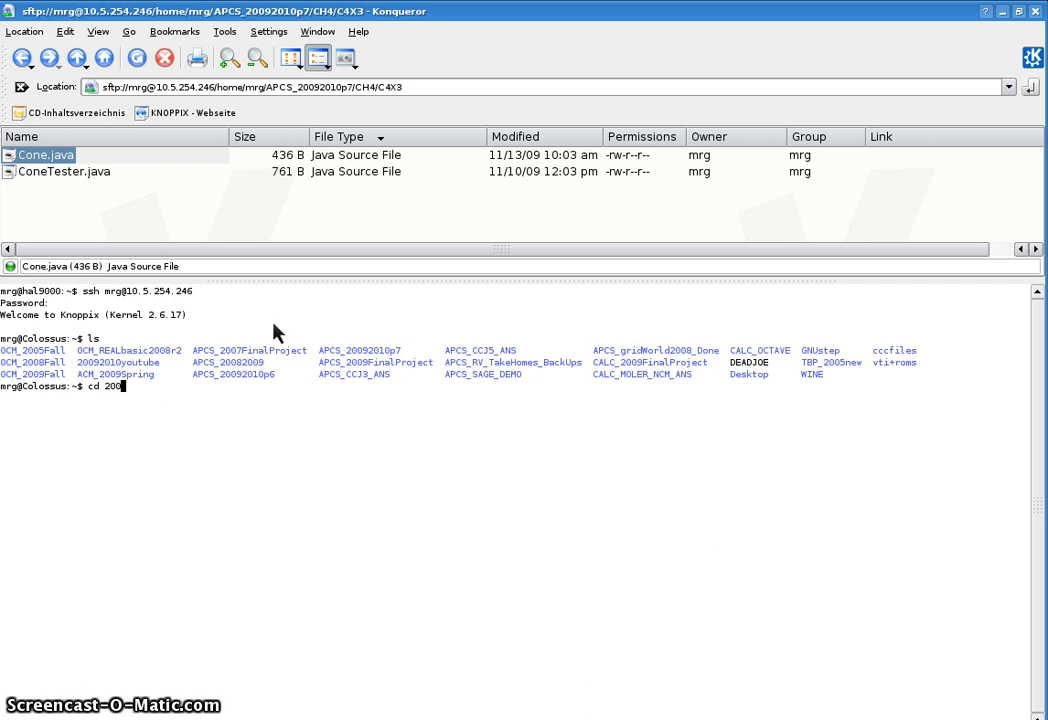
pyautogui.press('BackSpace')
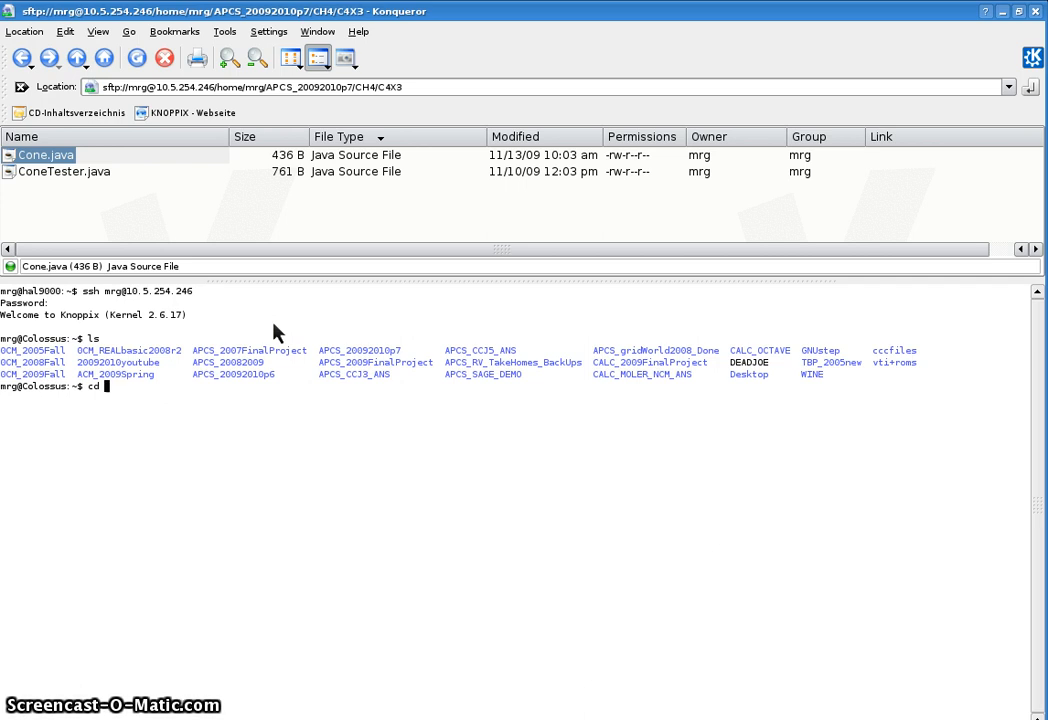
pyautogui.write('APCS_20092010p7')
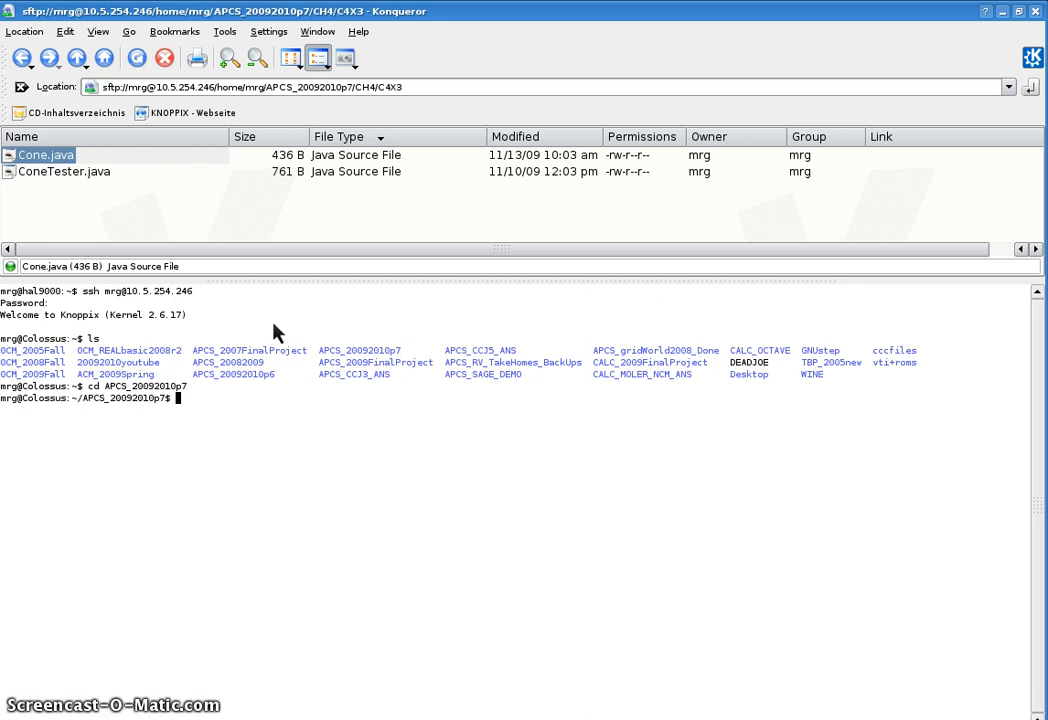
pyautogui.write('ls')
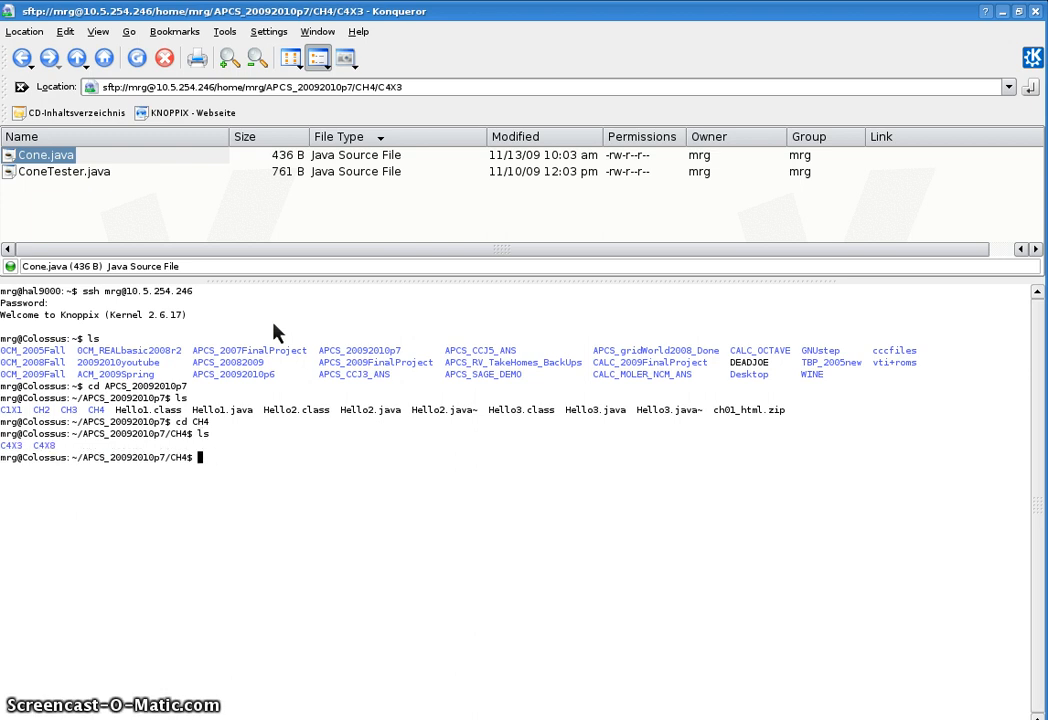
pyautogui.write('cd C4X3')
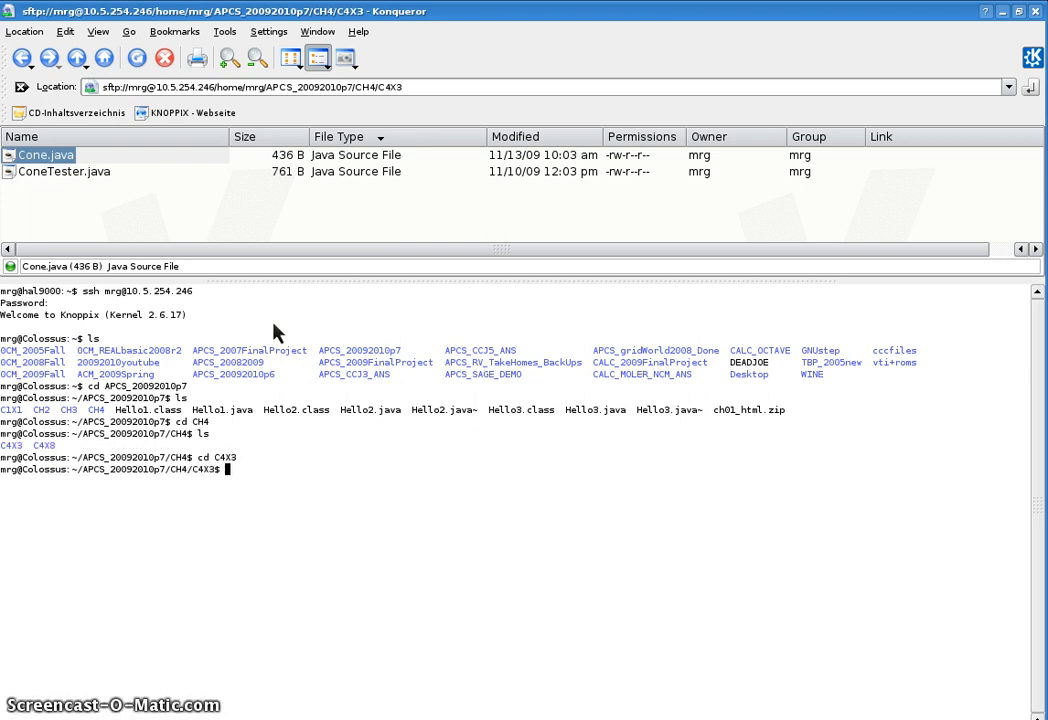
pyautogui.write('ls -l')
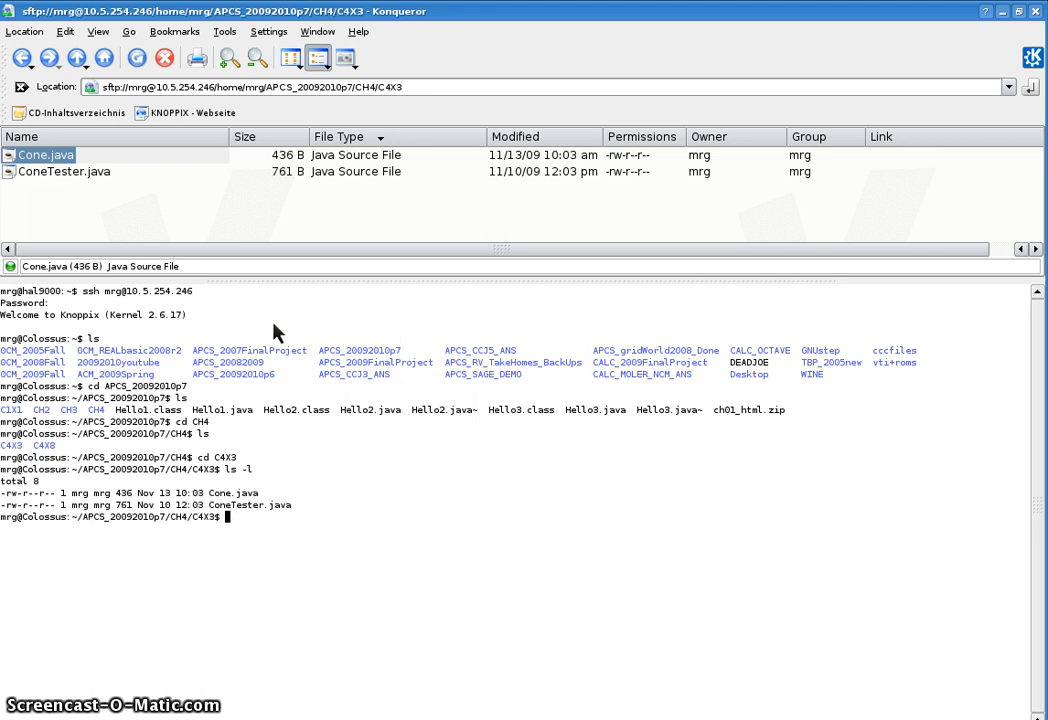
# Compile ConeTester.java with javac and run it for radius 1, height 5, getting volume 5.235 and surface area 16.019.
pyautogui.write('javac')
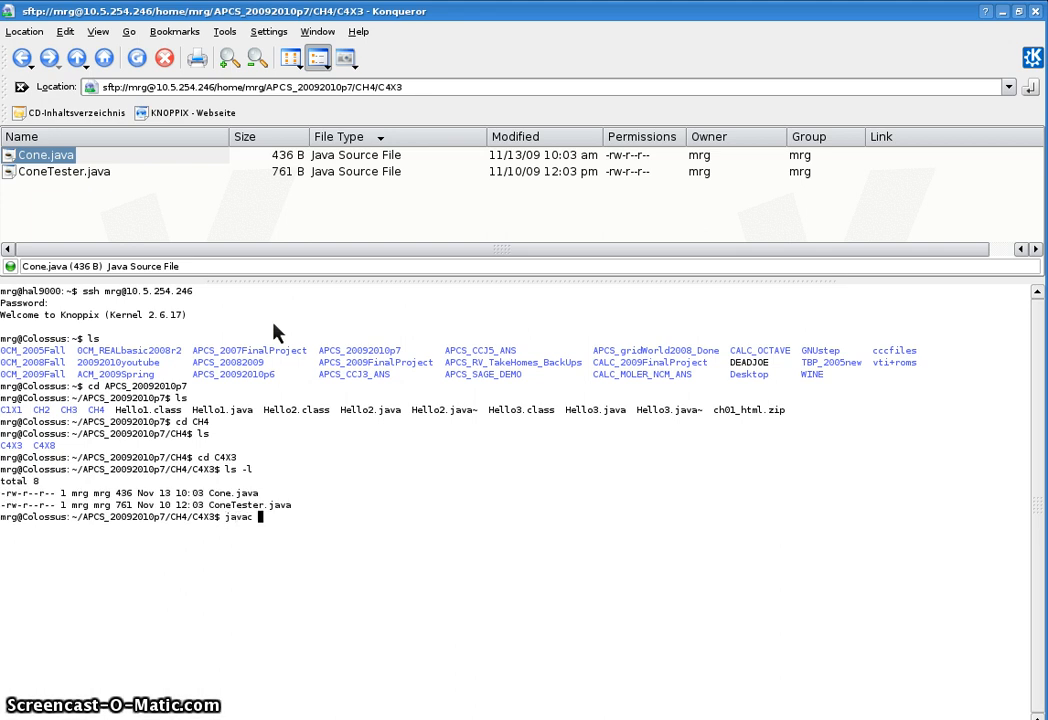
pyautogui.write('Con')
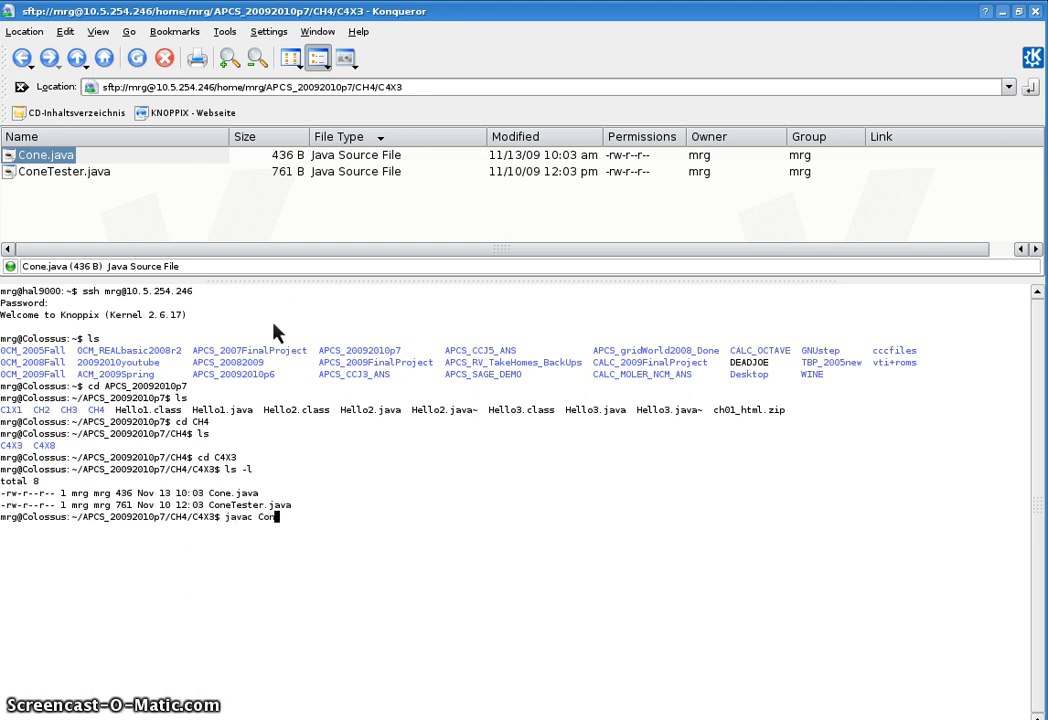
pyautogui.write('eTester')
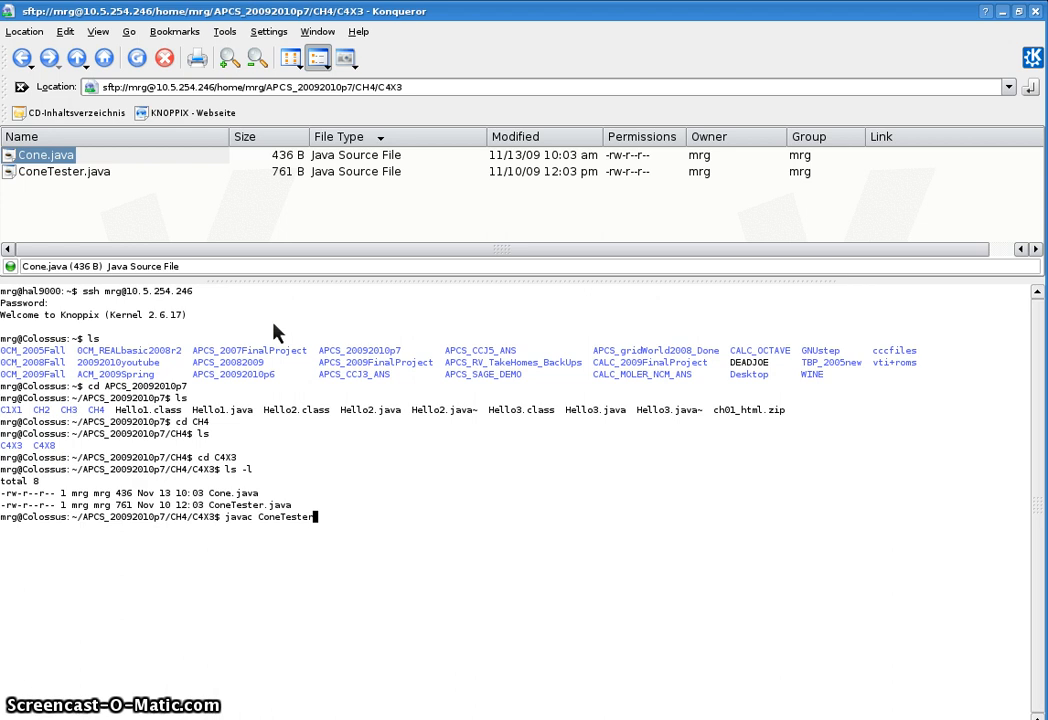
pyautogui.write('java')
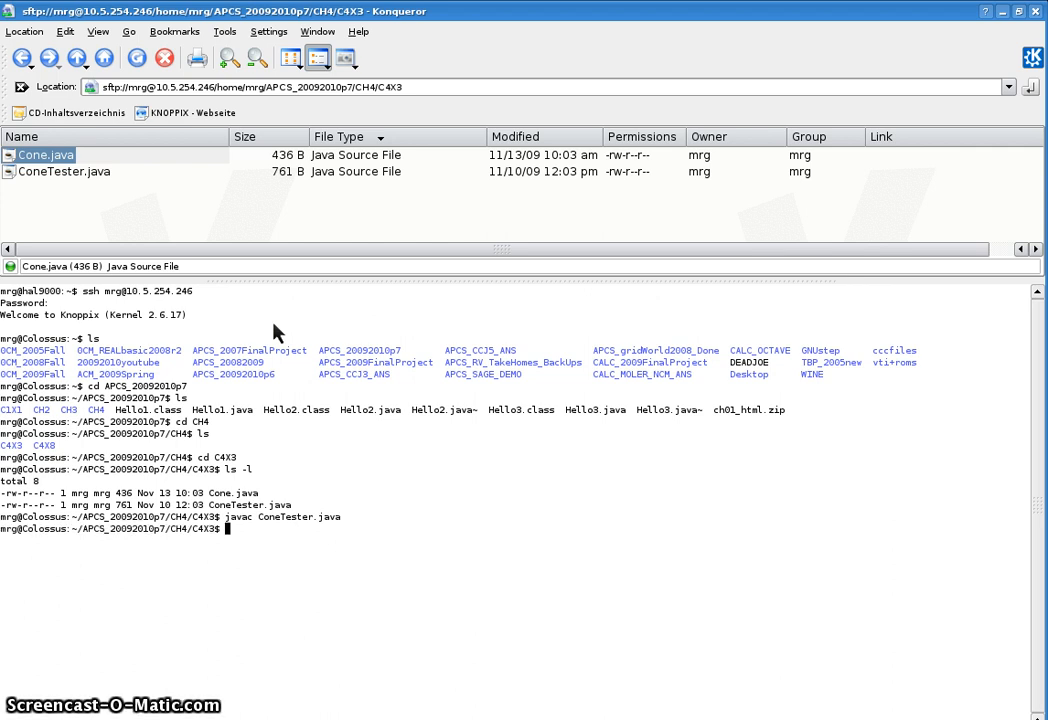
pyautogui.write('javac ConeTester.')
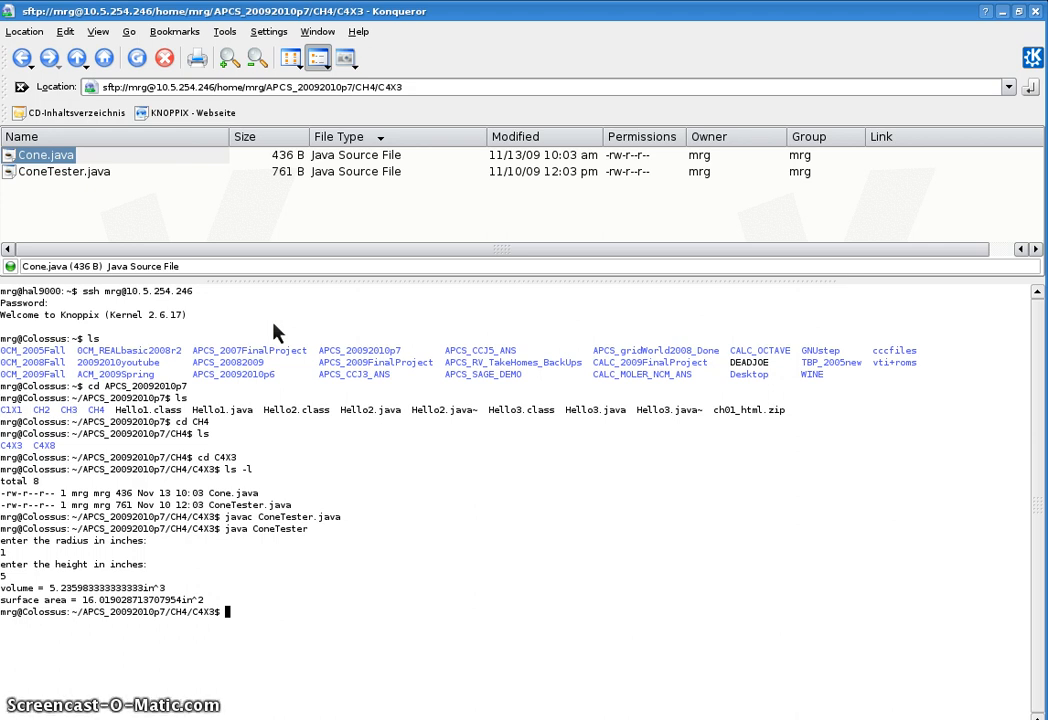
# Rerun java ConeTester with radius 5 and height 1, reporting volume 26.18 and surface area 80.095.
pyautogui.write('java ConeTester')
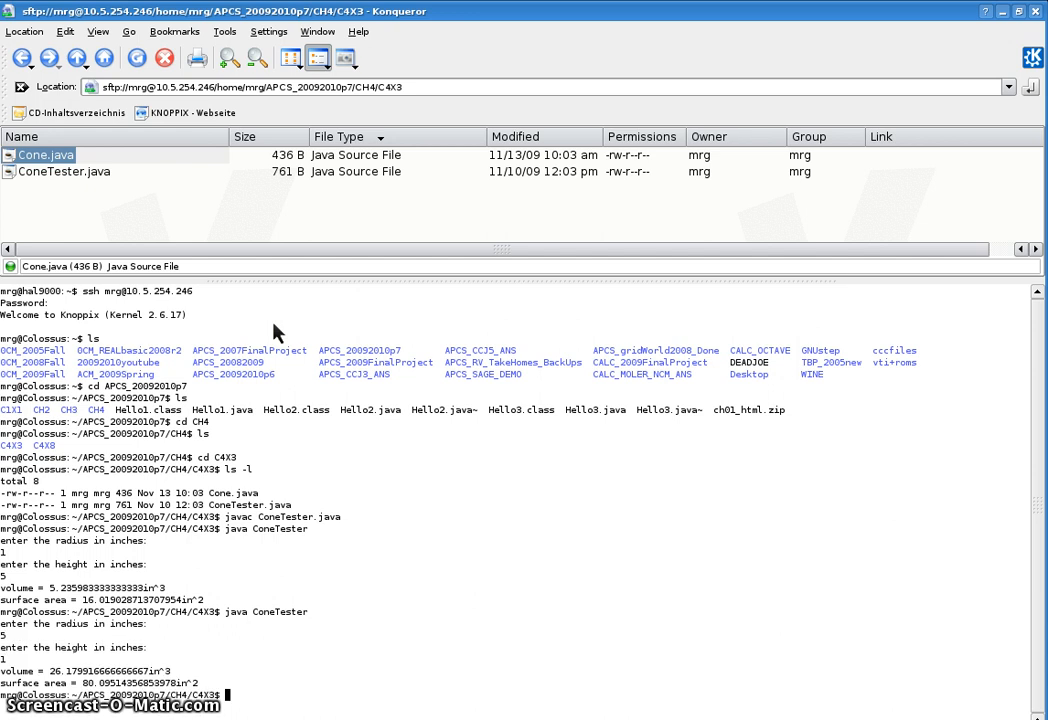
pyautogui.moveTo(404, 716)
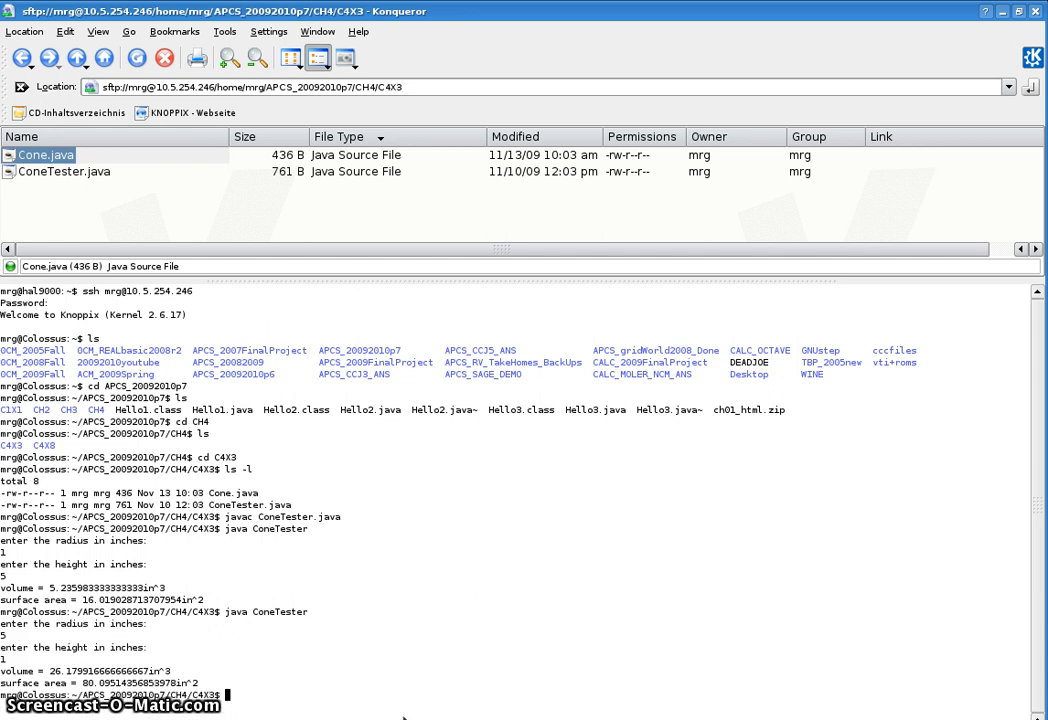
pyautogui.moveTo(220, 604)
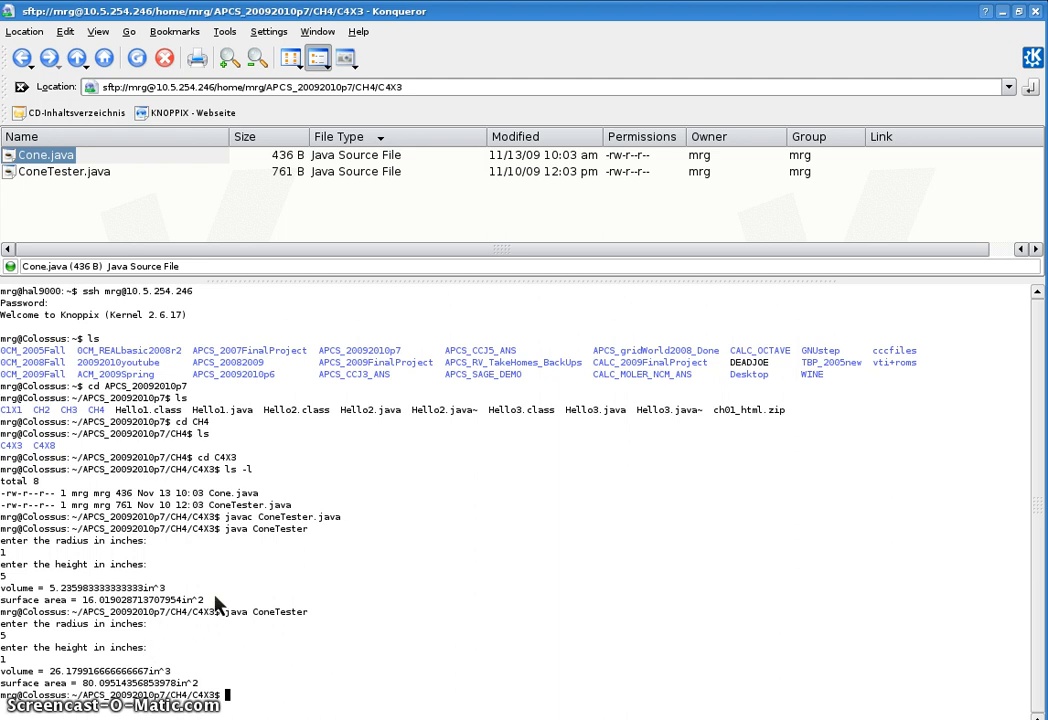
pyautogui.moveTo(448, 662)
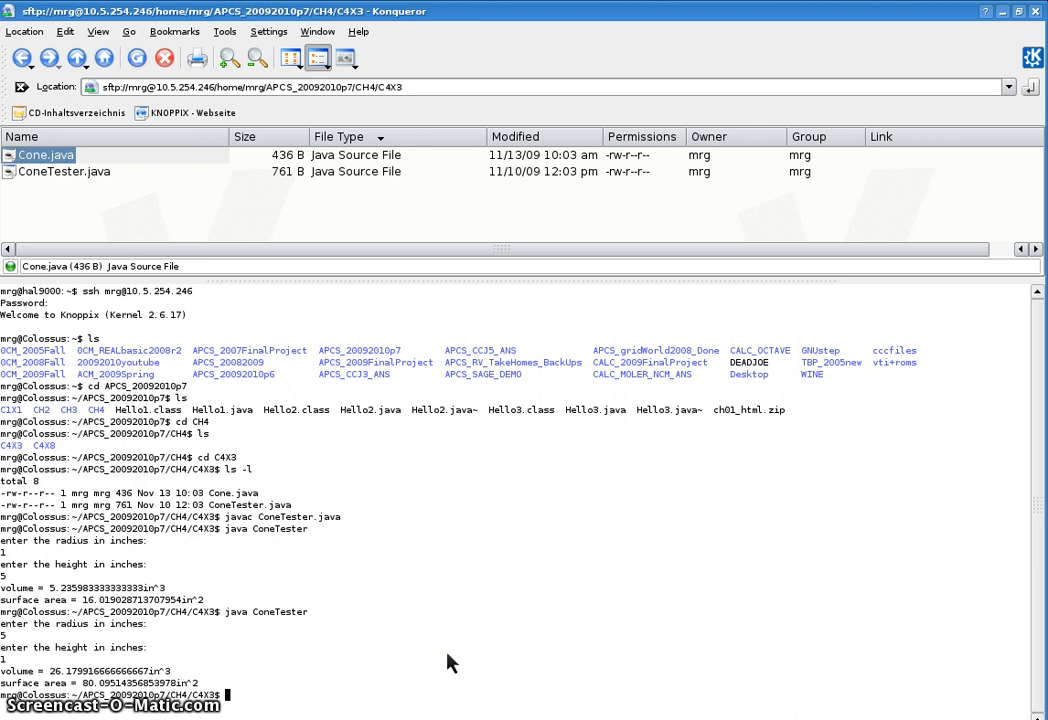
pyautogui.moveTo(452, 664)
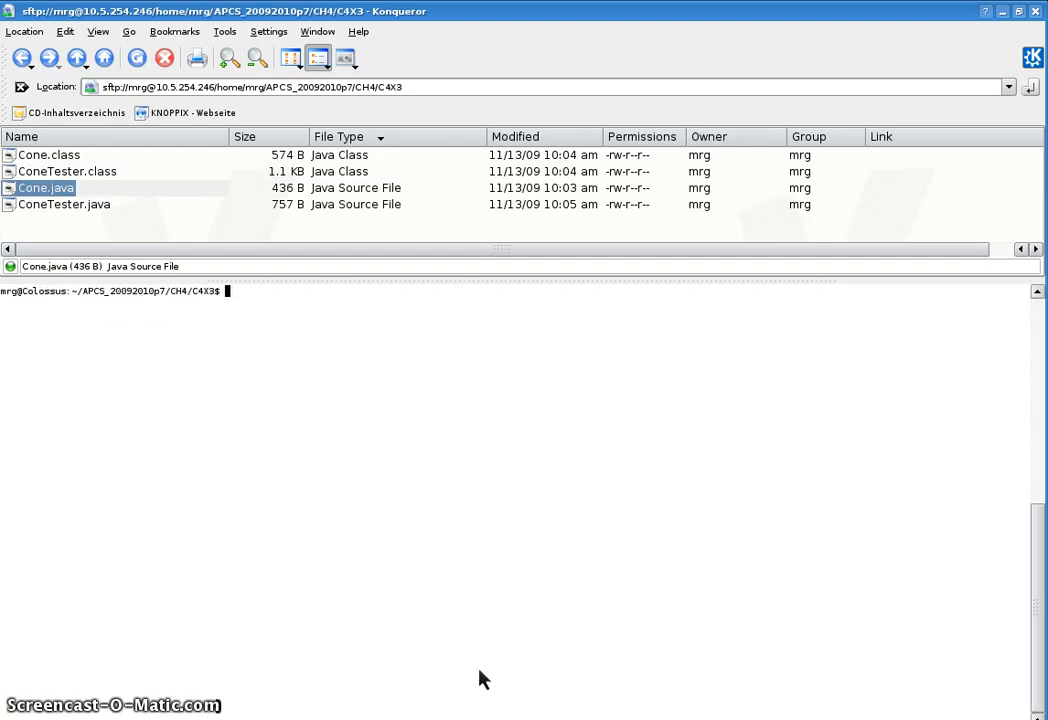
# Recompile ConeTester.java and clear the terminal before rerunning with radius 1, height 5.
pyautogui.write('javac ConeTester.java')
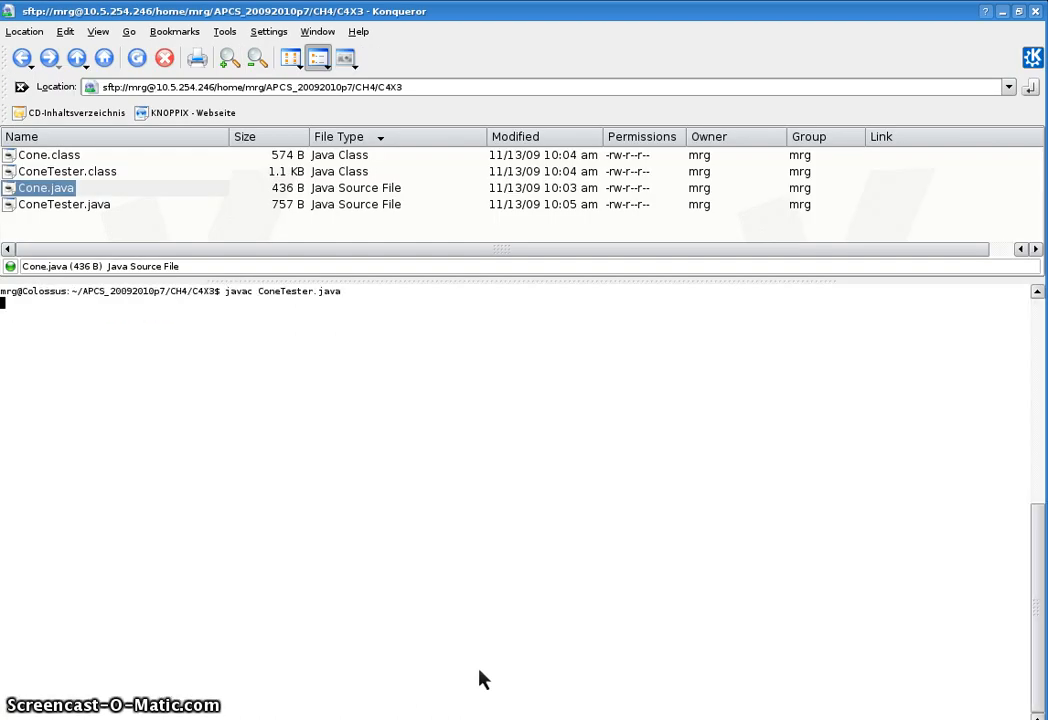
pyautogui.write('clear')
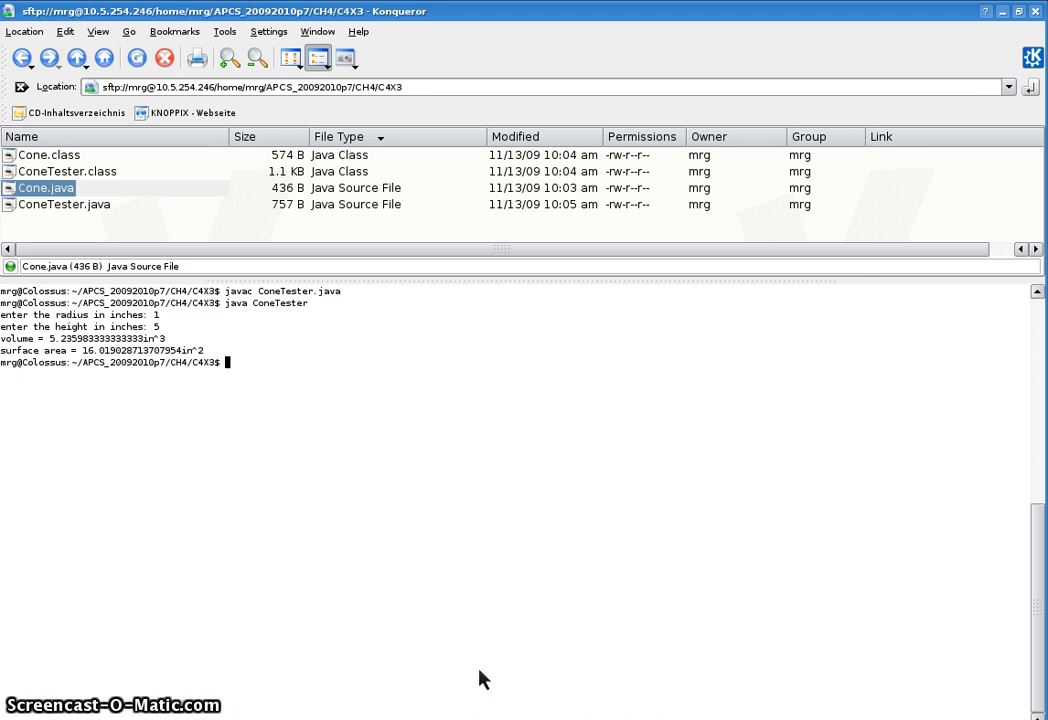
pyautogui.moveTo(470, 670)
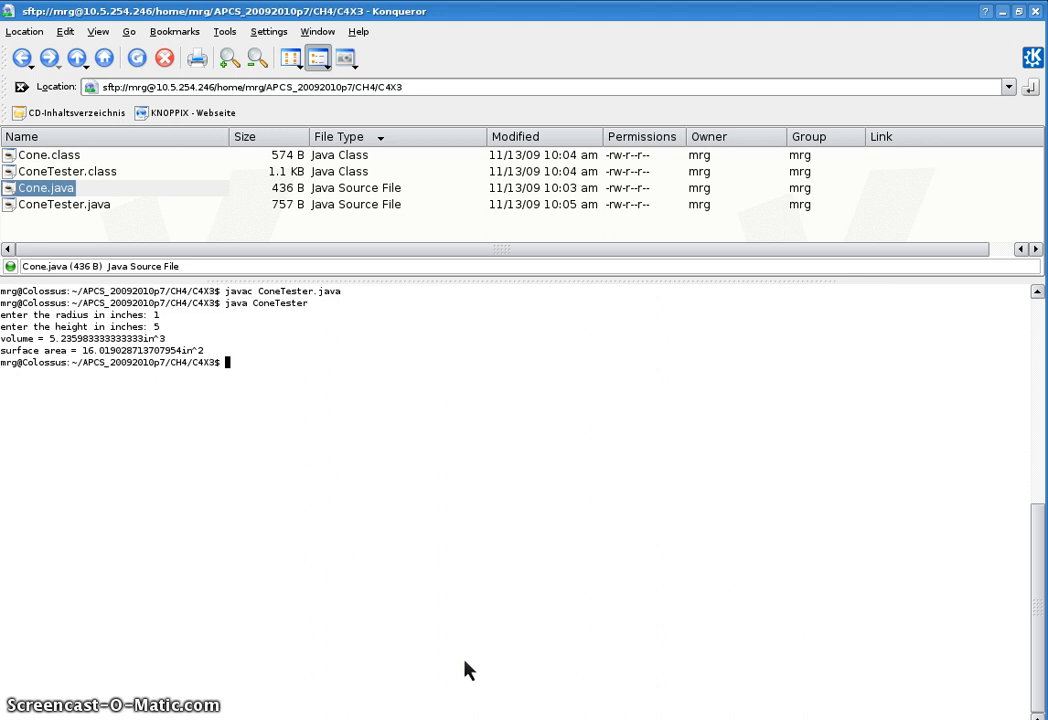
pyautogui.moveTo(126, 324)
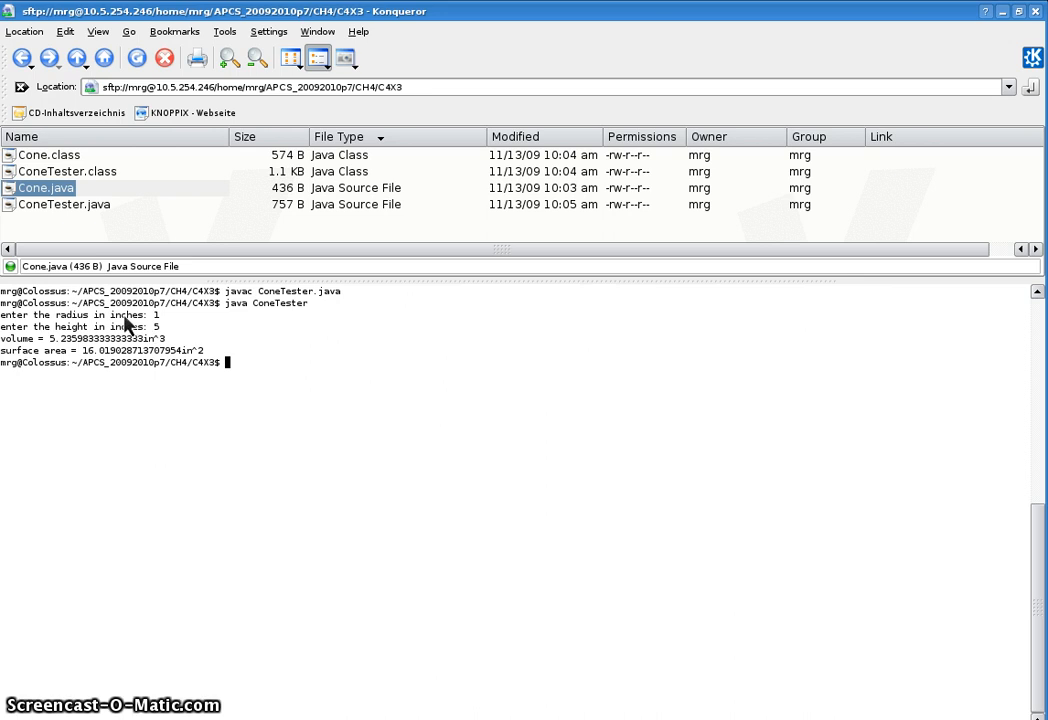
pyautogui.moveTo(70, 350)
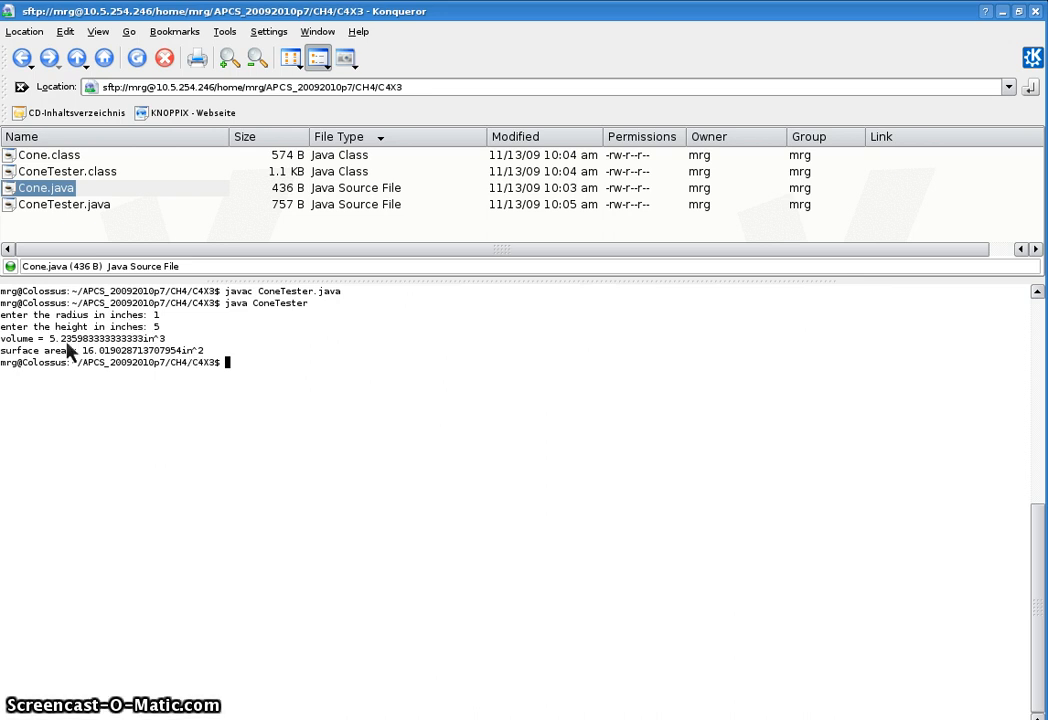
pyautogui.moveTo(68, 370)
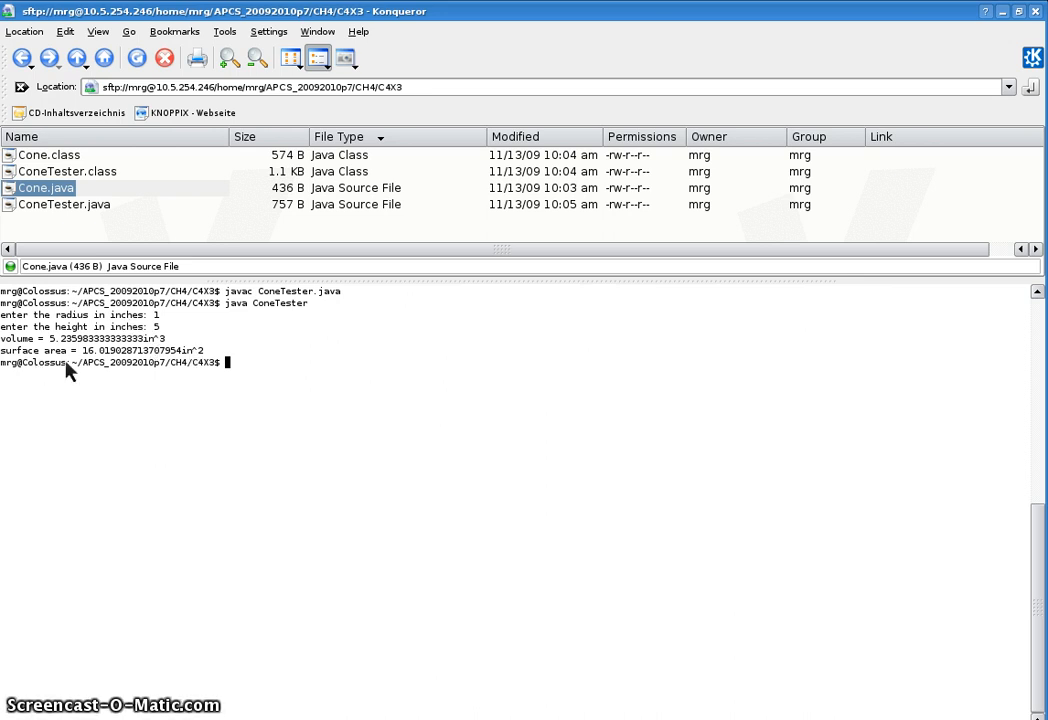
pyautogui.moveTo(304, 412)
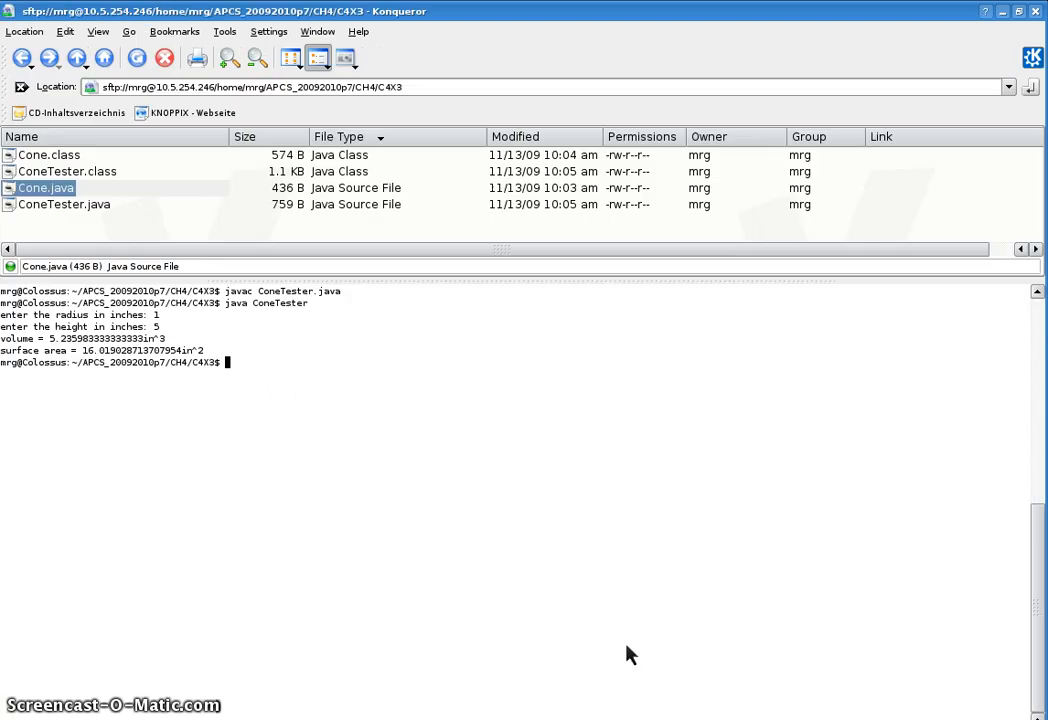
# Recompile and run ConeTester for radius 1, height 5, now printing volume in in^3 and surface area in in^2.
pyautogui.write('javac ConeTester.java')
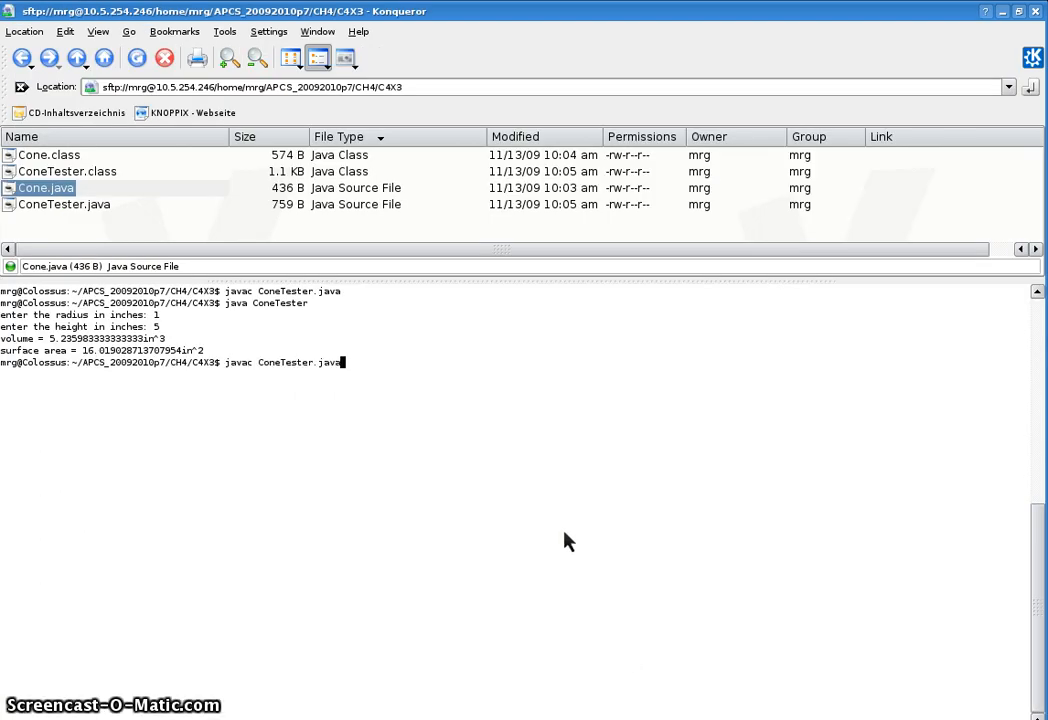
pyautogui.write('java ConeTester')
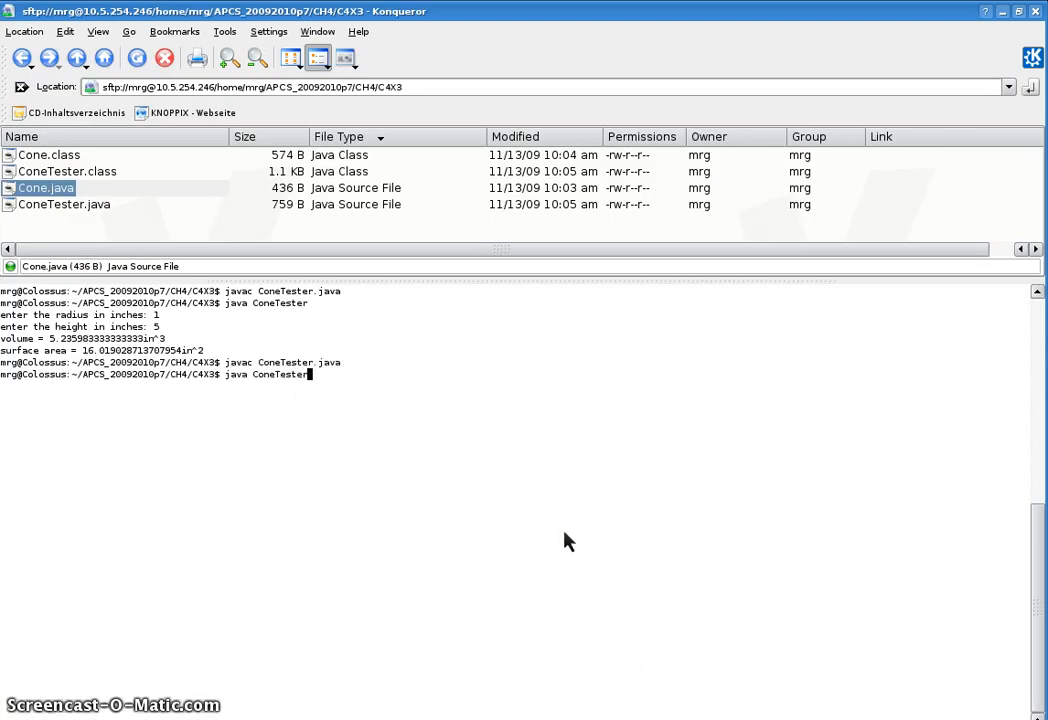
pyautogui.write('1')
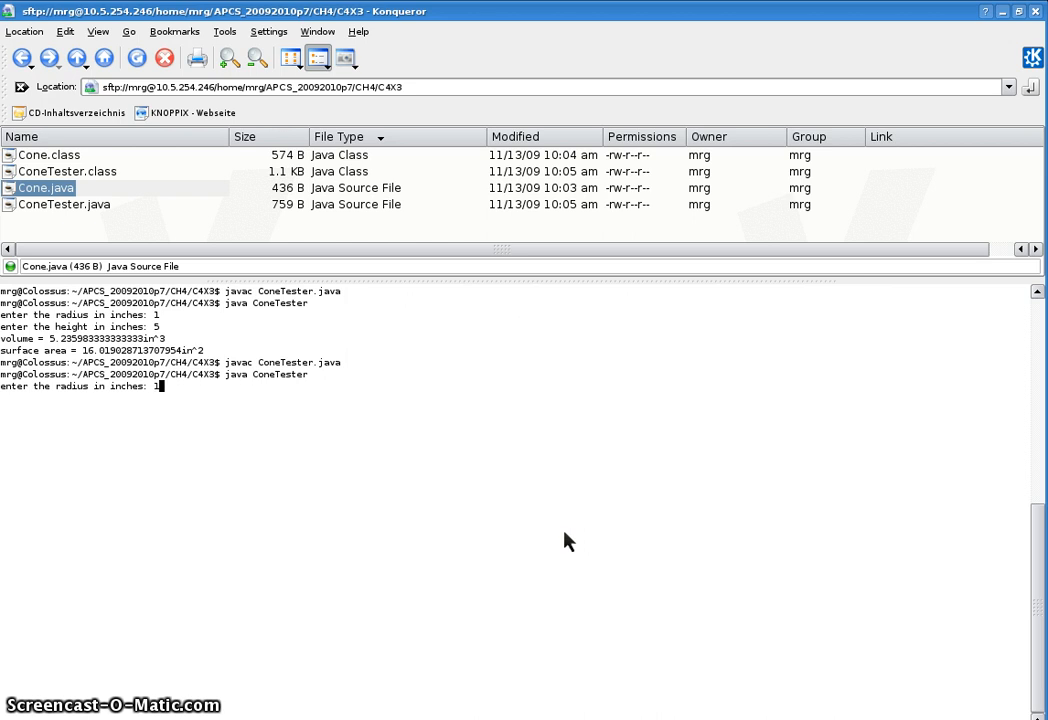
pyautogui.write('1')
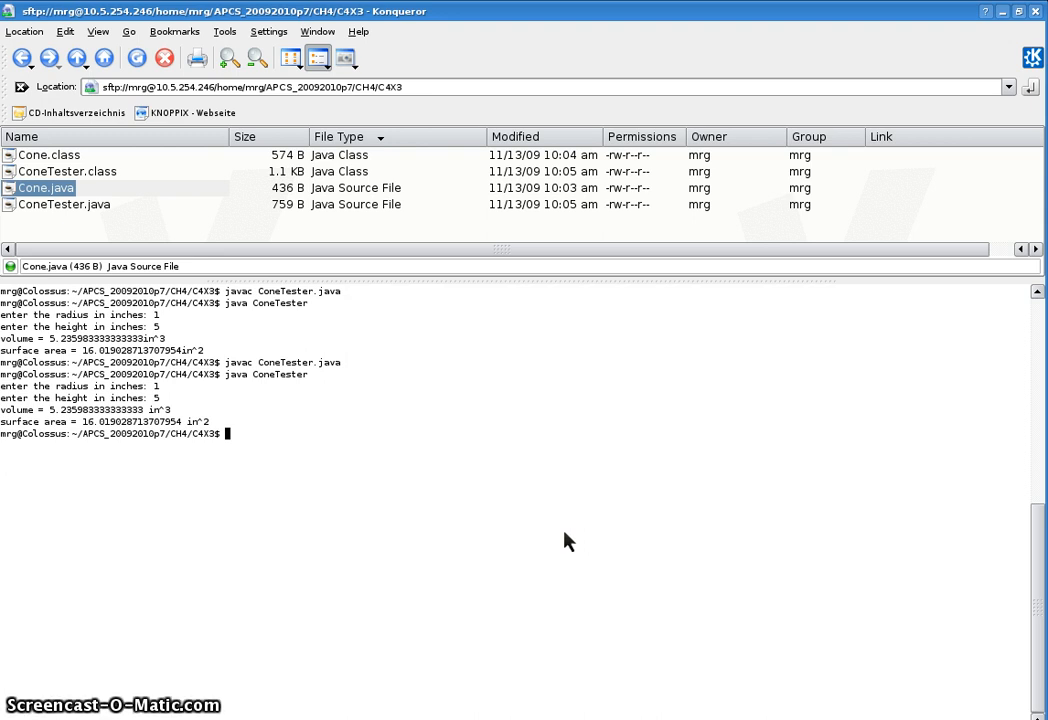
pyautogui.moveTo(684, 646)
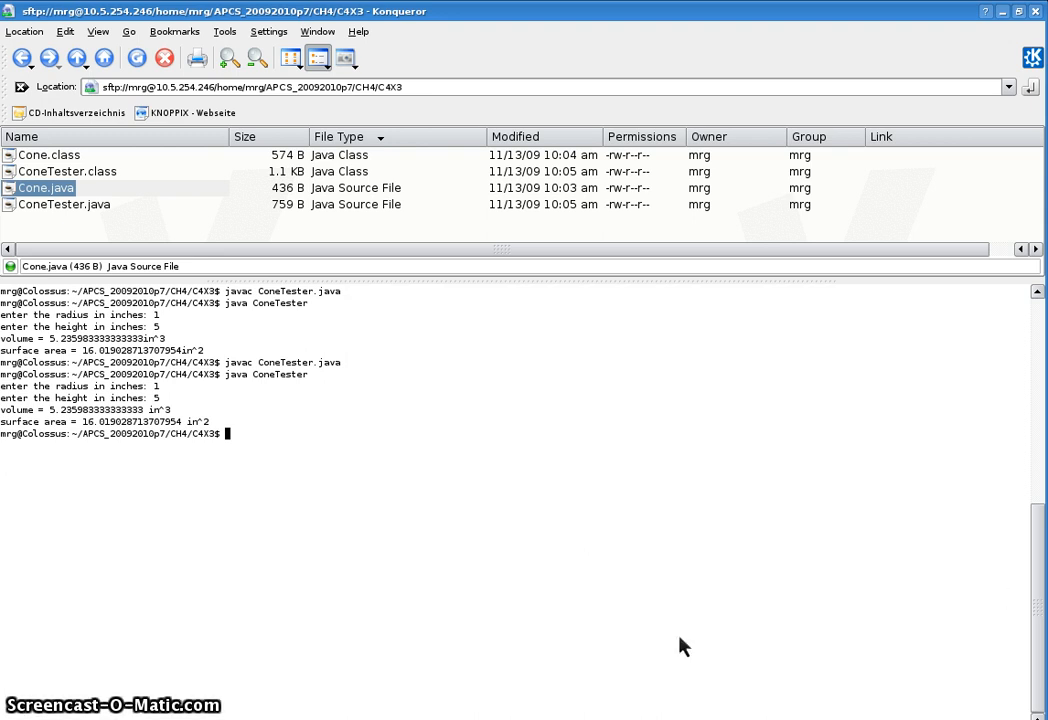